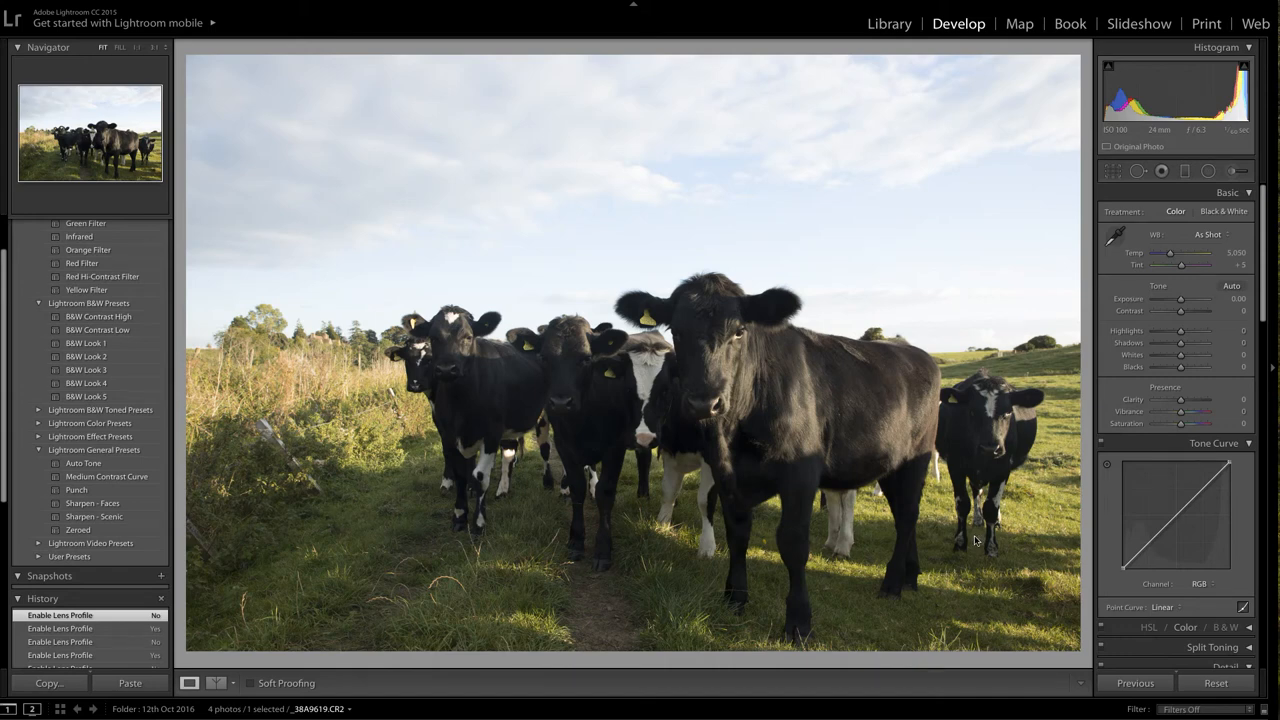
mouse_move(912, 501)
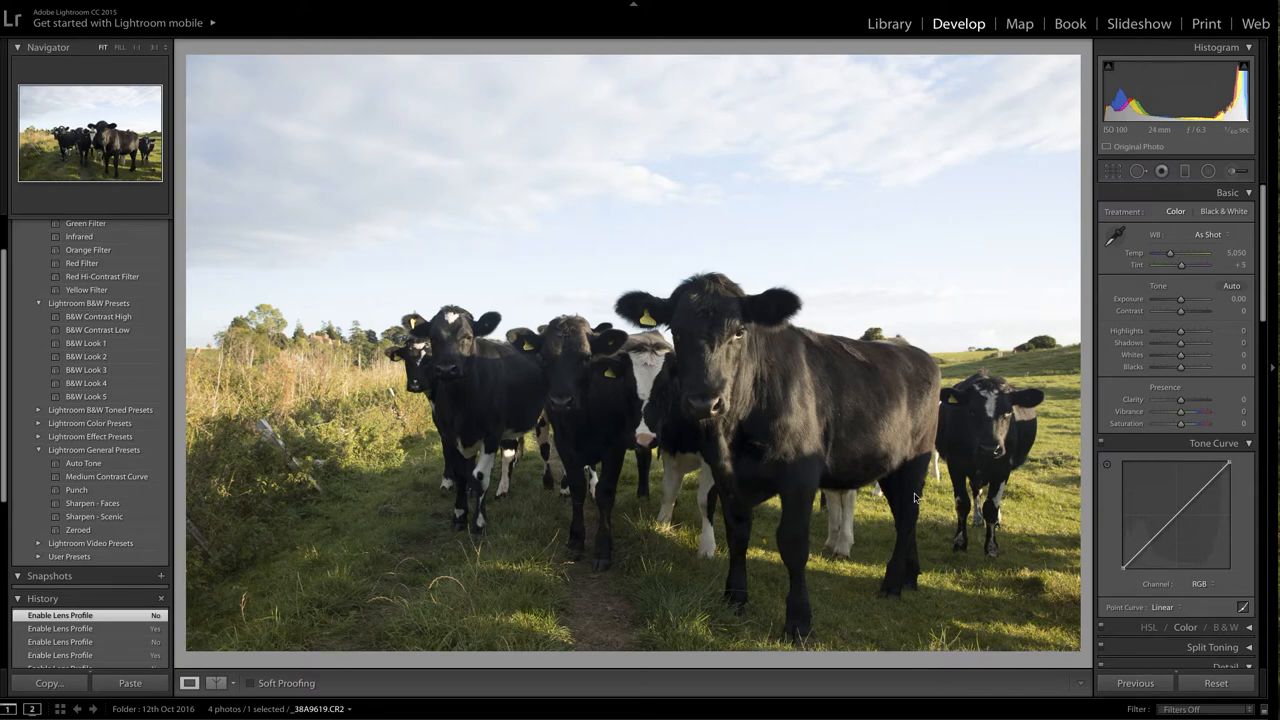
mouse_move(918, 497)
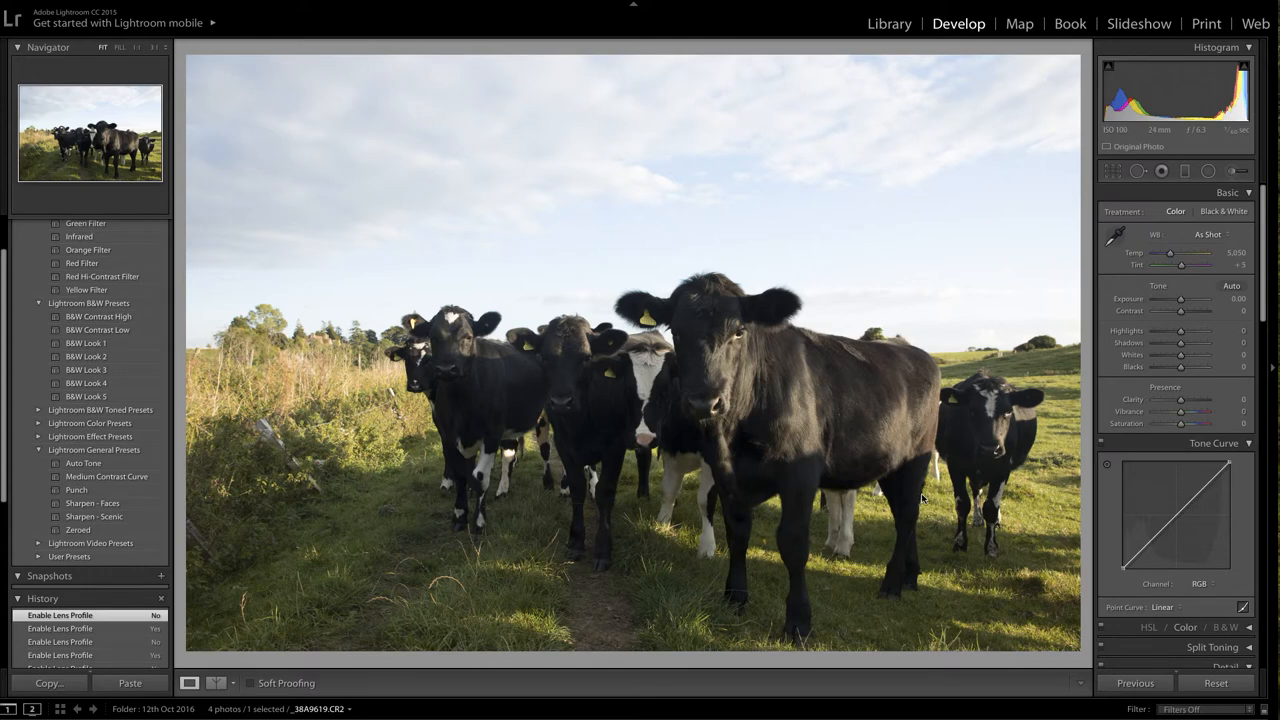
mouse_move(935, 489)
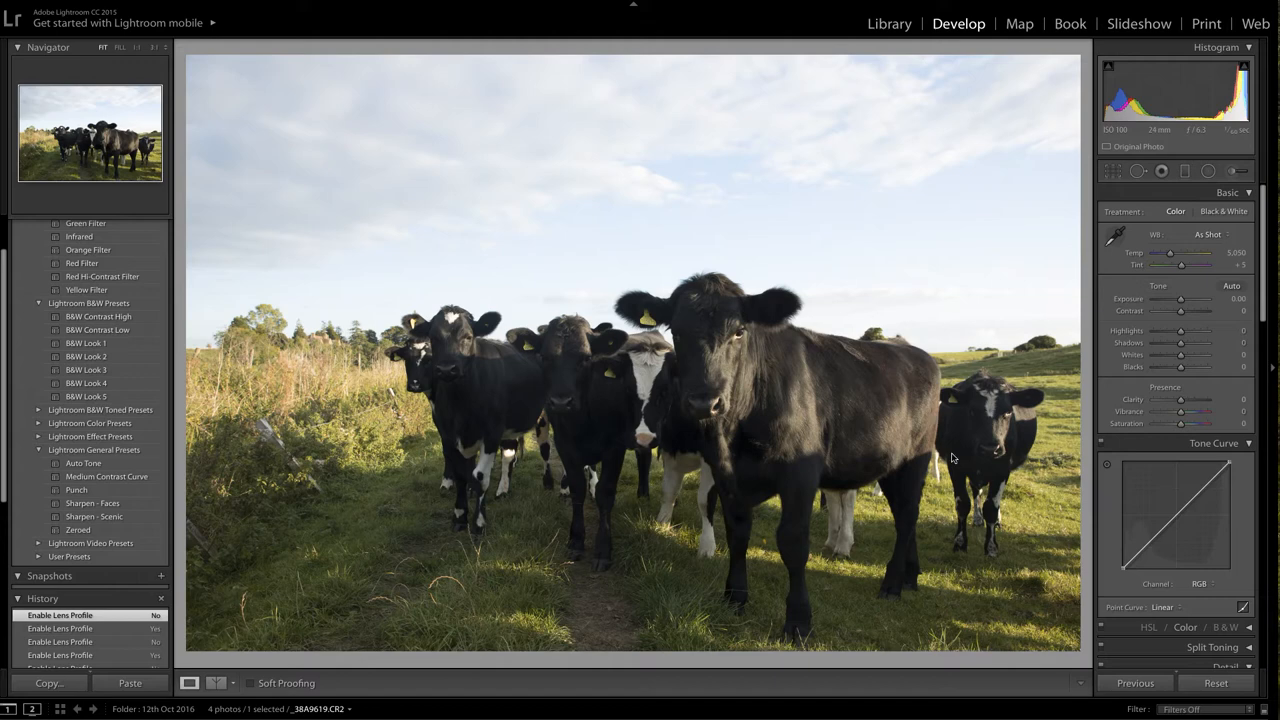
mouse_move(938, 467)
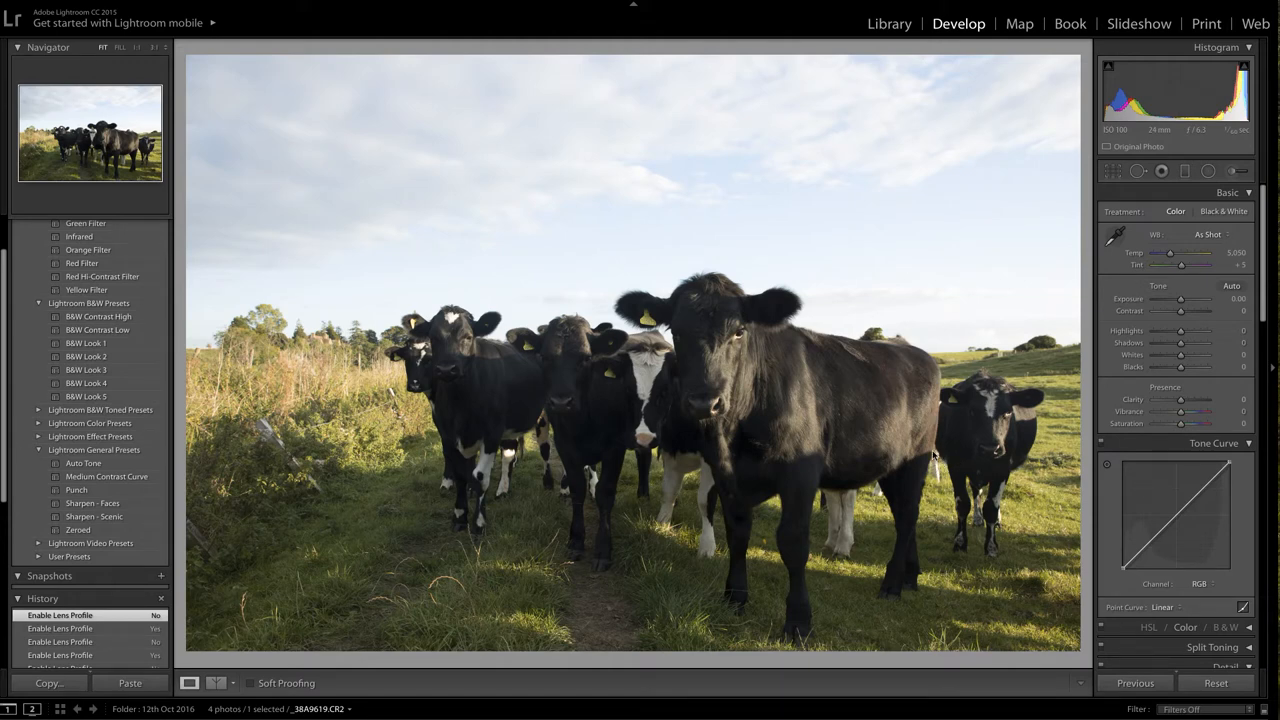
mouse_move(920, 447)
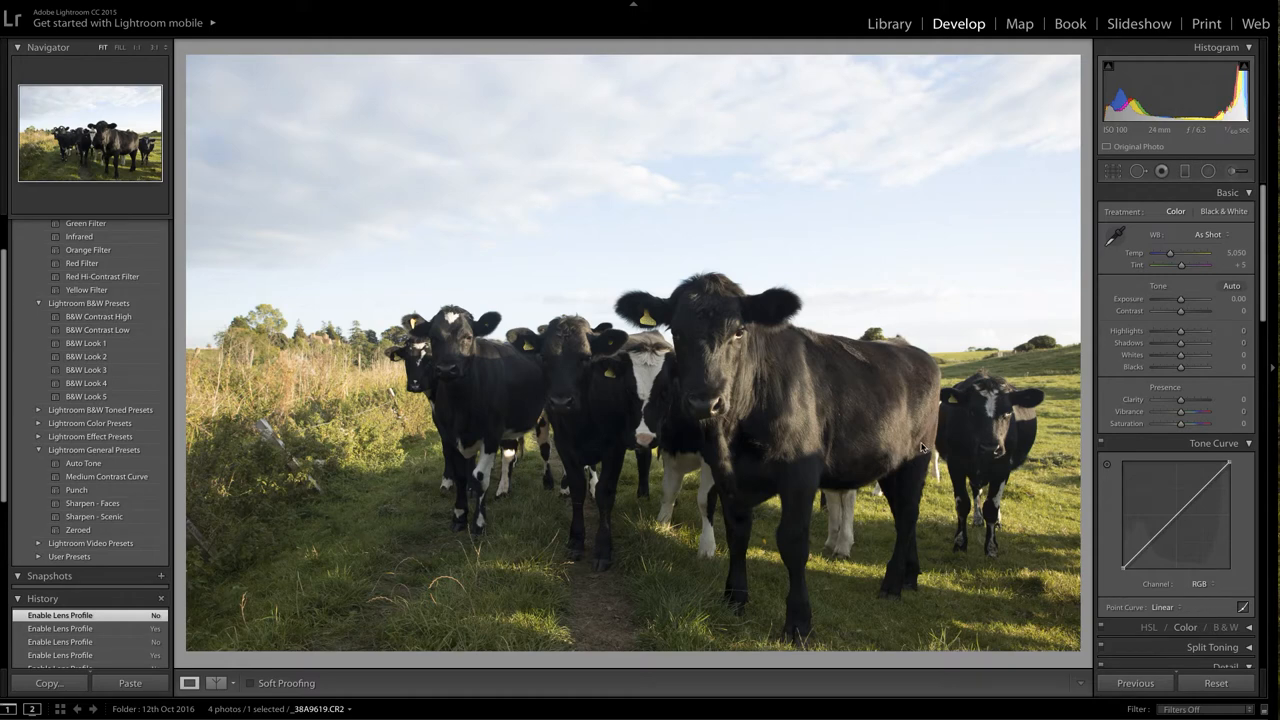
mouse_move(924, 447)
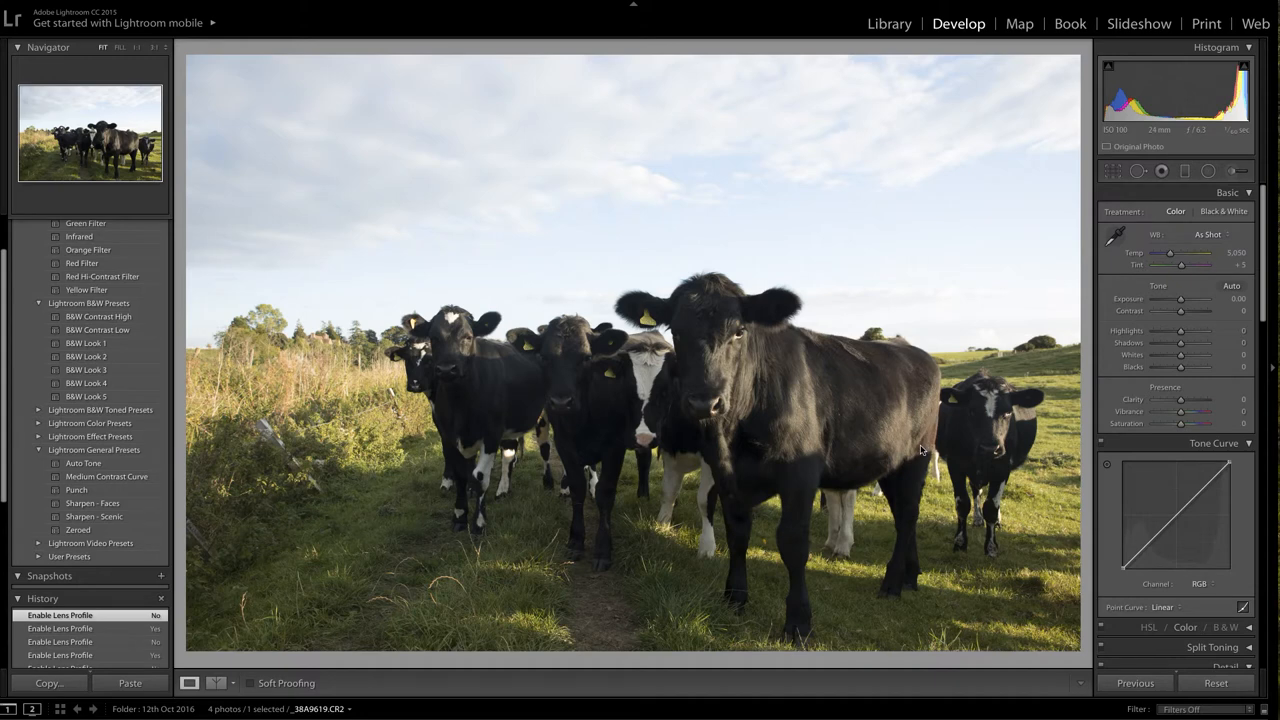
mouse_move(922, 454)
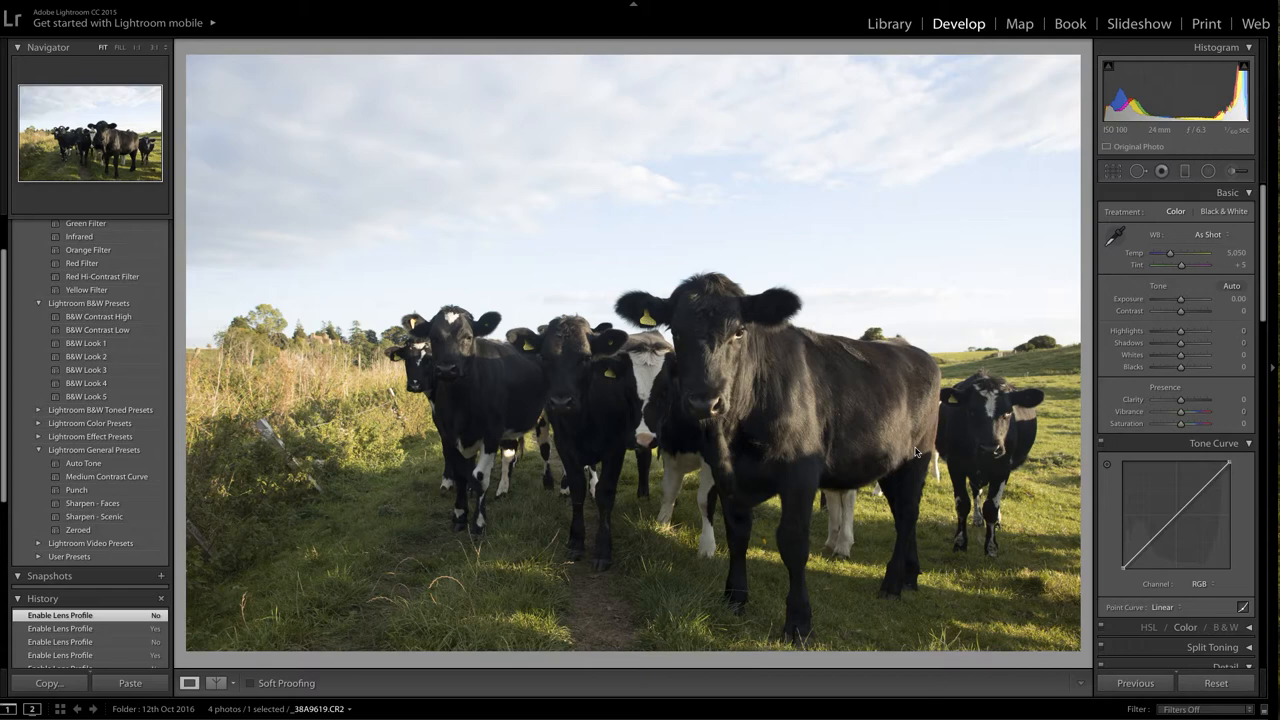
mouse_move(912, 455)
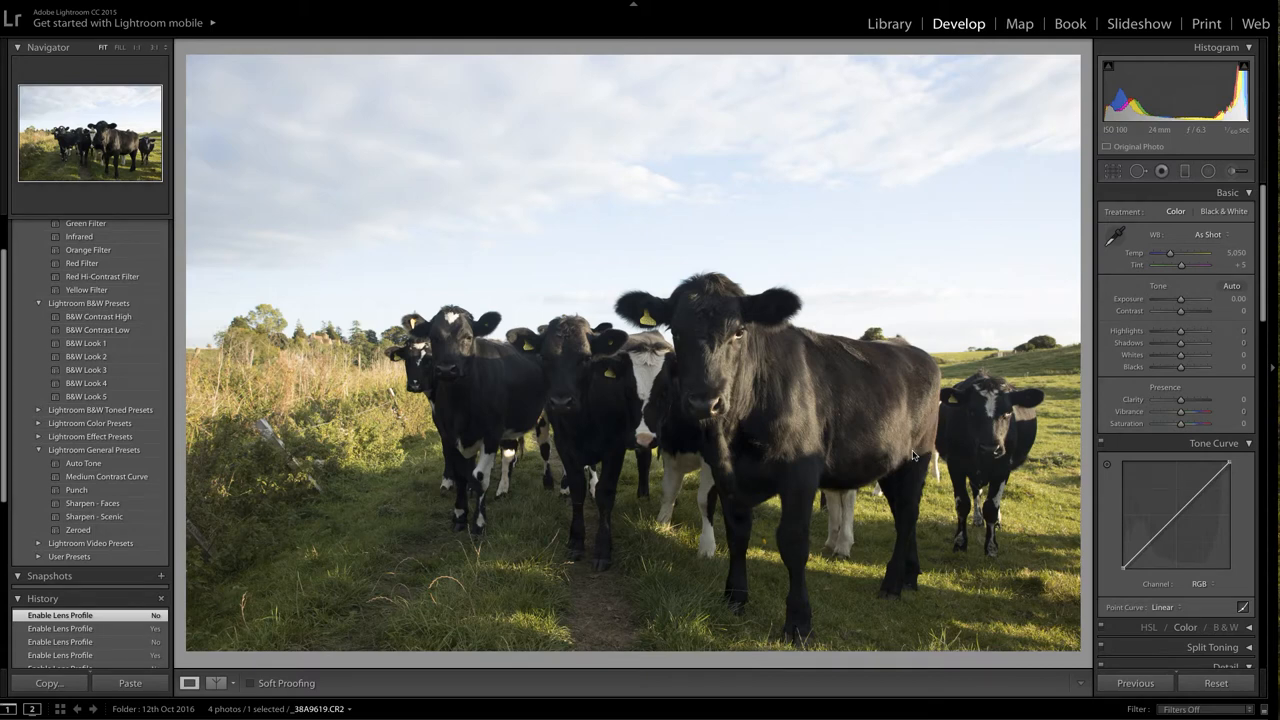
mouse_move(908, 438)
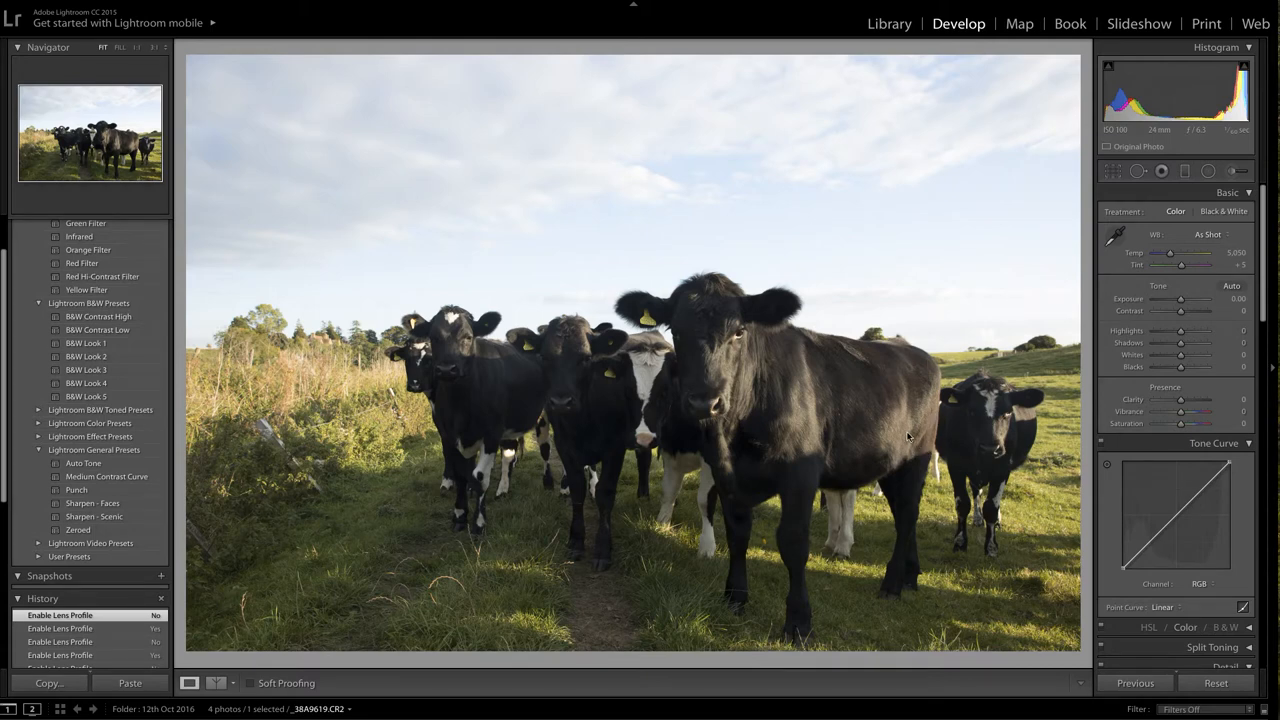
mouse_move(906, 470)
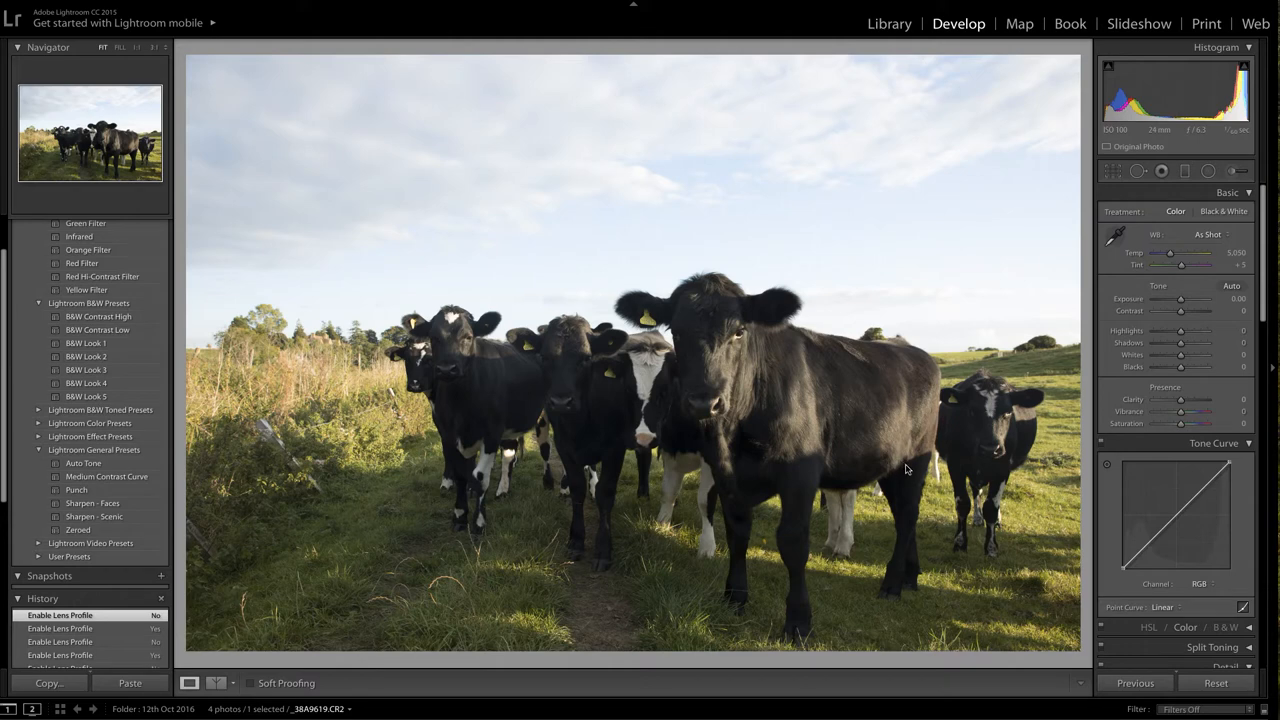
mouse_move(901, 470)
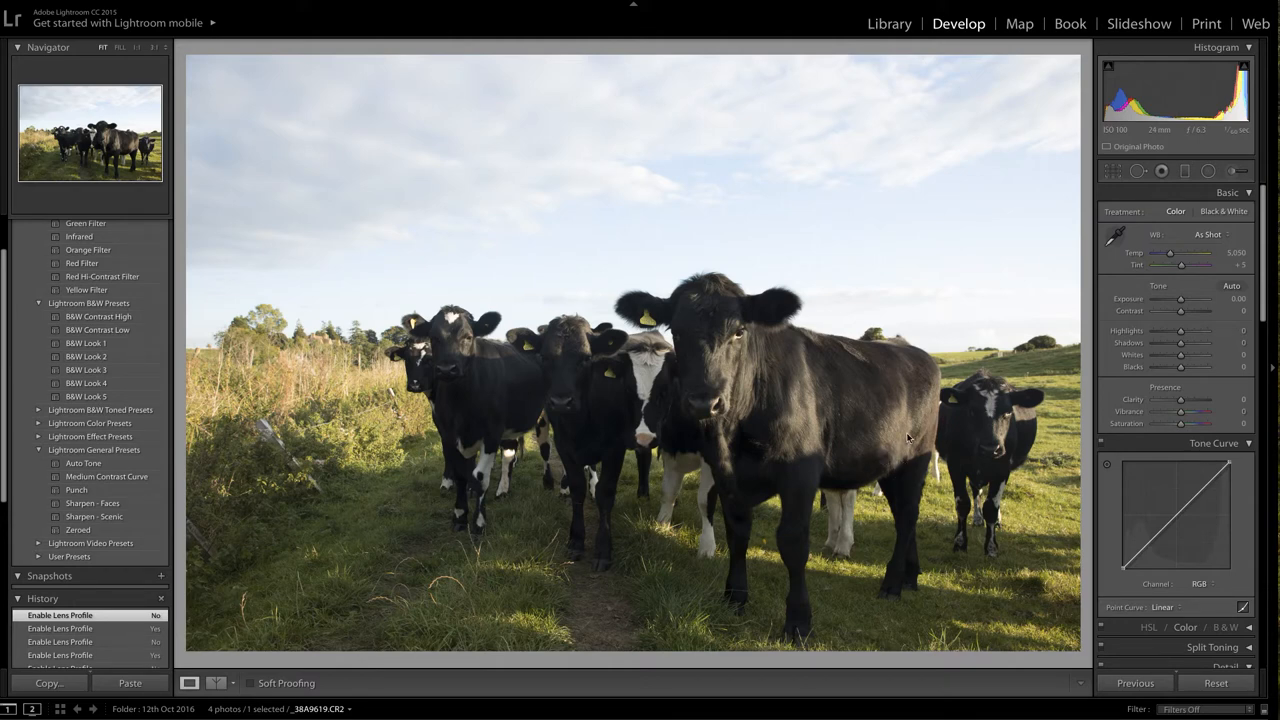
mouse_move(872, 447)
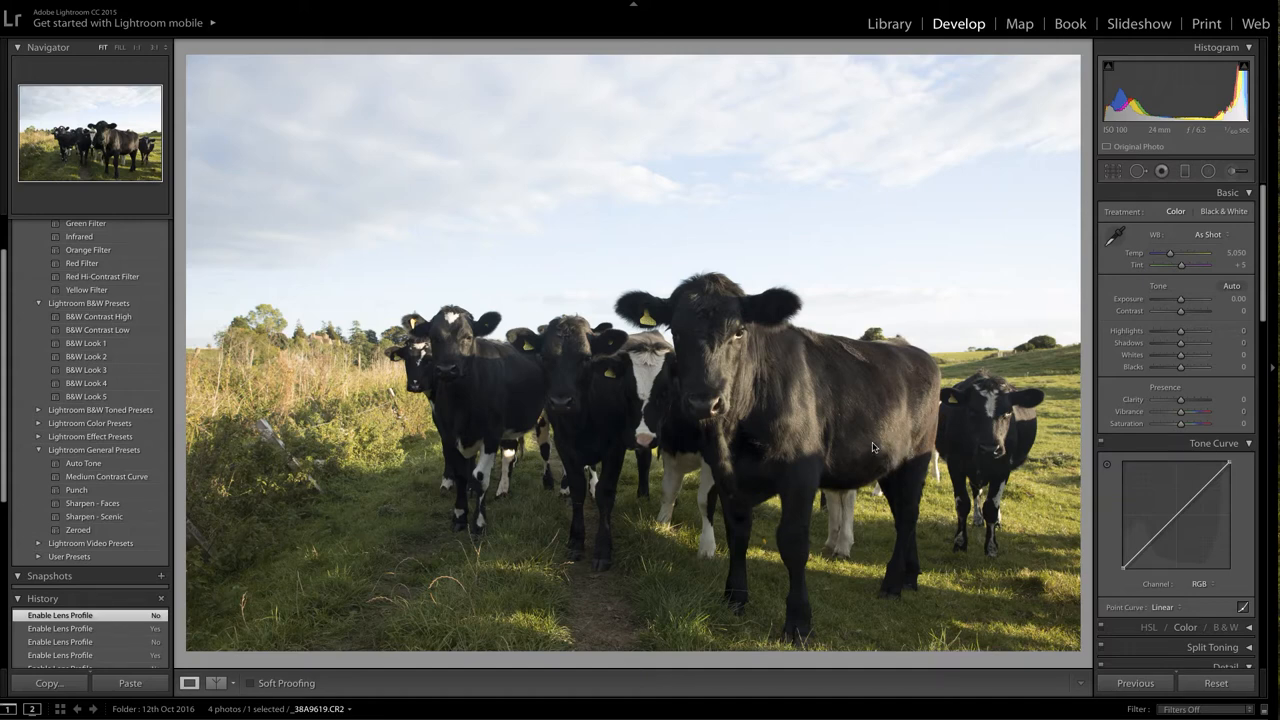
mouse_move(875, 454)
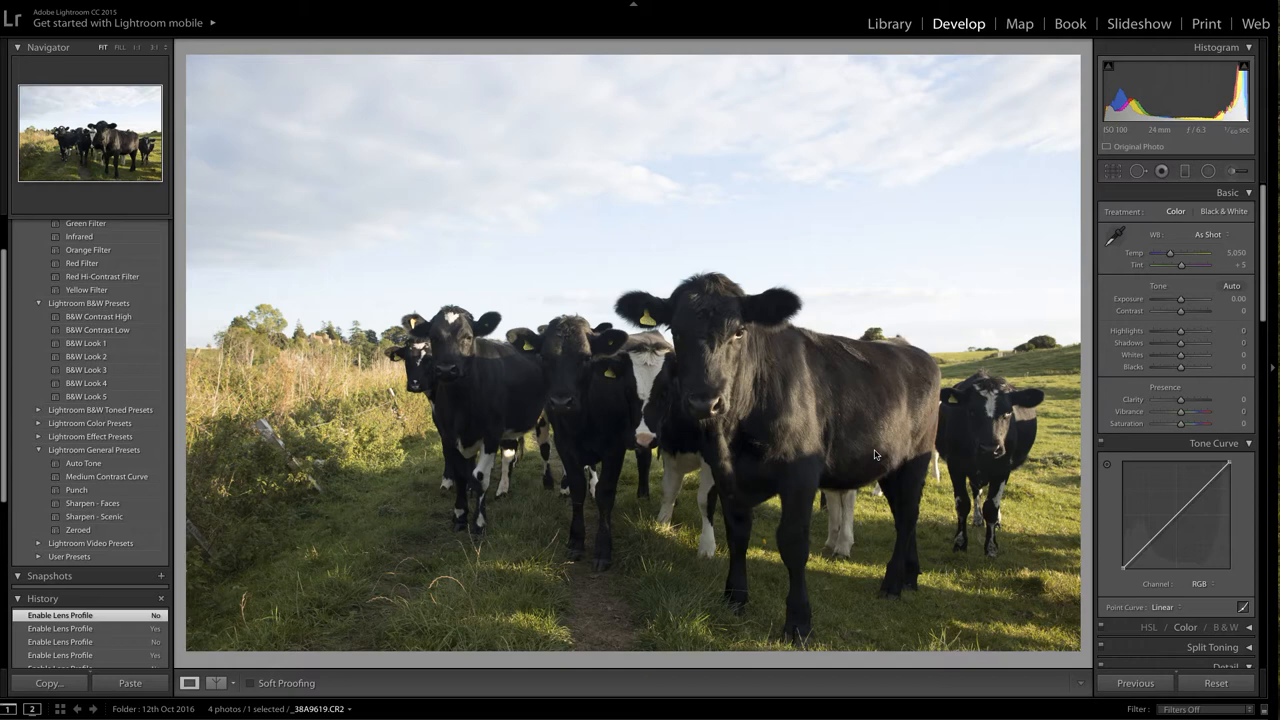
mouse_move(868, 453)
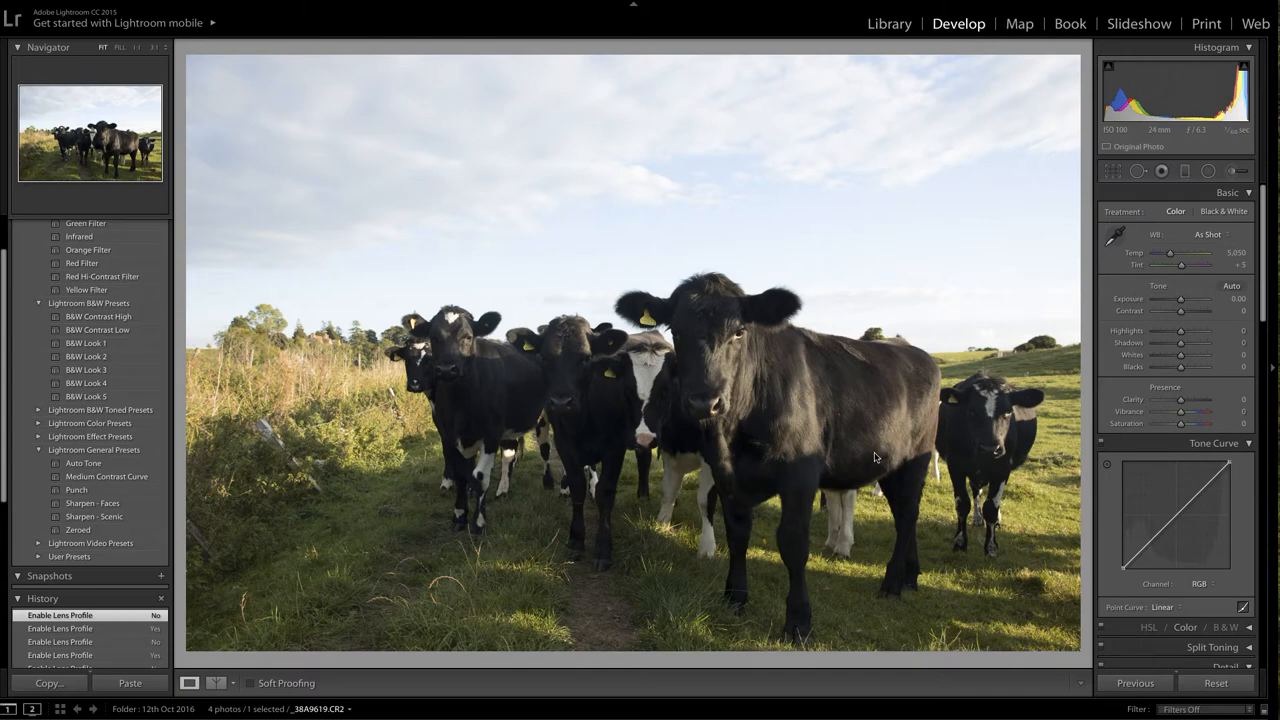
mouse_move(874, 460)
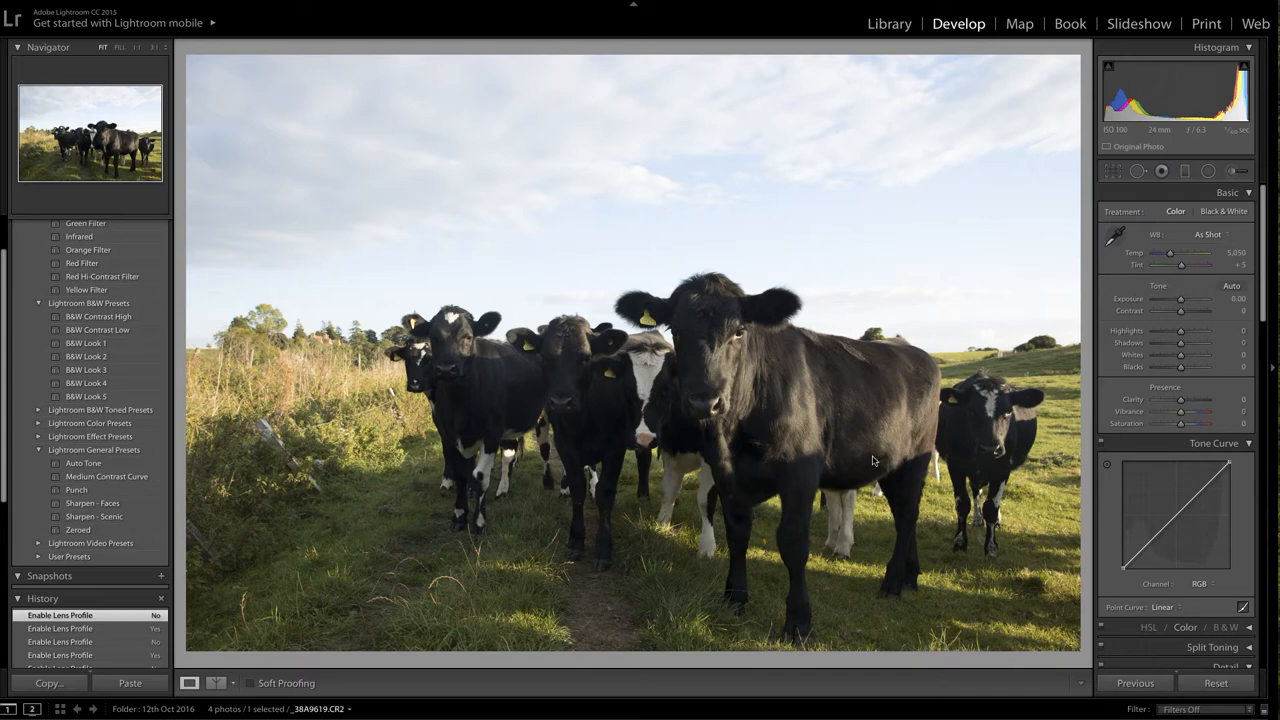
mouse_move(876, 460)
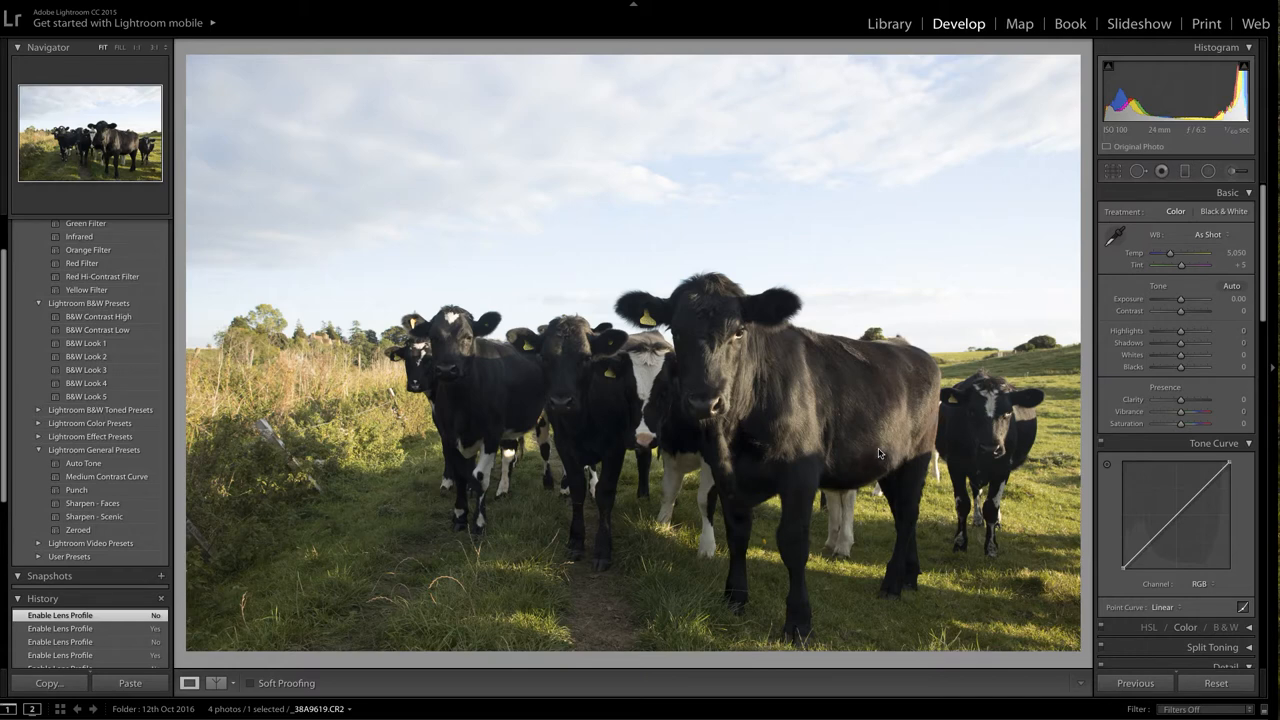
mouse_move(718, 251)
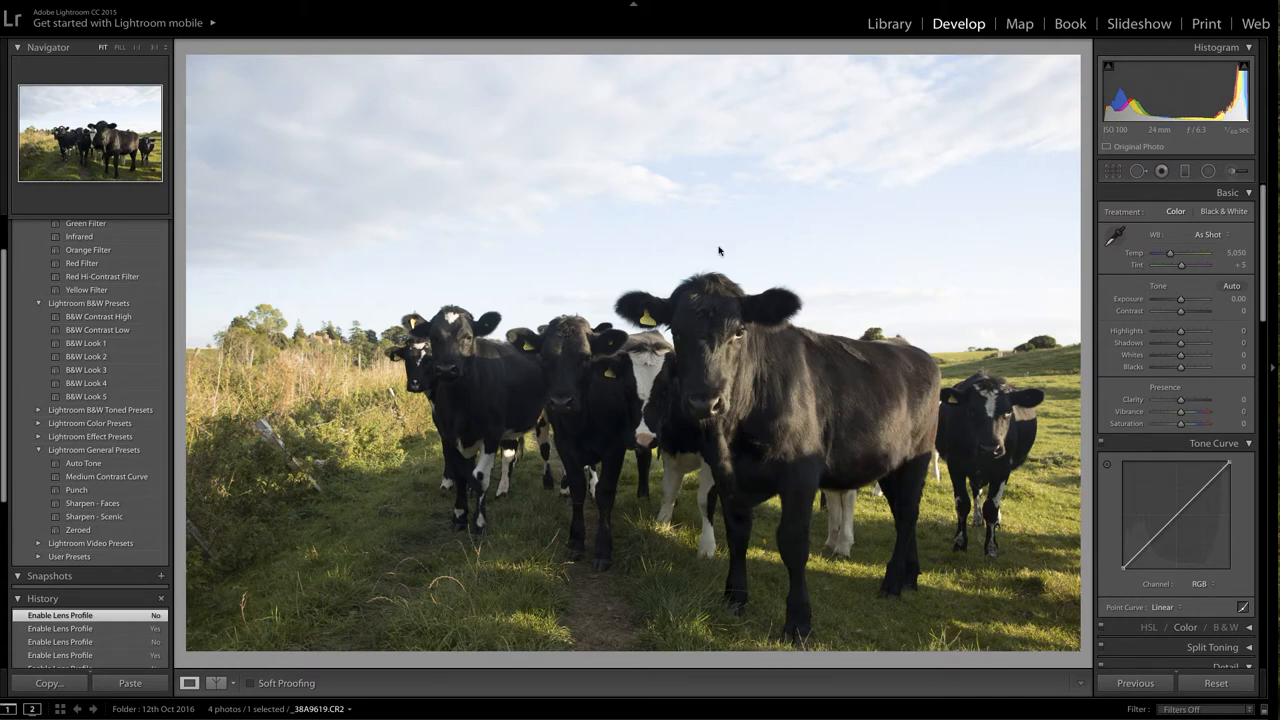
mouse_move(1030, 448)
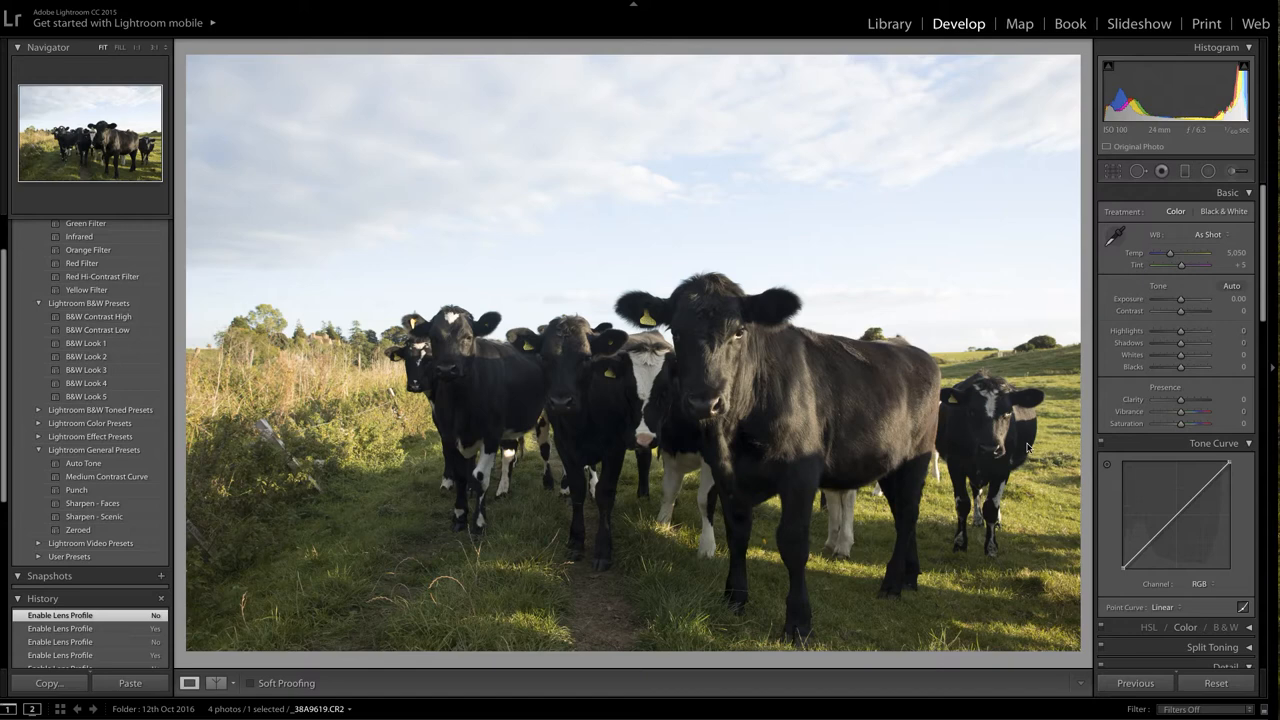
mouse_move(1111, 284)
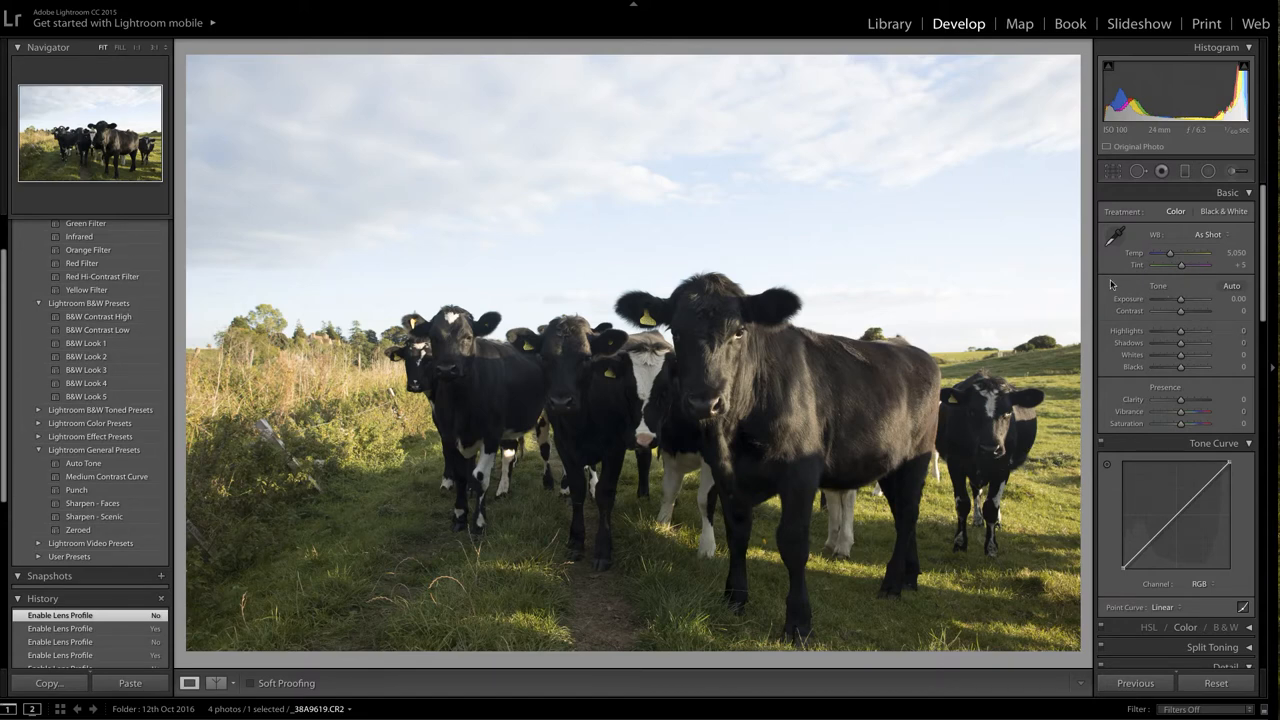
mouse_move(877, 334)
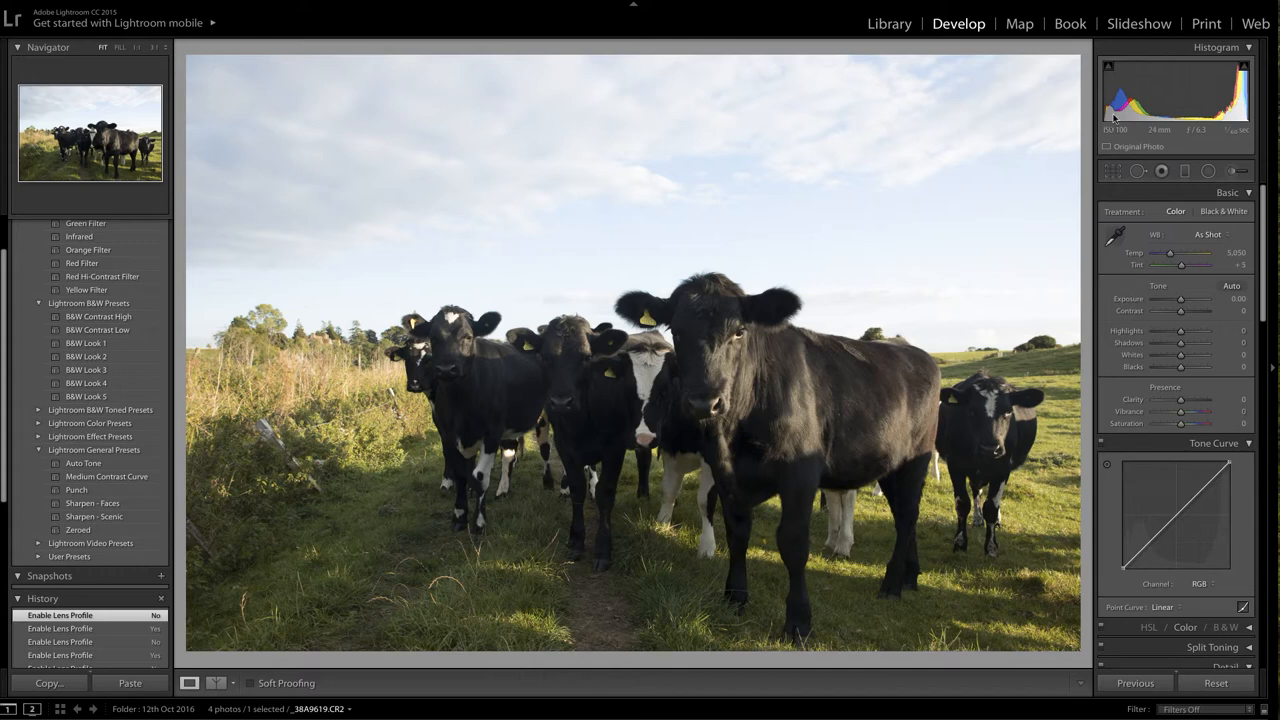
mouse_move(1253, 125)
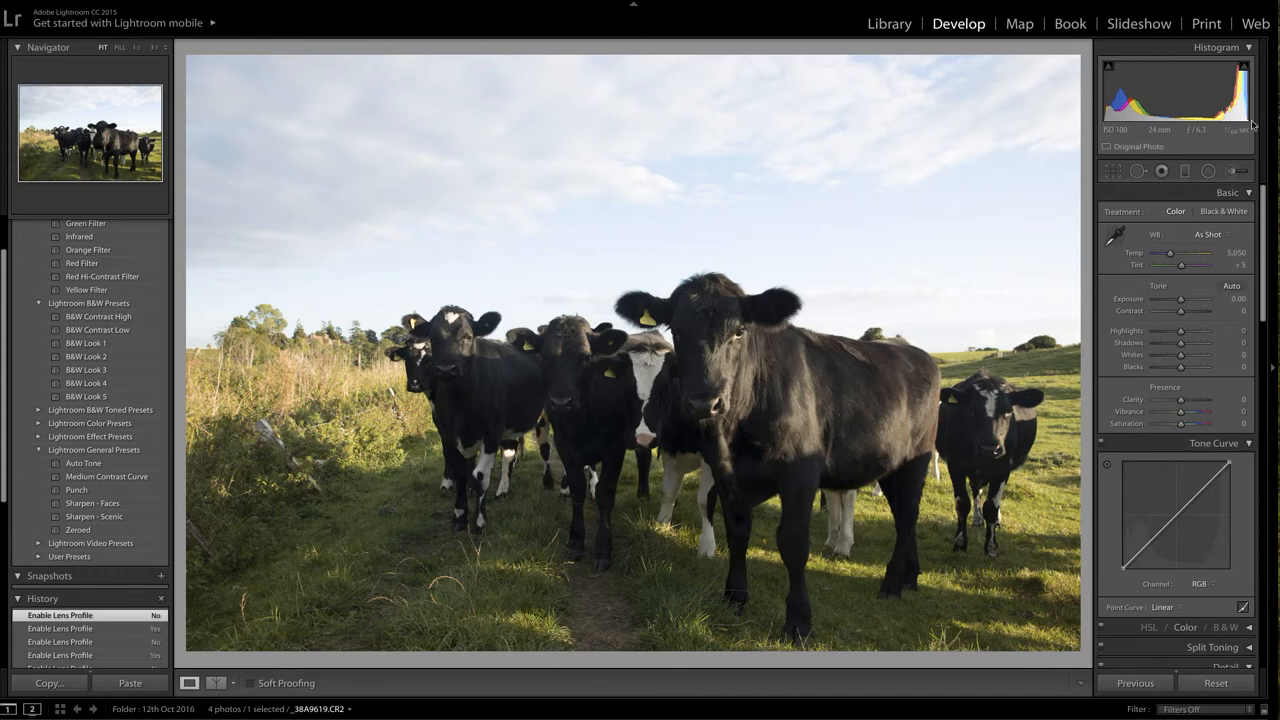
mouse_move(1110, 127)
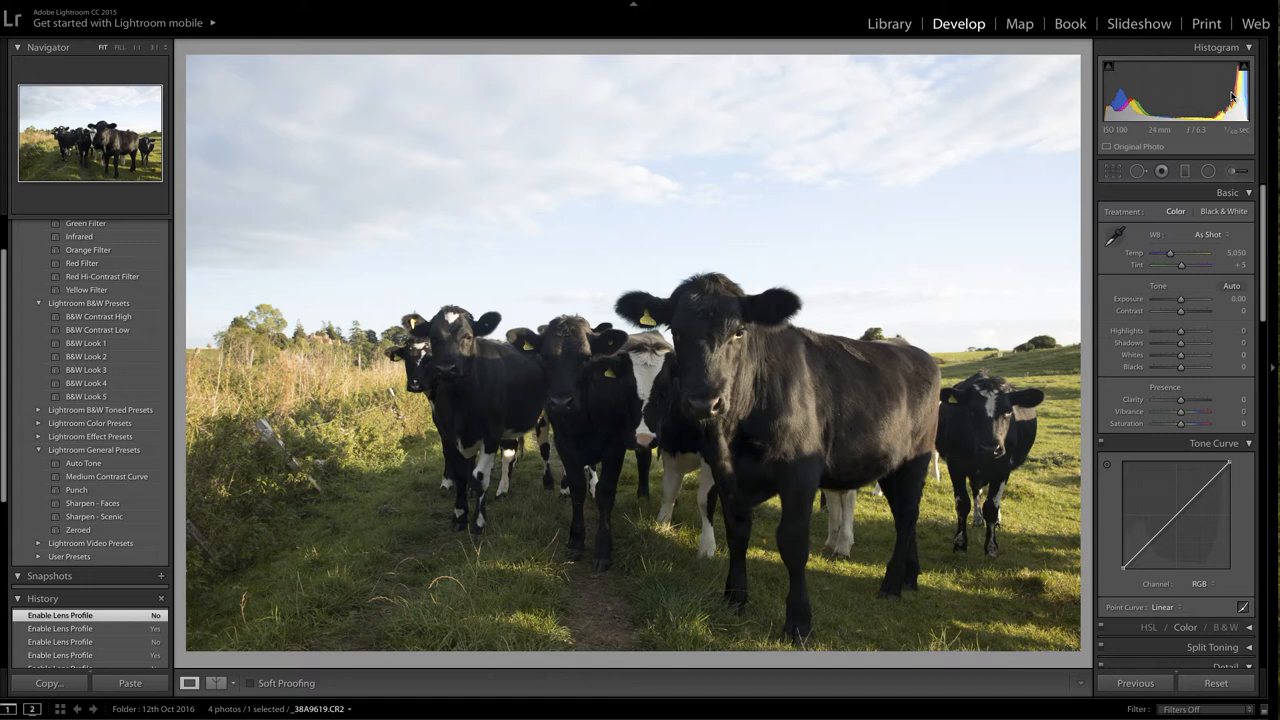
mouse_move(1127, 321)
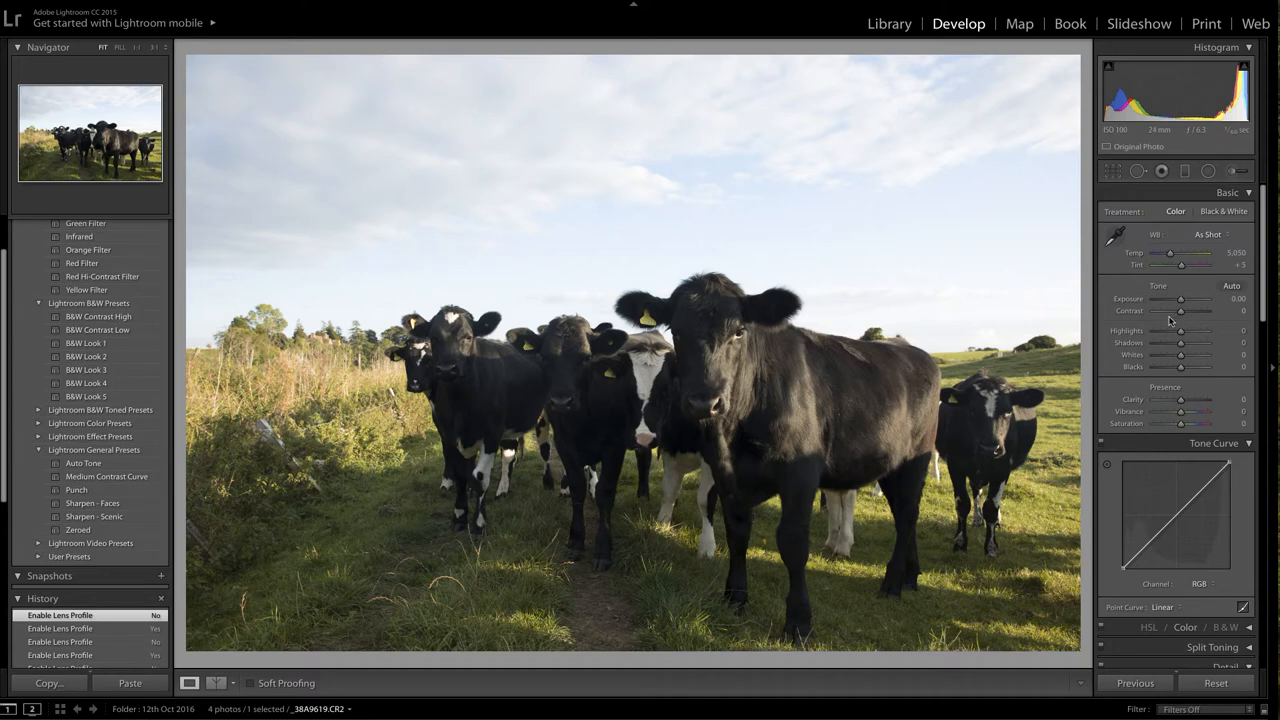
mouse_move(1160, 323)
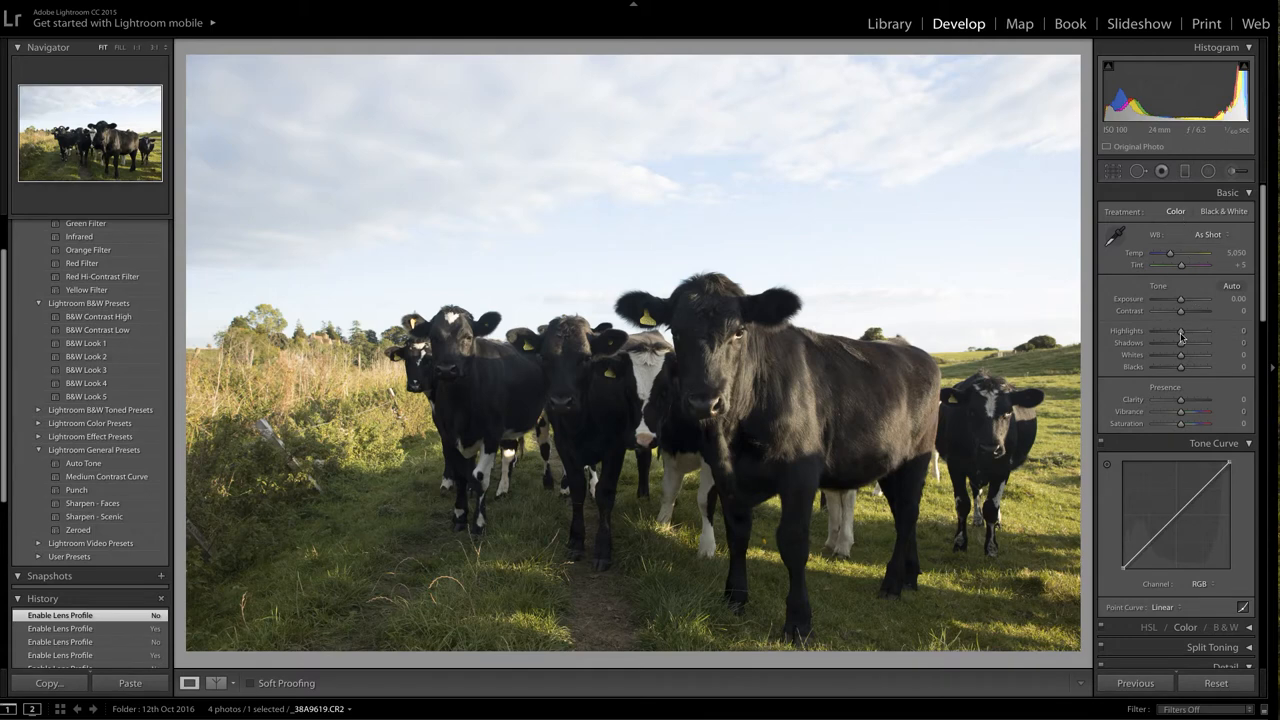
Lower the Basic panel's Highlights to -100 to recover the cloudy sky's detail
left_click_drag(1181, 331, 1165, 331)
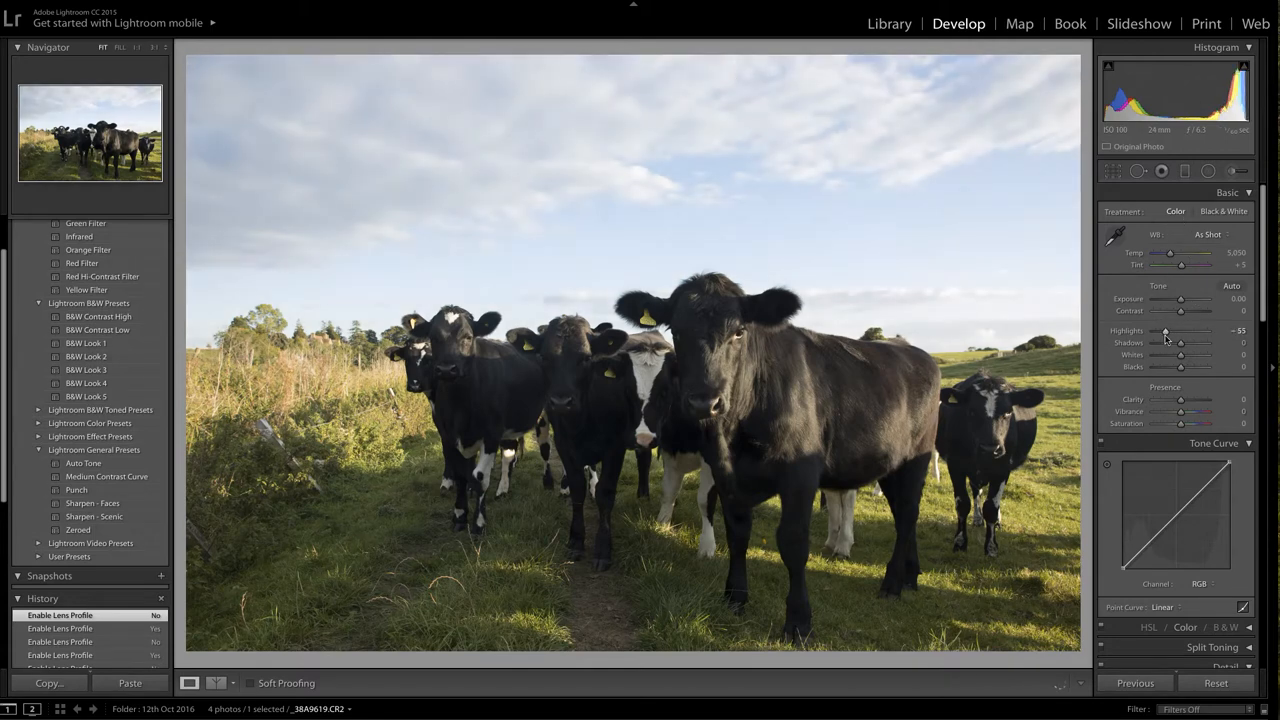
left_click_drag(1165, 331, 1158, 331)
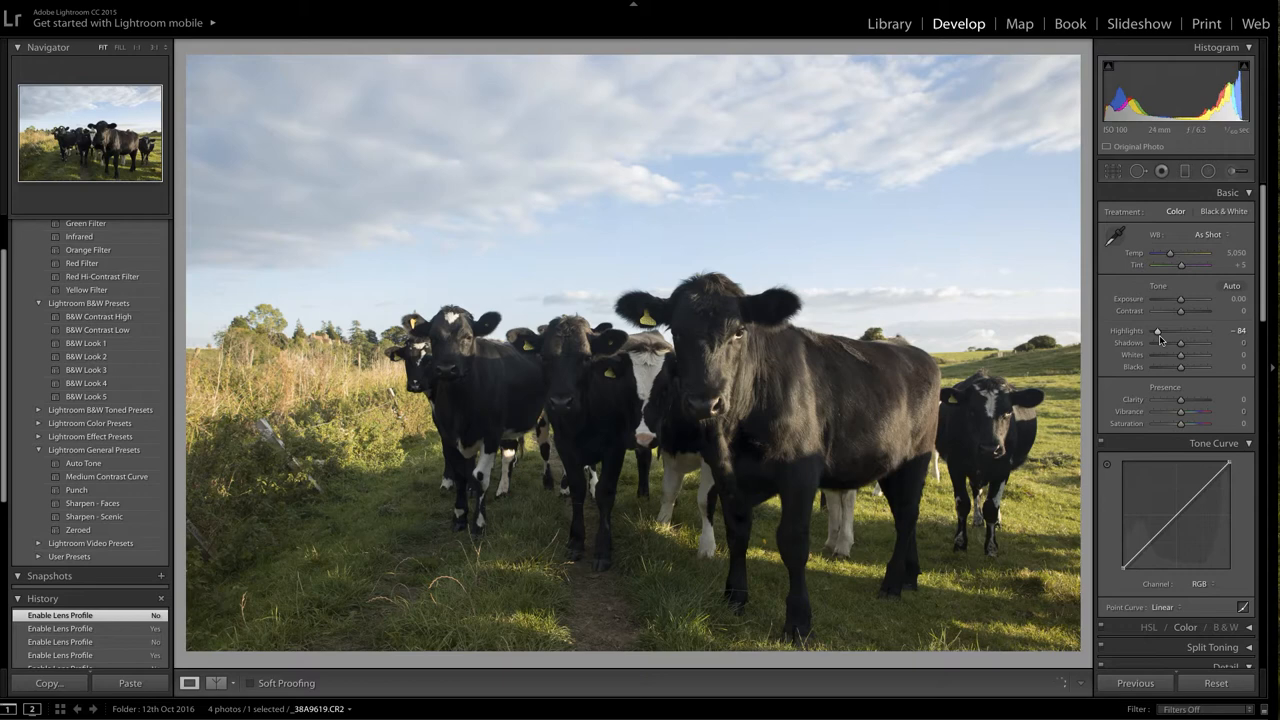
left_click_drag(1180, 330, 1155, 330)
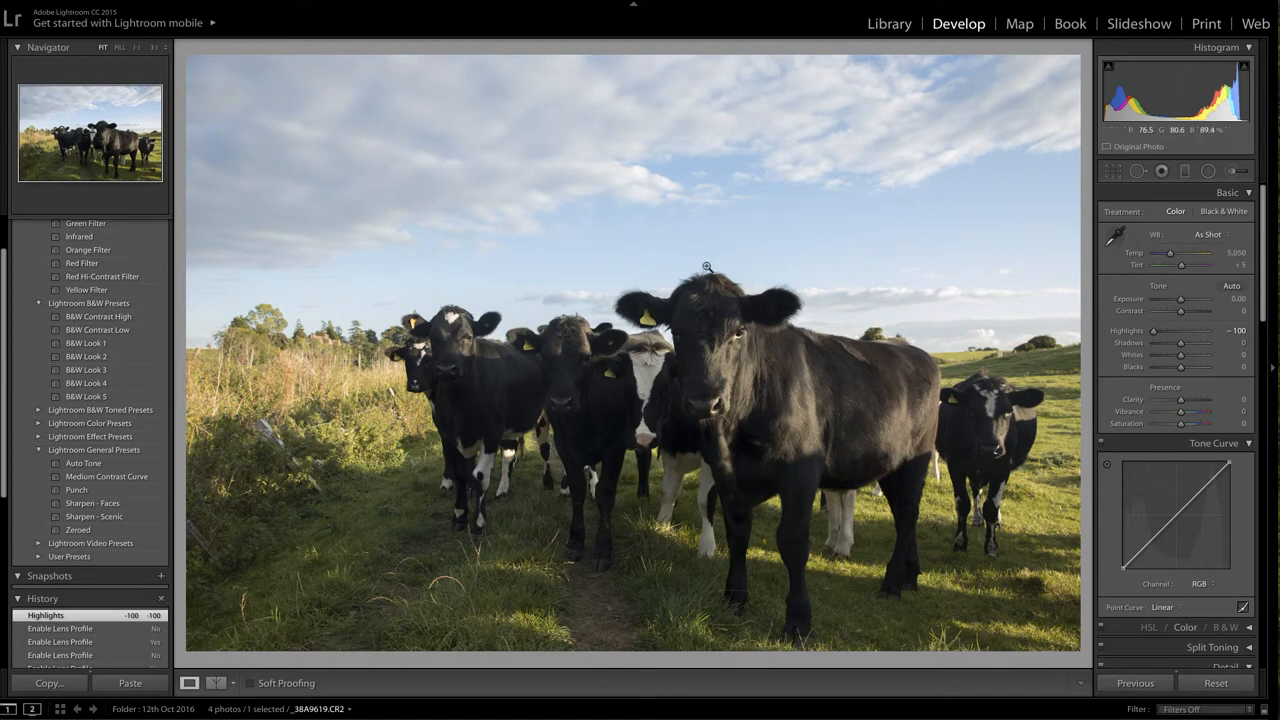
mouse_move(951, 294)
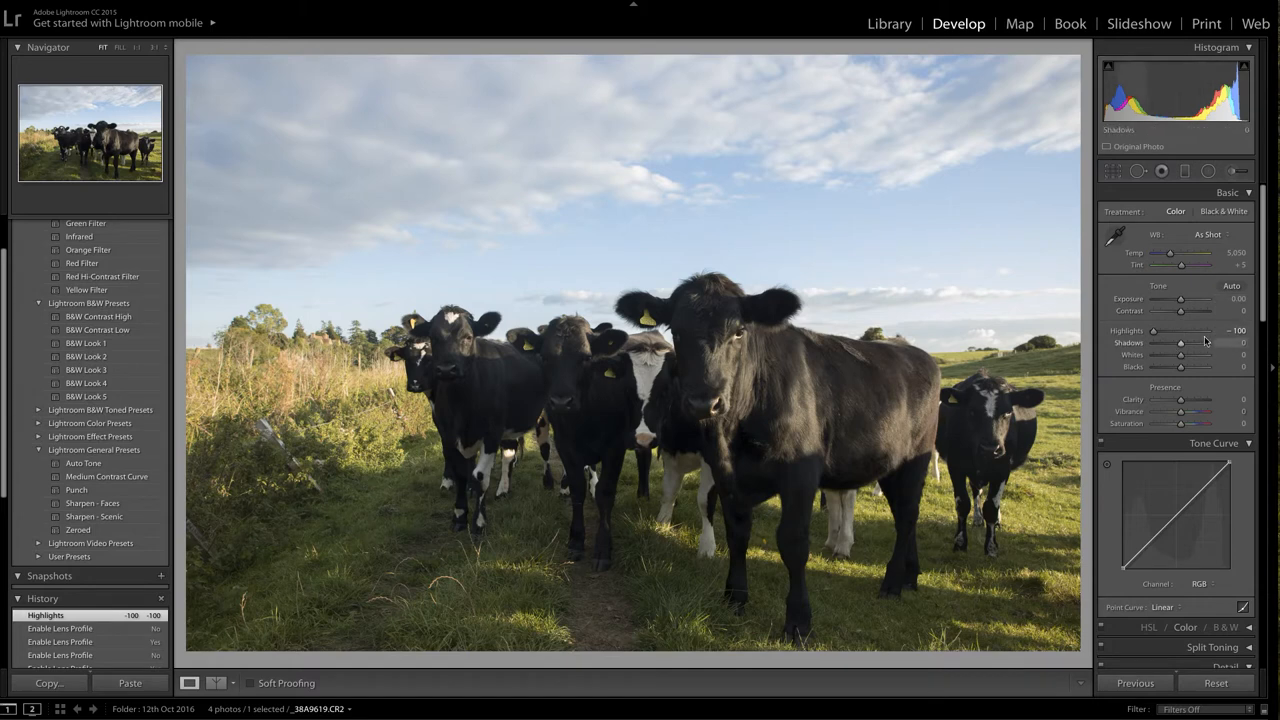
mouse_move(1183, 343)
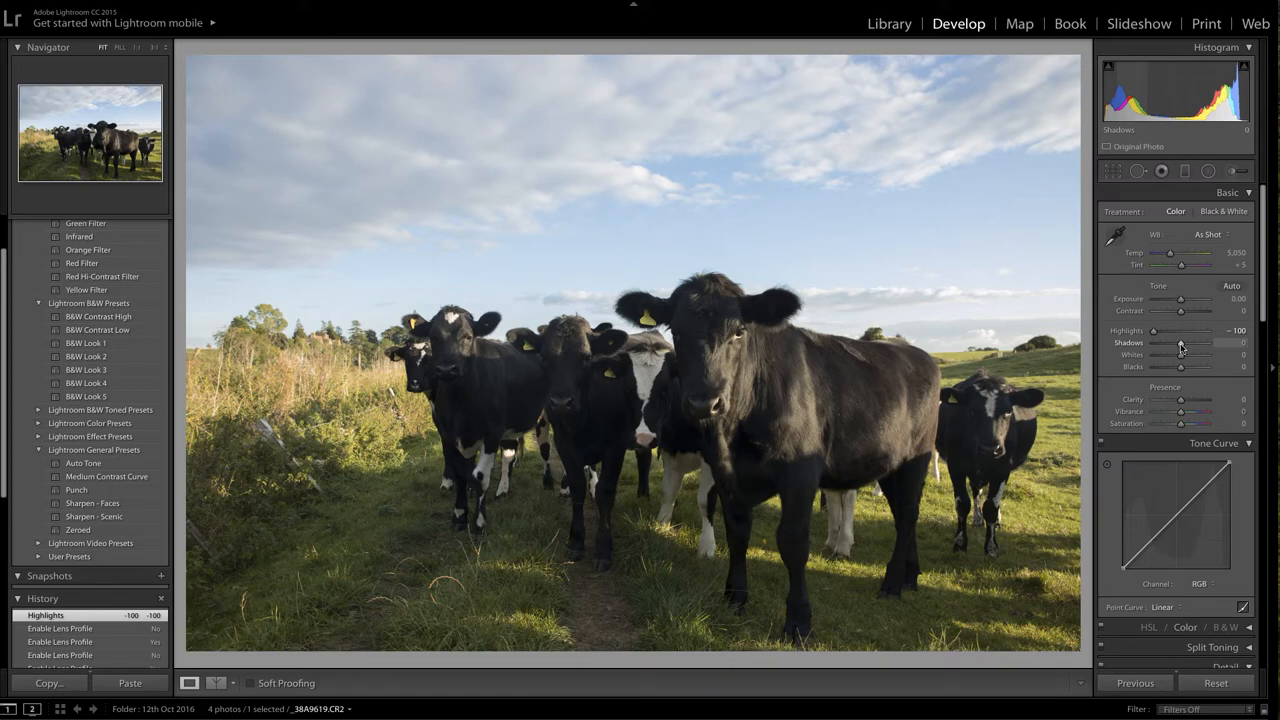
Lift Shadows from +13 to about +66 to reveal detail in the black cows
left_click_drag(1180, 343, 1185, 343)
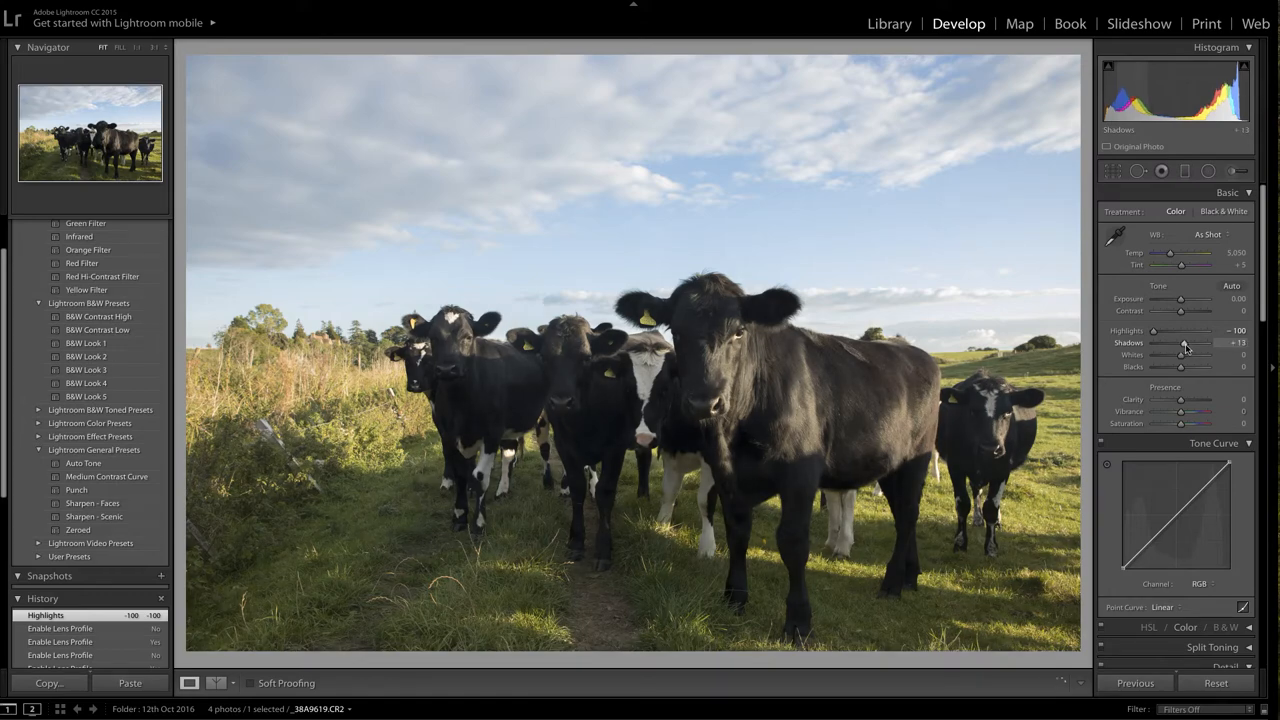
left_click_drag(1181, 343, 1200, 343)
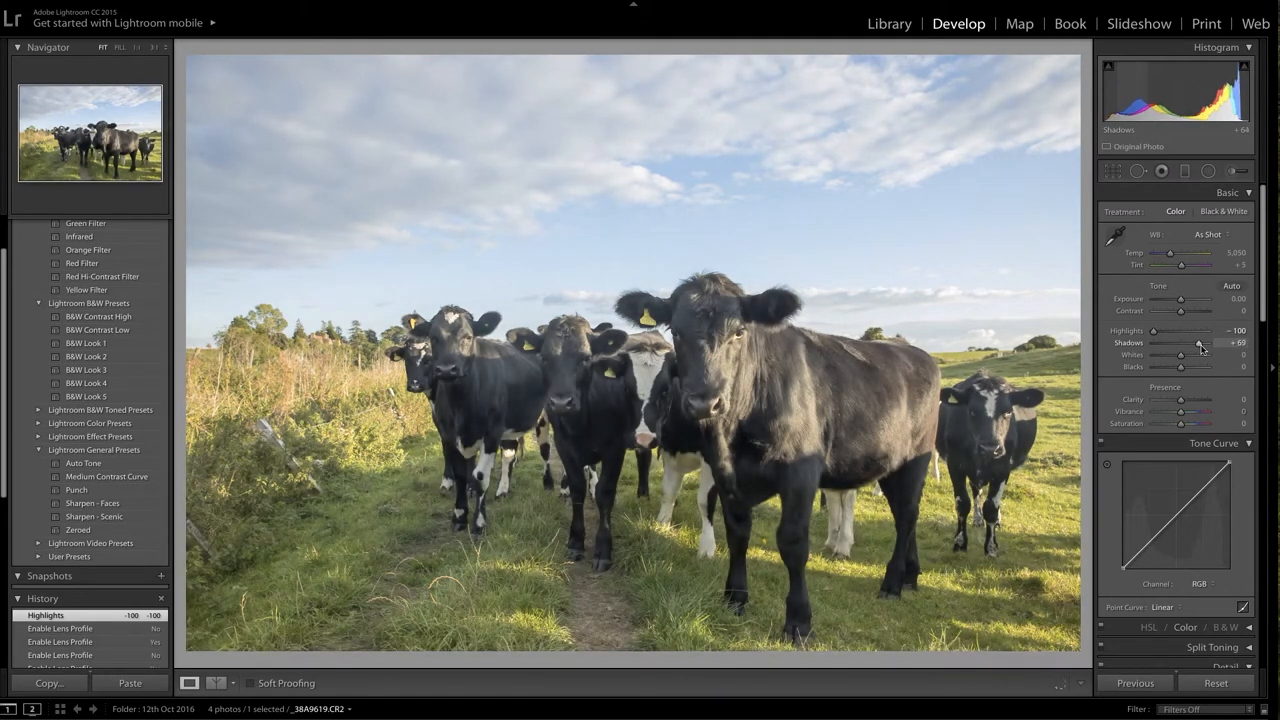
left_click_drag(1198, 343, 1205, 343)
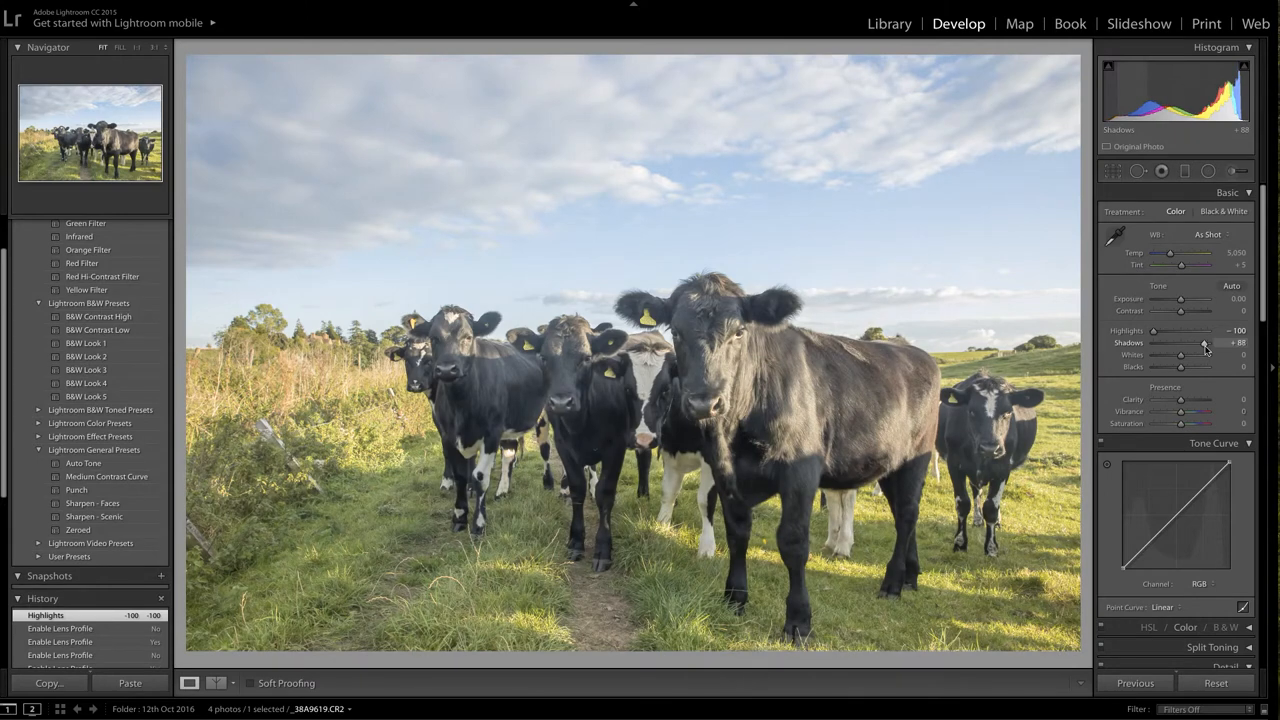
left_click_drag(1205, 344, 1203, 344)
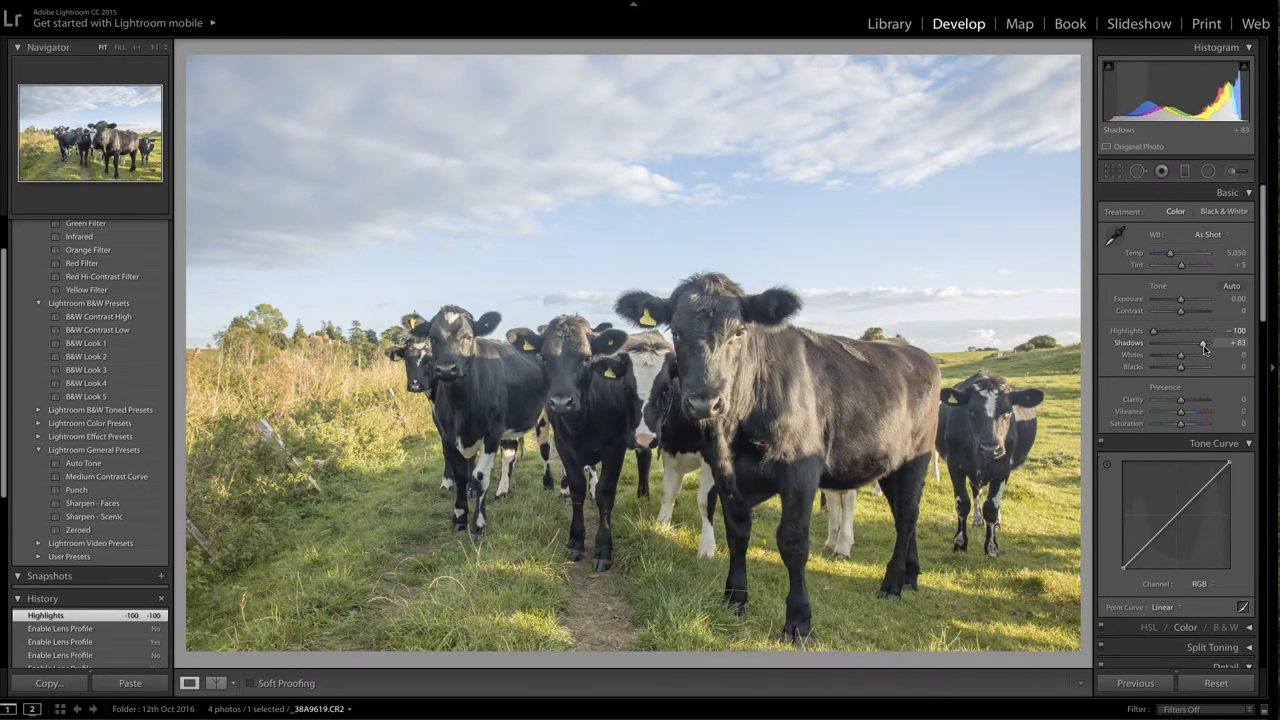
left_click_drag(1203, 343, 1208, 343)
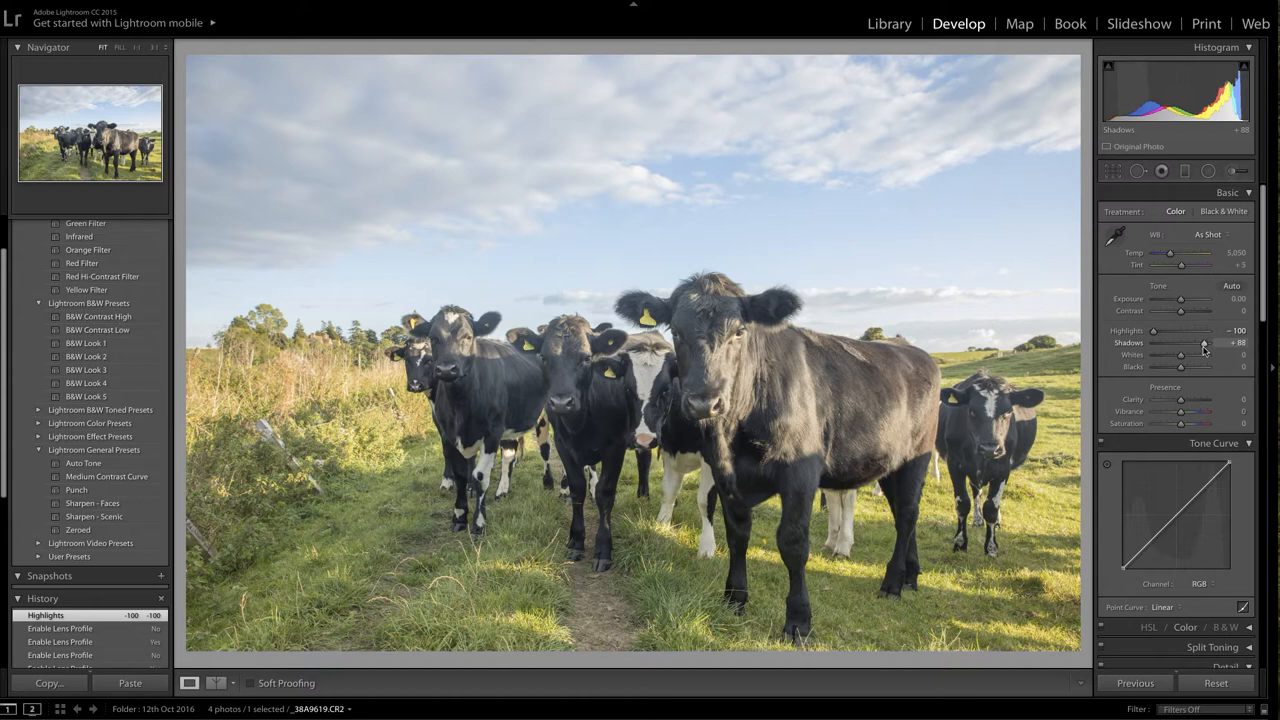
left_click_drag(1205, 343, 1200, 343)
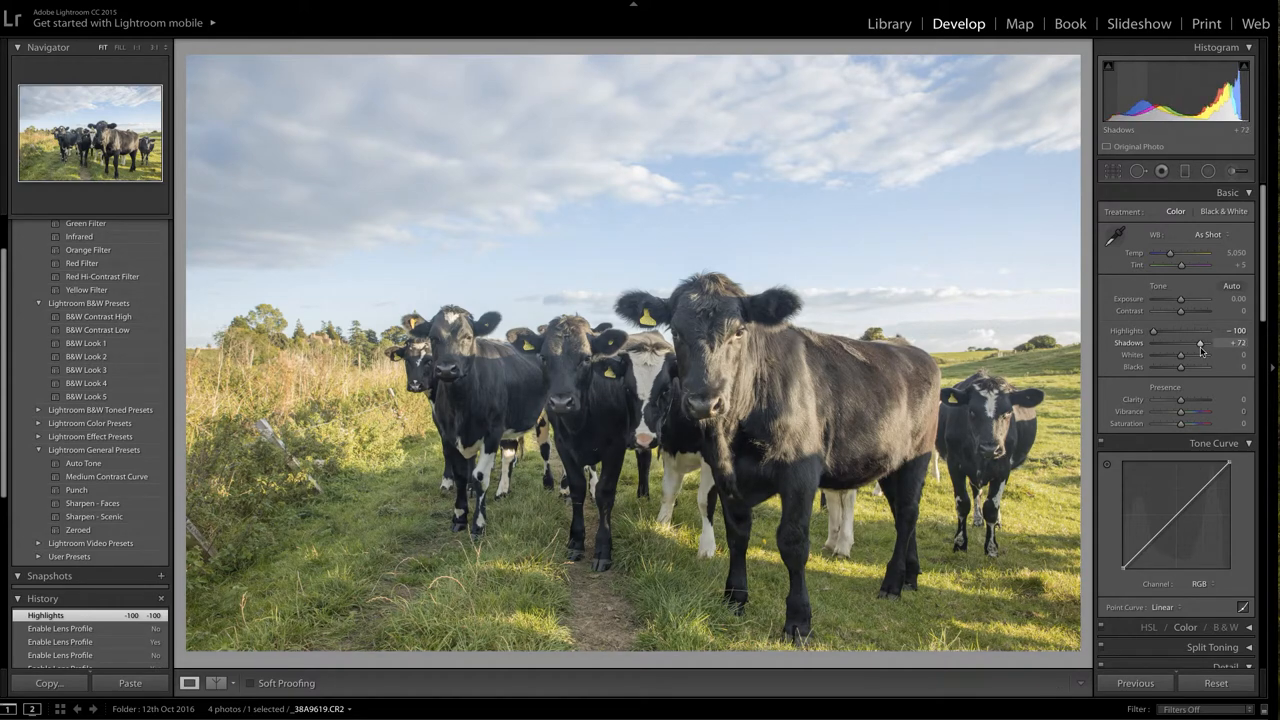
left_click_drag(1200, 343, 1197, 343)
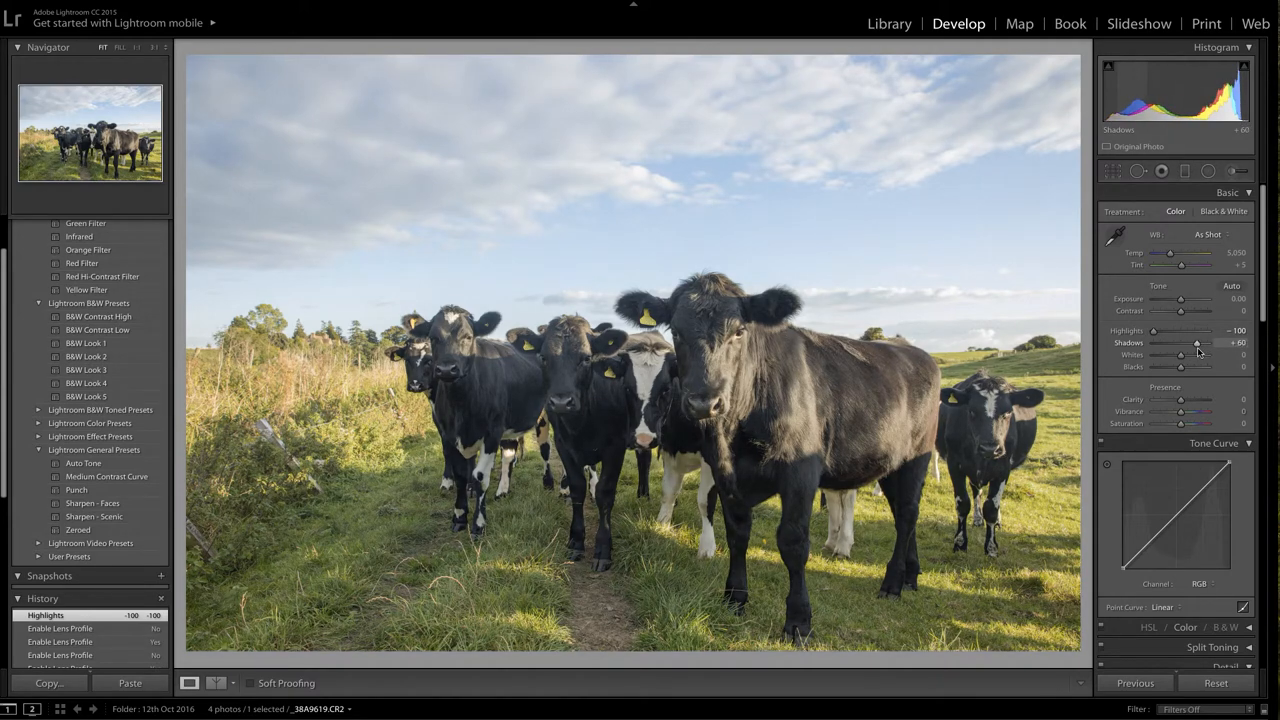
left_click_drag(1196, 343, 1199, 343)
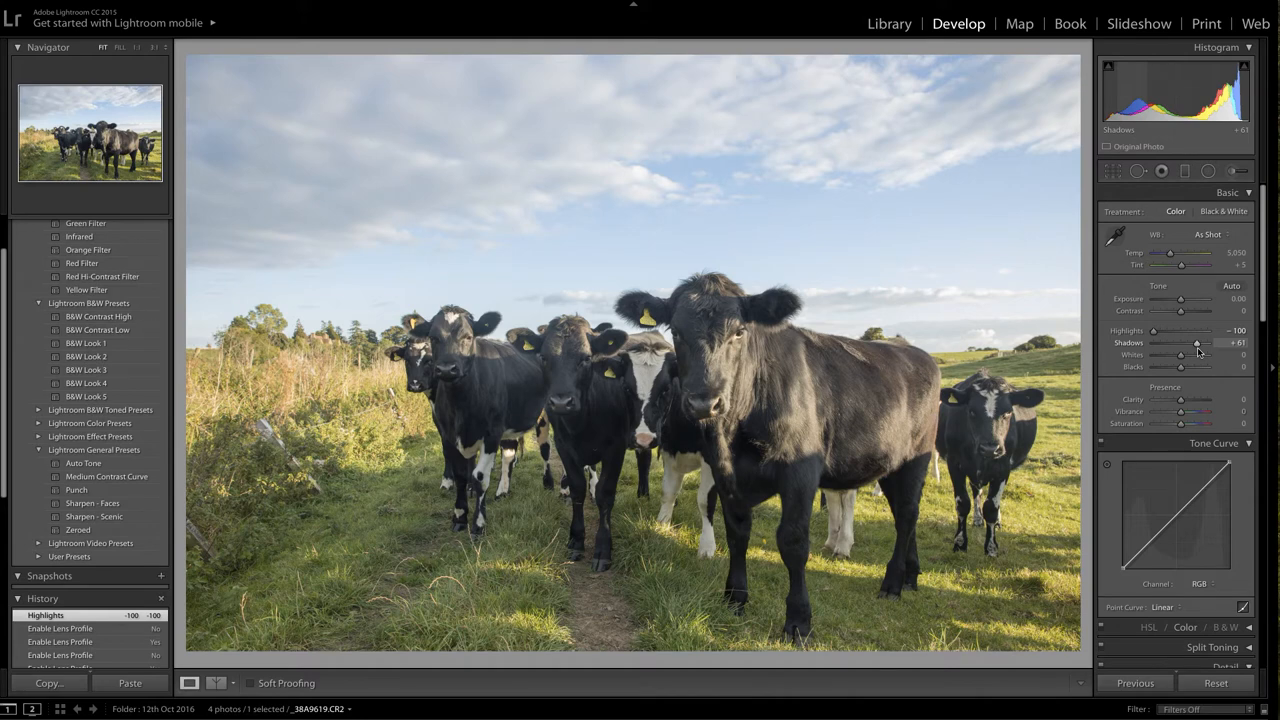
left_click_drag(1196, 343, 1200, 343)
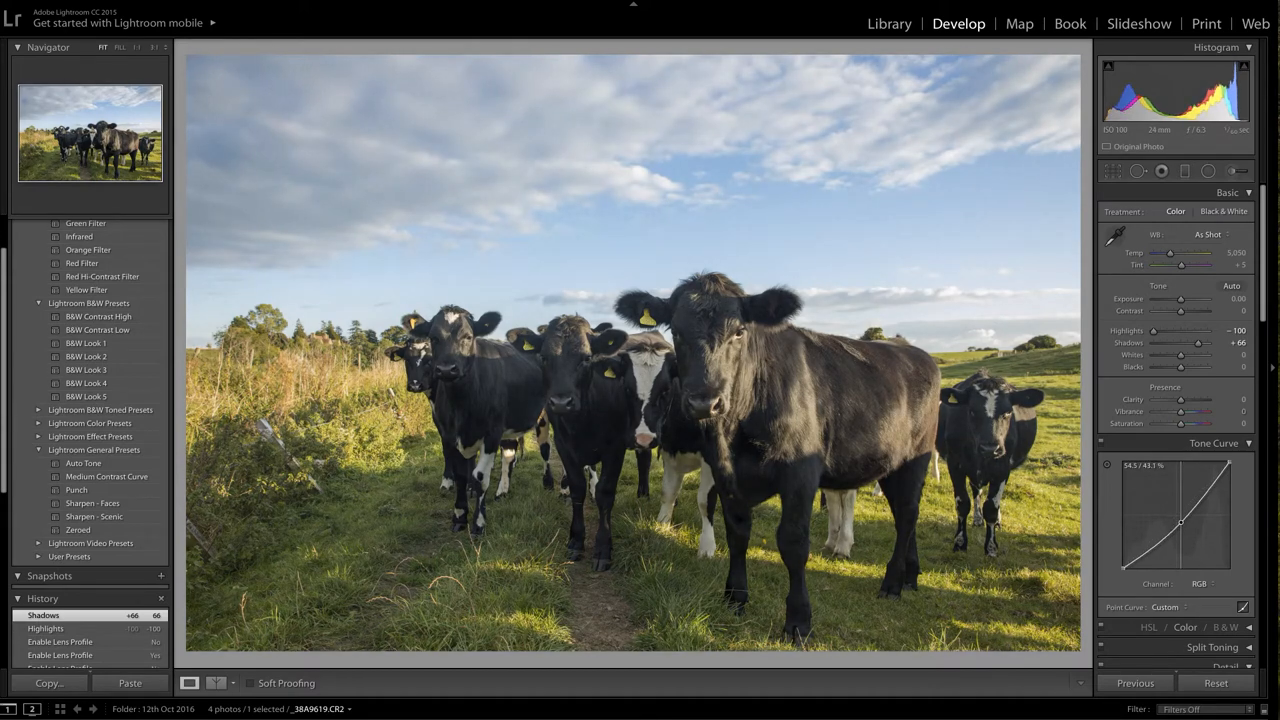
Pull the tone curve midpoint down to about 54.5/40.4 and raise Shadows to +76
left_click_drag(1180, 520, 1180, 525)
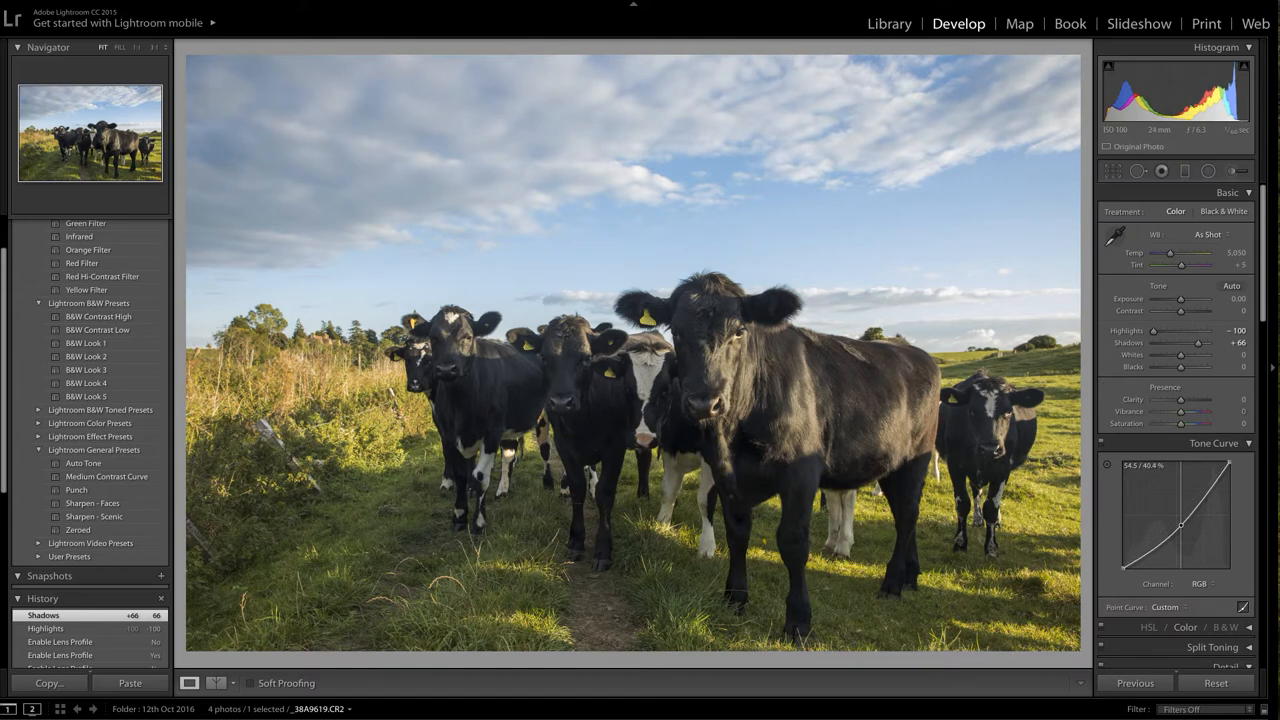
left_click_drag(1180, 525, 1180, 520)
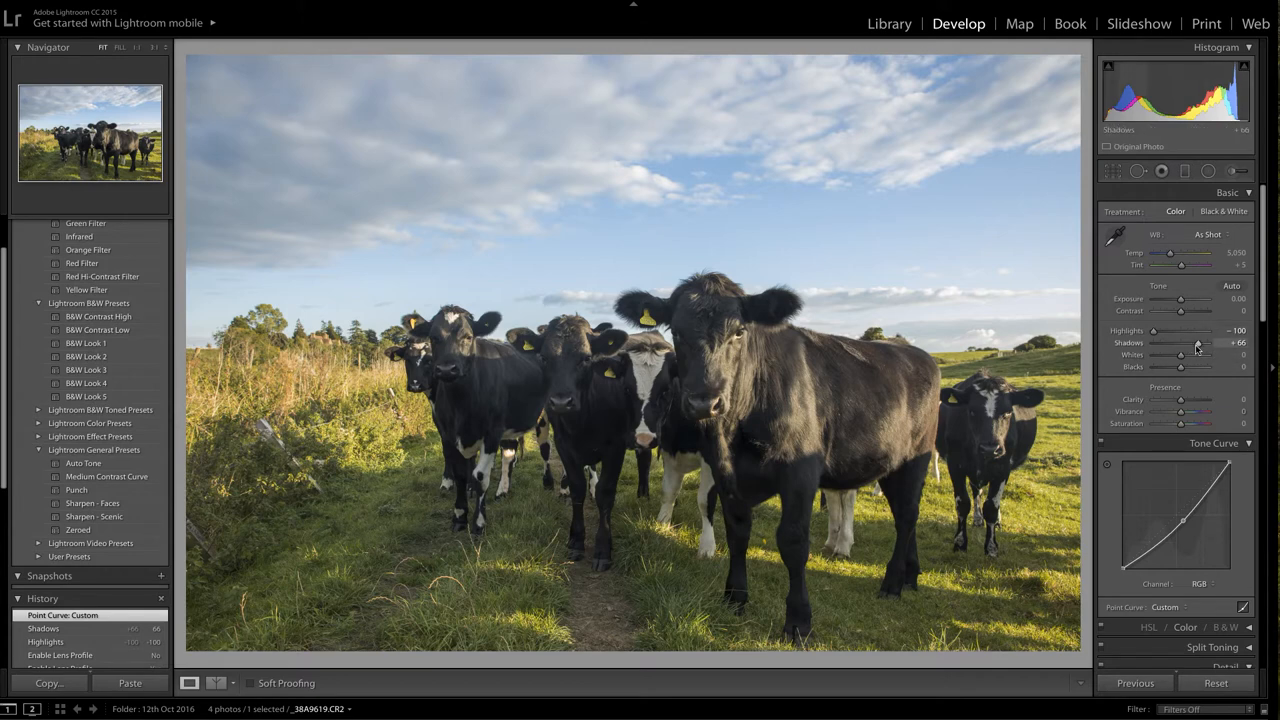
left_click_drag(1180, 343, 1186, 343)
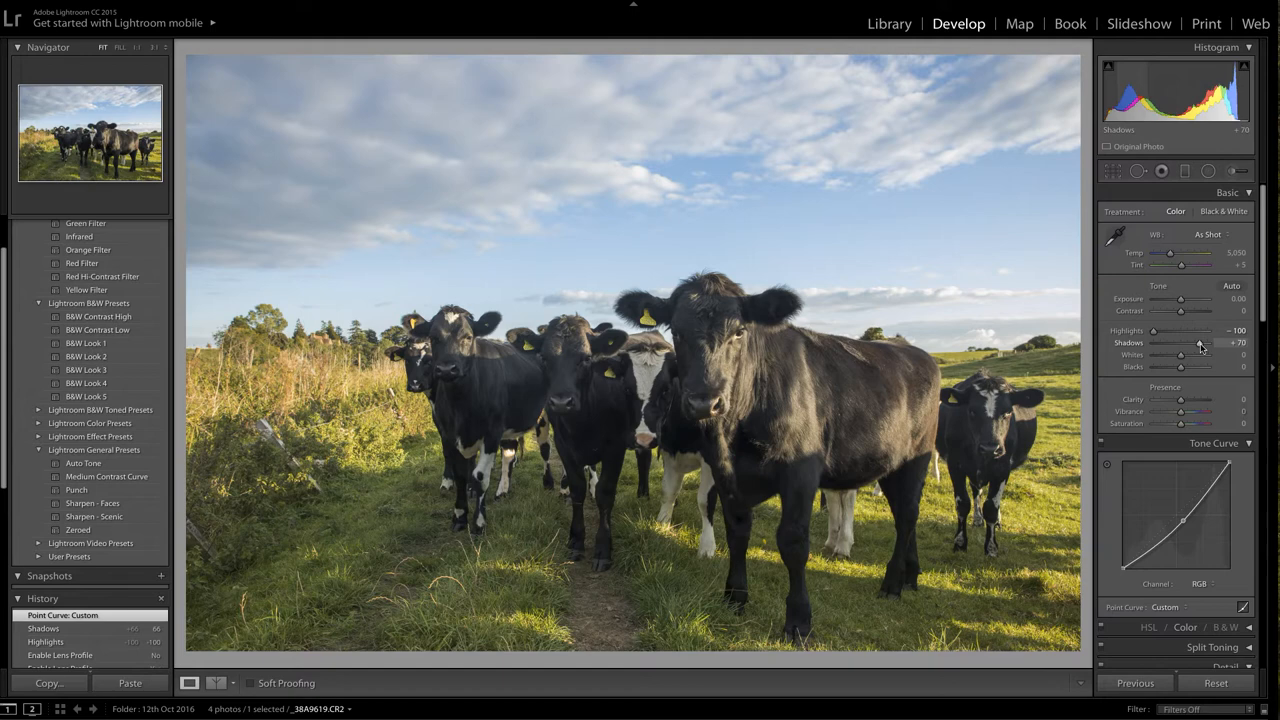
left_click_drag(1180, 343, 1183, 343)
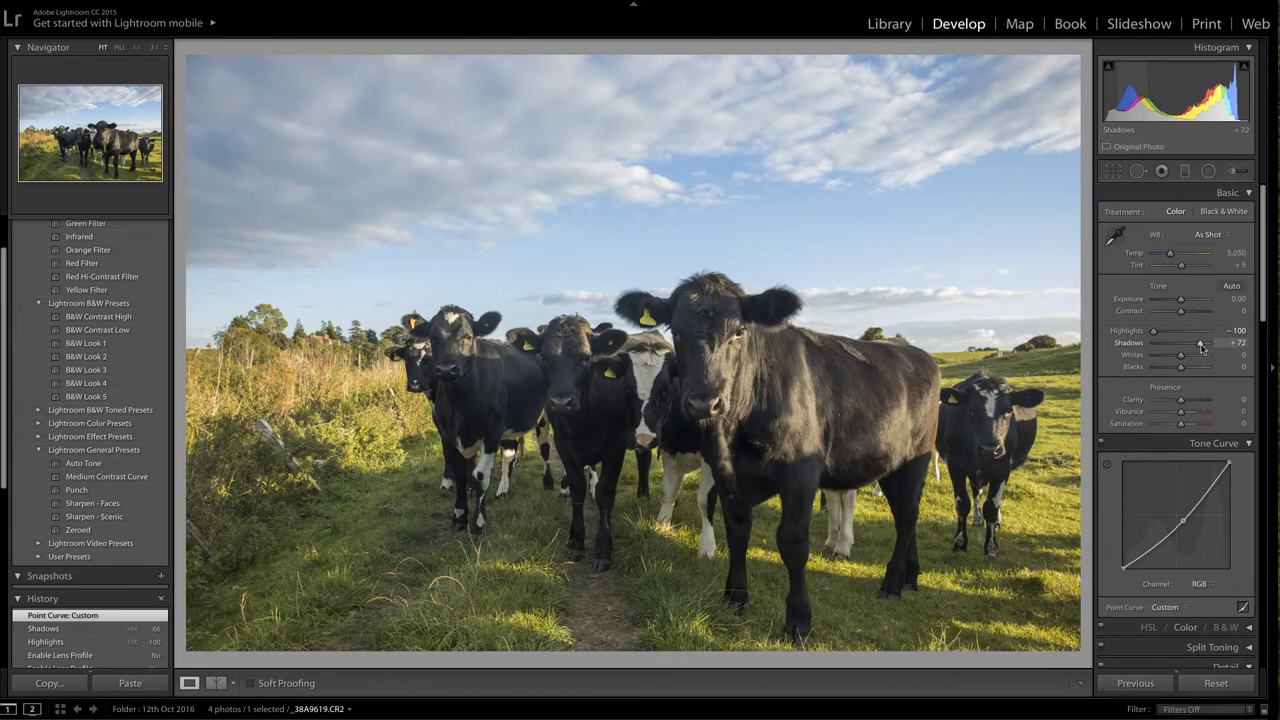
left_click_drag(1199, 343, 1203, 343)
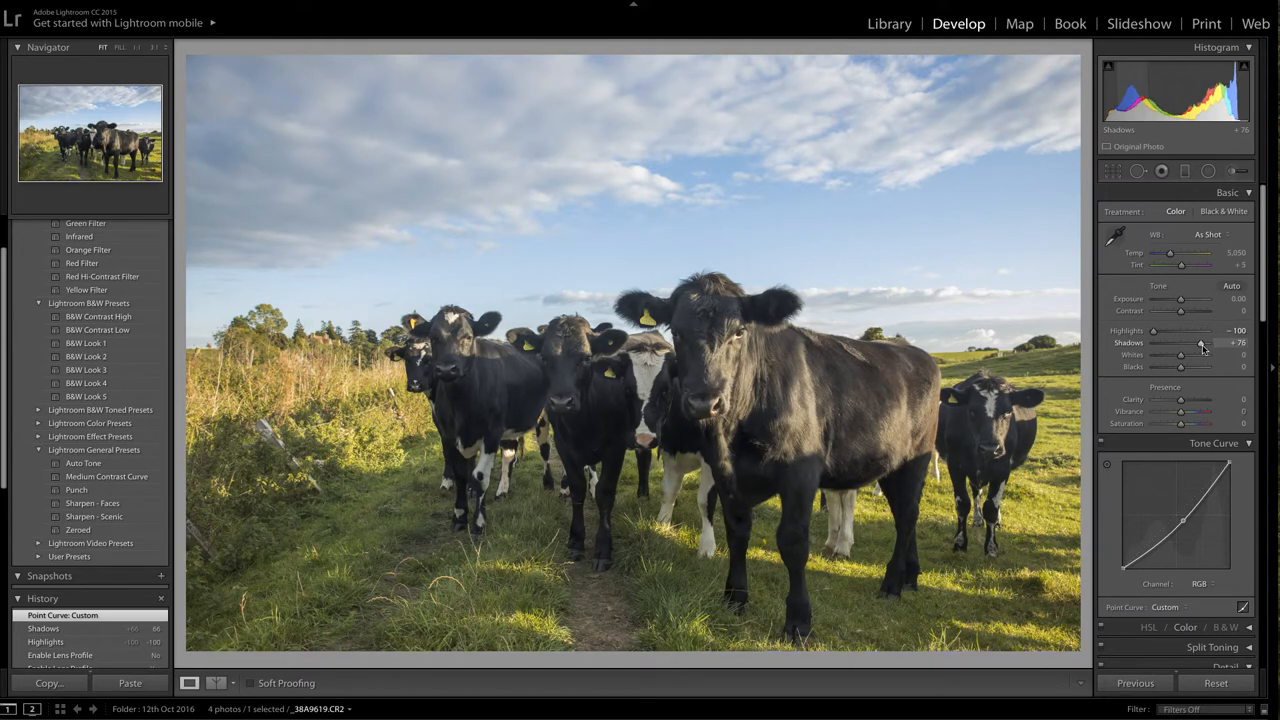
left_click_drag(1200, 343, 1210, 343)
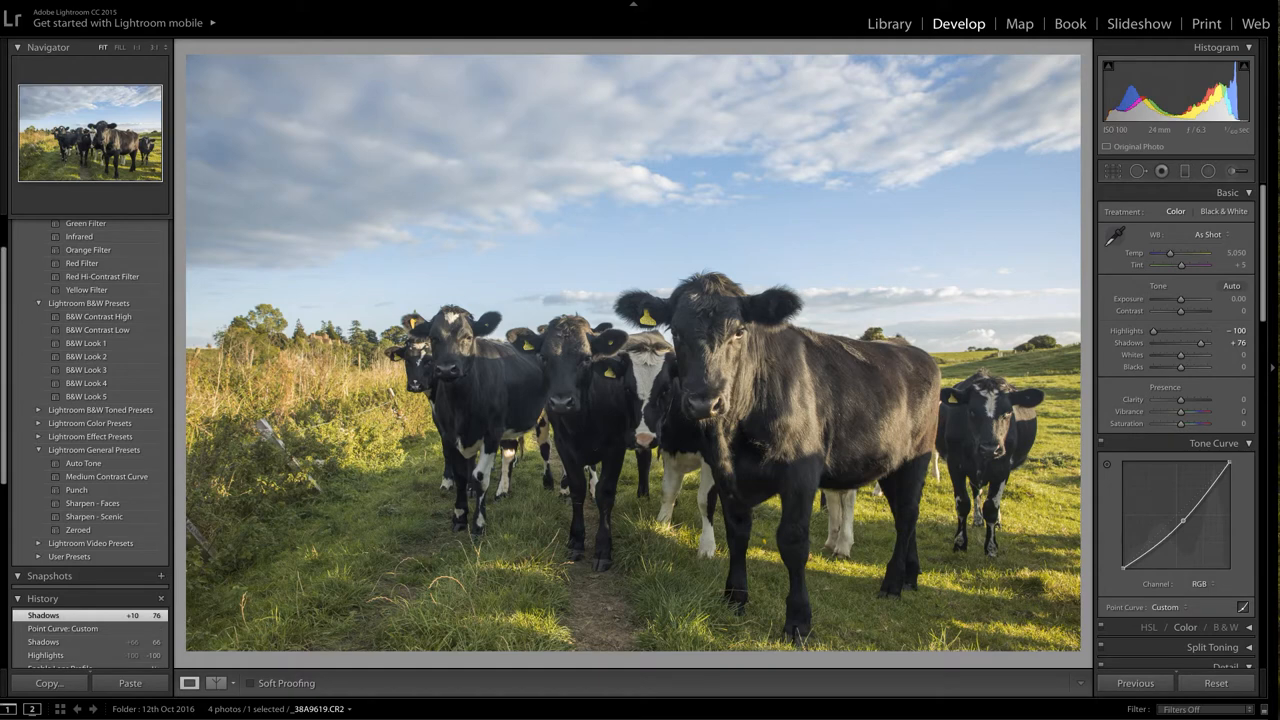
mouse_move(941, 319)
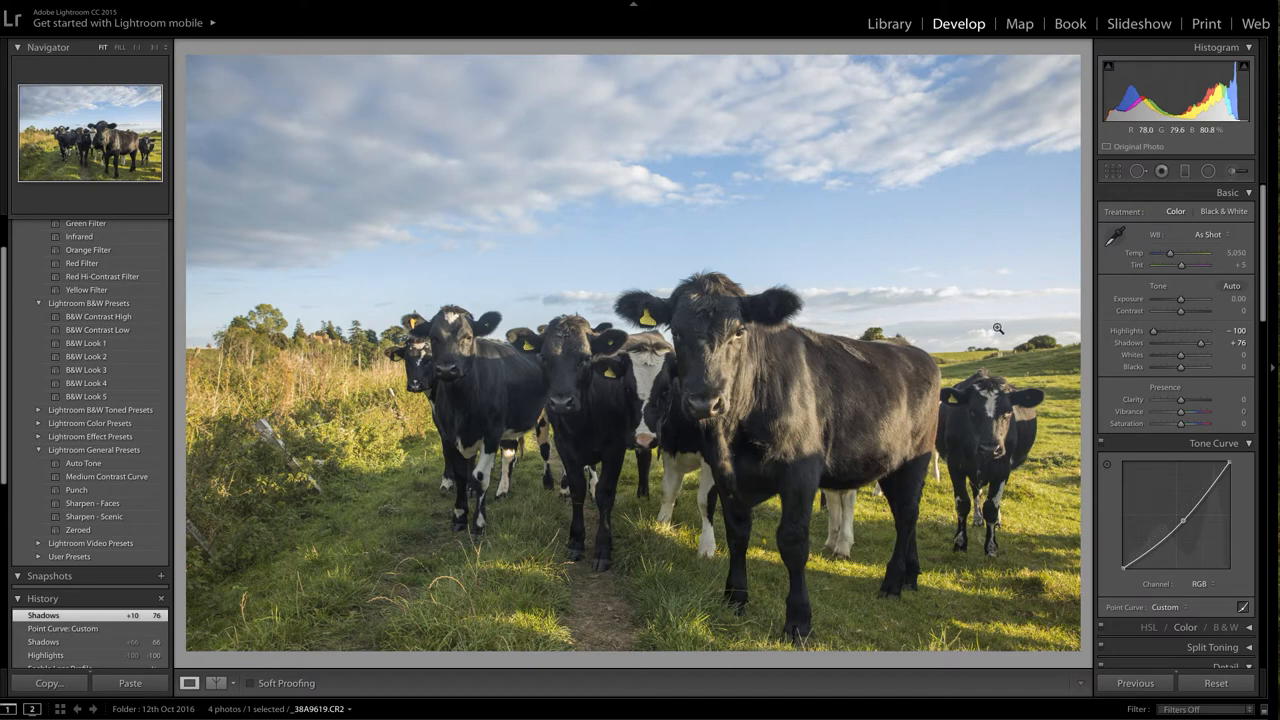
mouse_move(1041, 305)
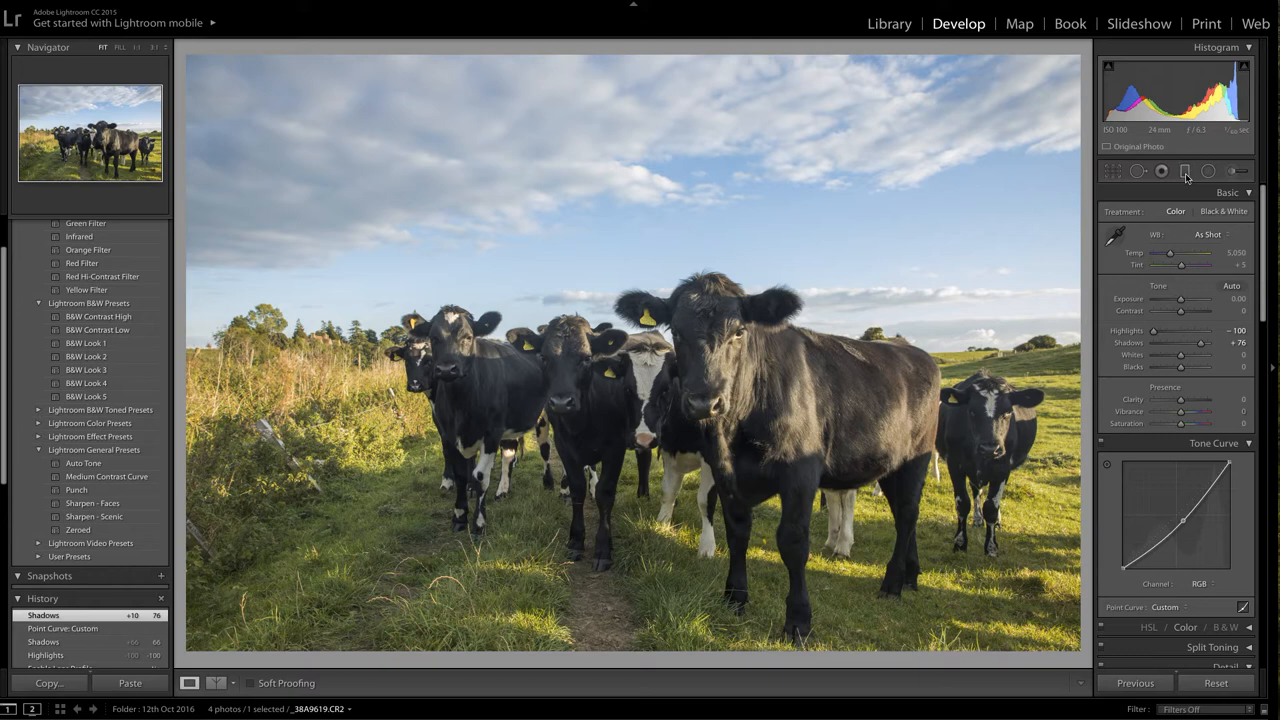
Drag a Graduated Filter down across the sky and set its Exposure to -0.77
left_click(1185, 170)
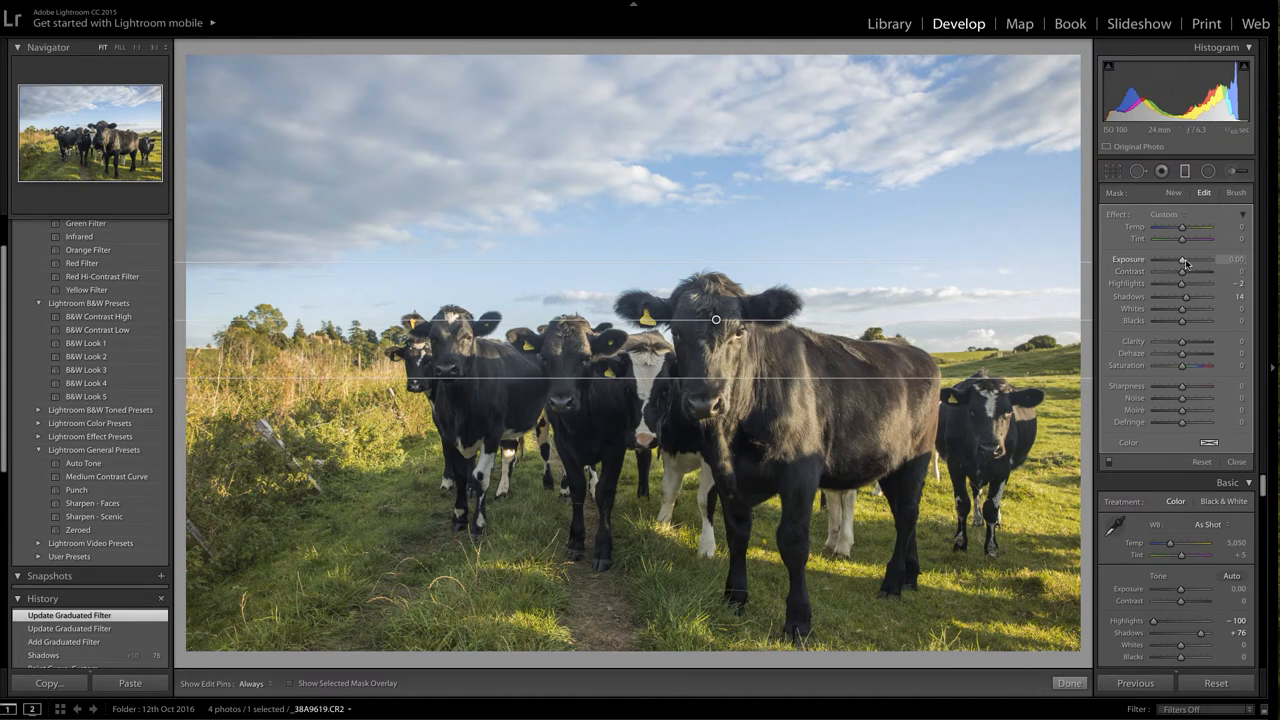
left_click_drag(1185, 259, 1175, 259)
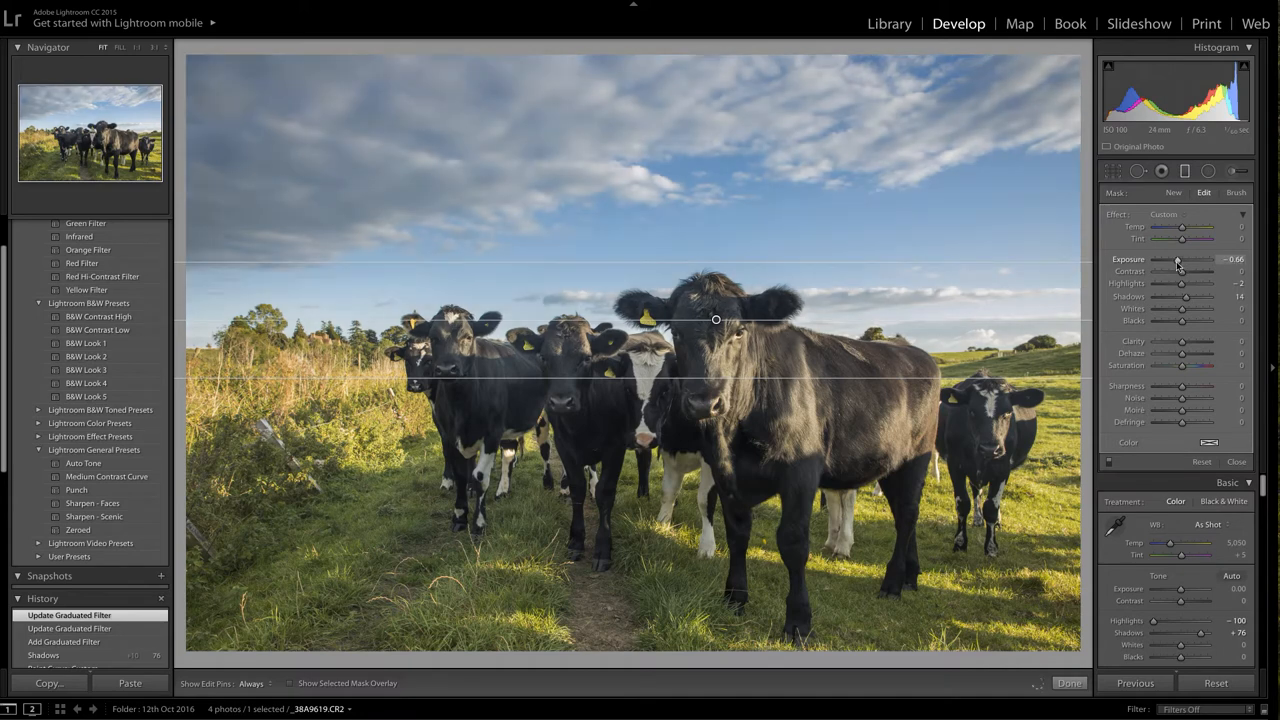
left_click_drag(1182, 259, 1195, 259)
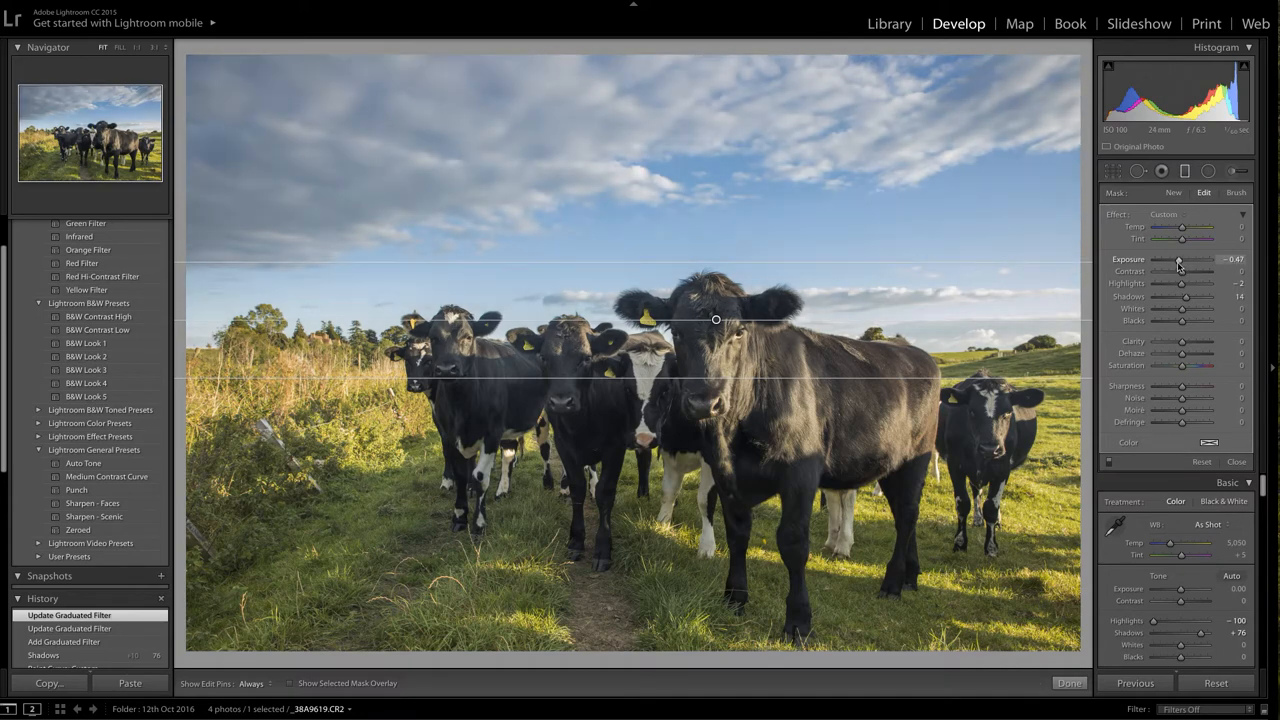
left_click_drag(1182, 259, 1178, 259)
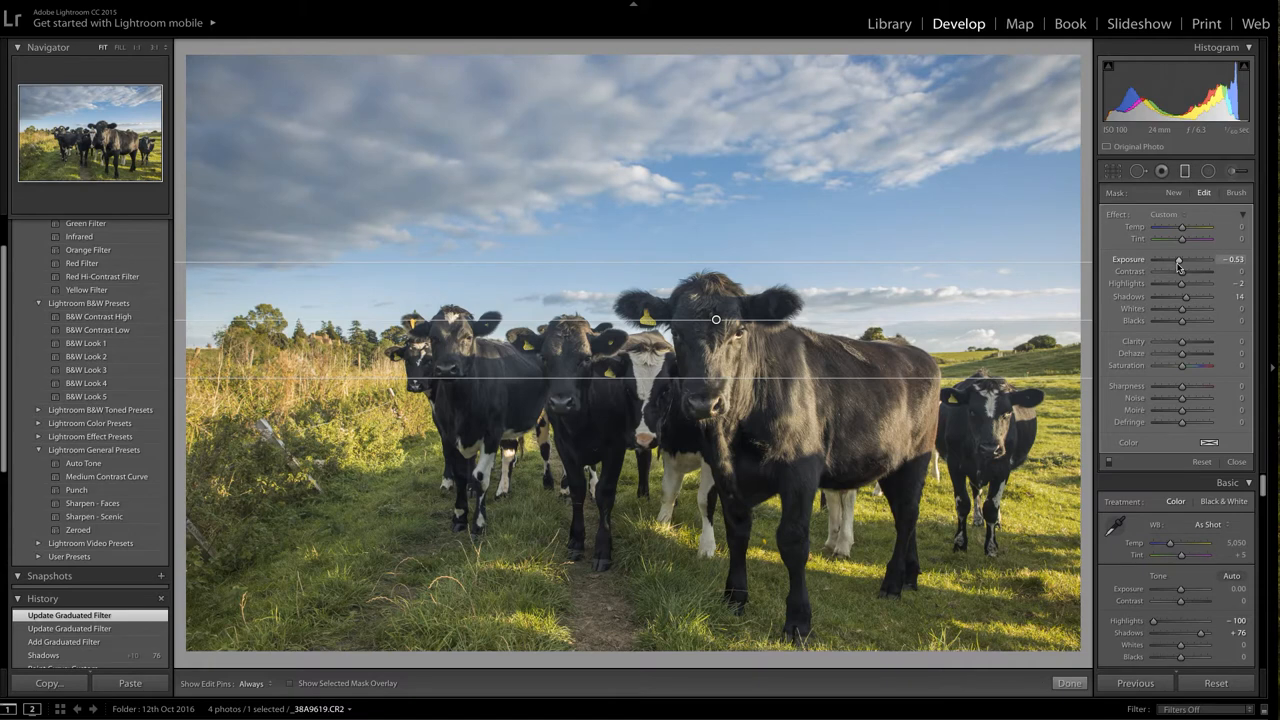
left_click_drag(1183, 260, 1178, 260)
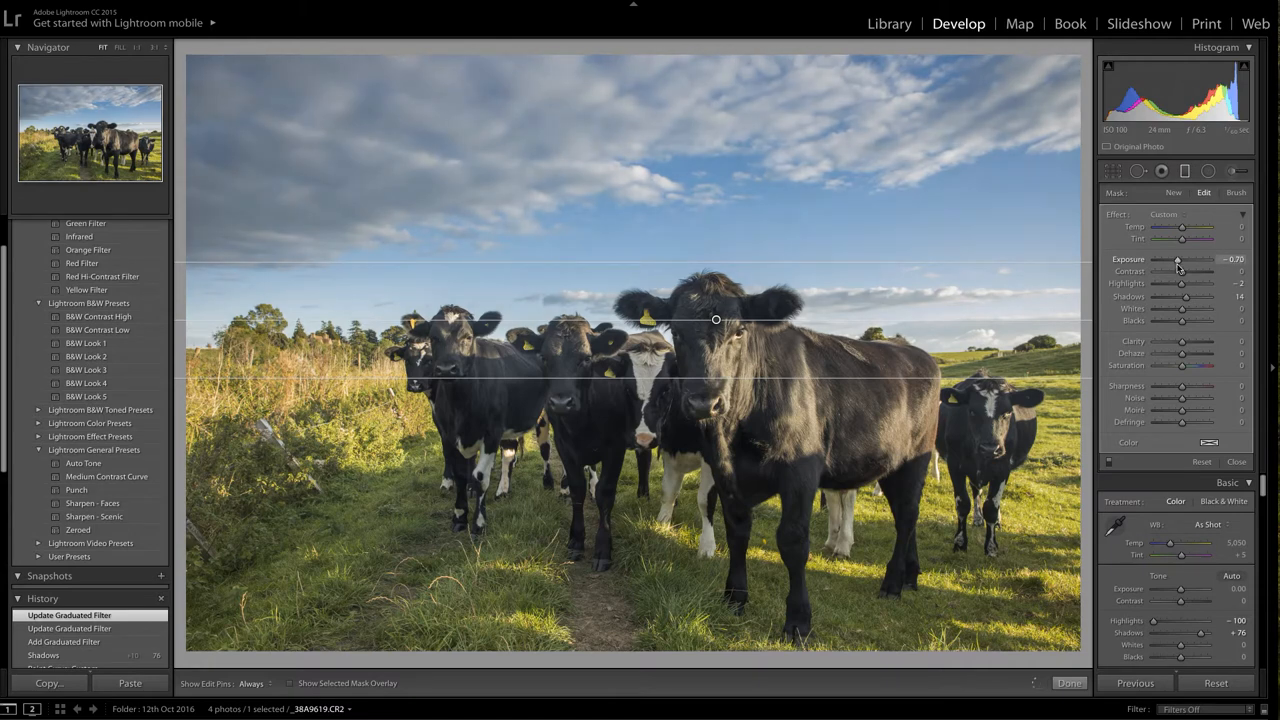
left_click_drag(1178, 259, 1175, 259)
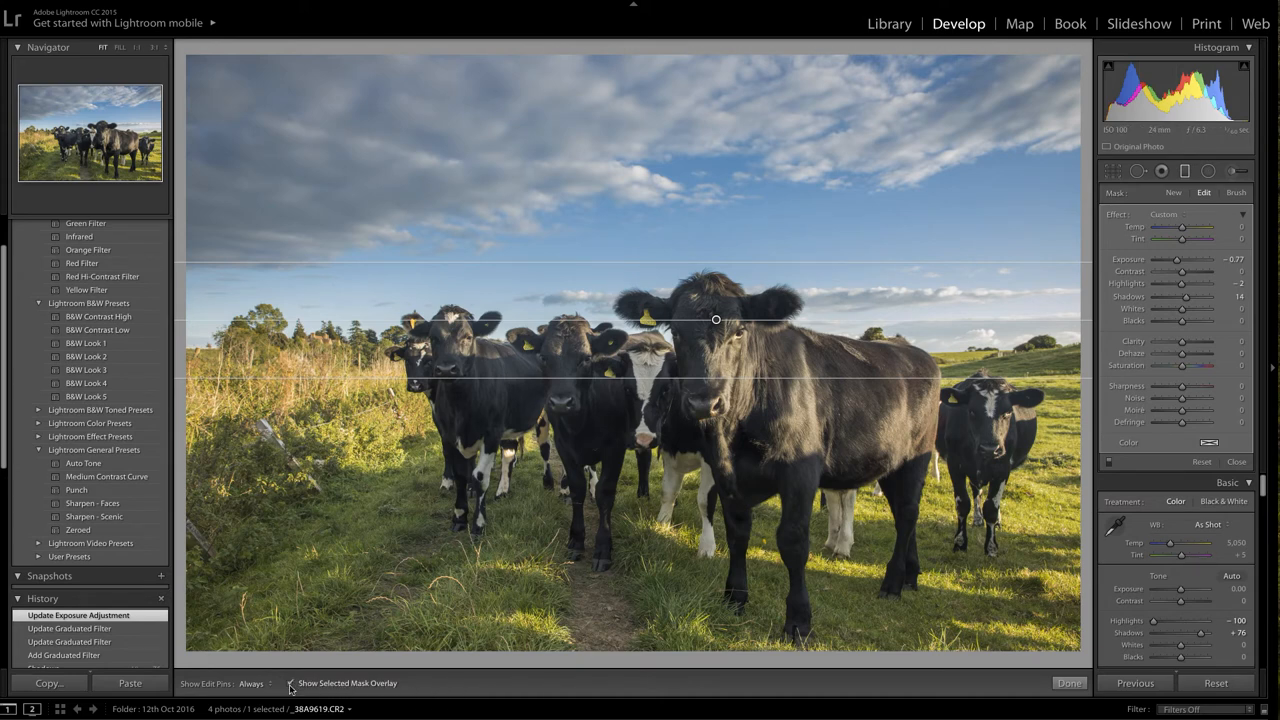
Turn on Show Selected Mask Overlay to reveal the gradient's red mask
left_click(290, 683)
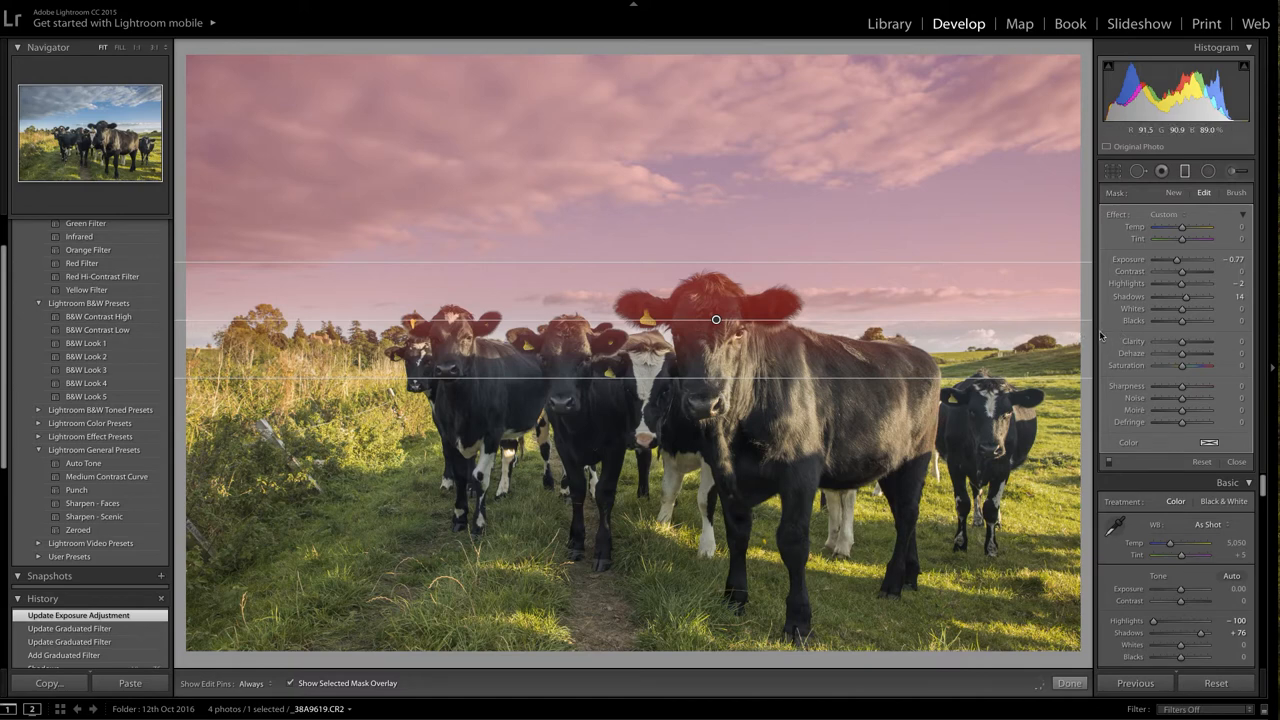
mouse_move(1205, 203)
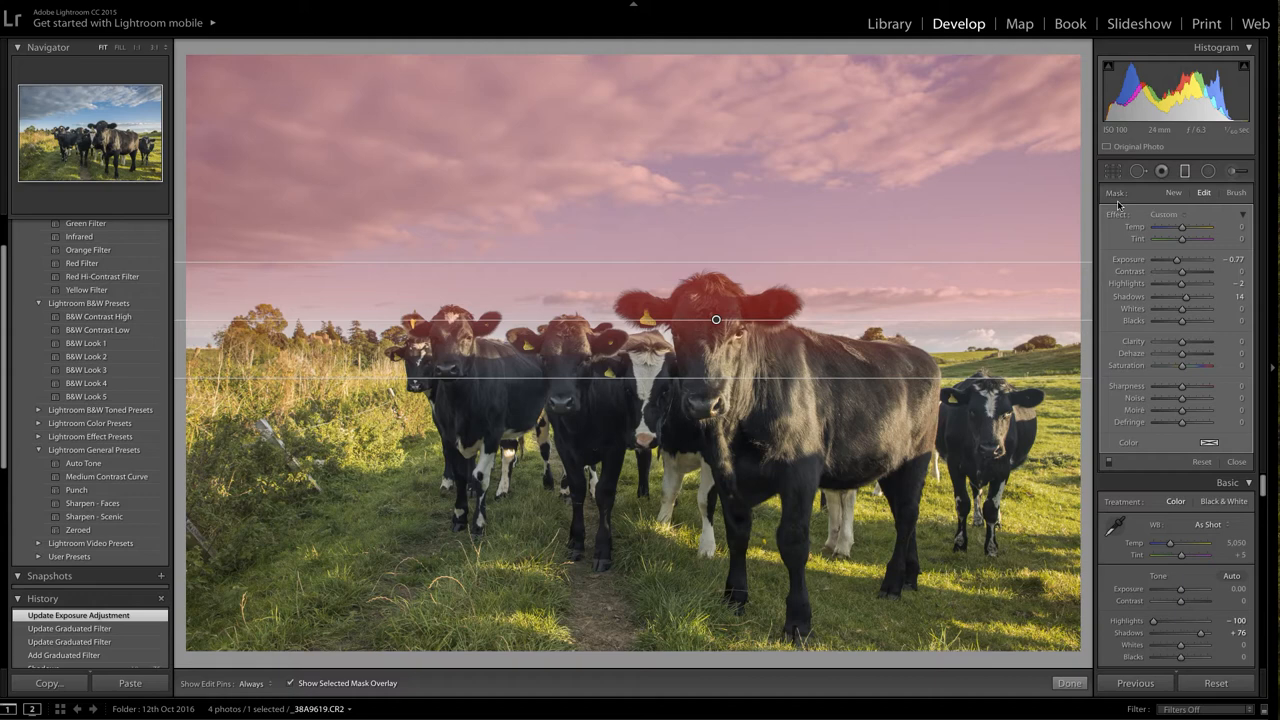
mouse_move(1228, 204)
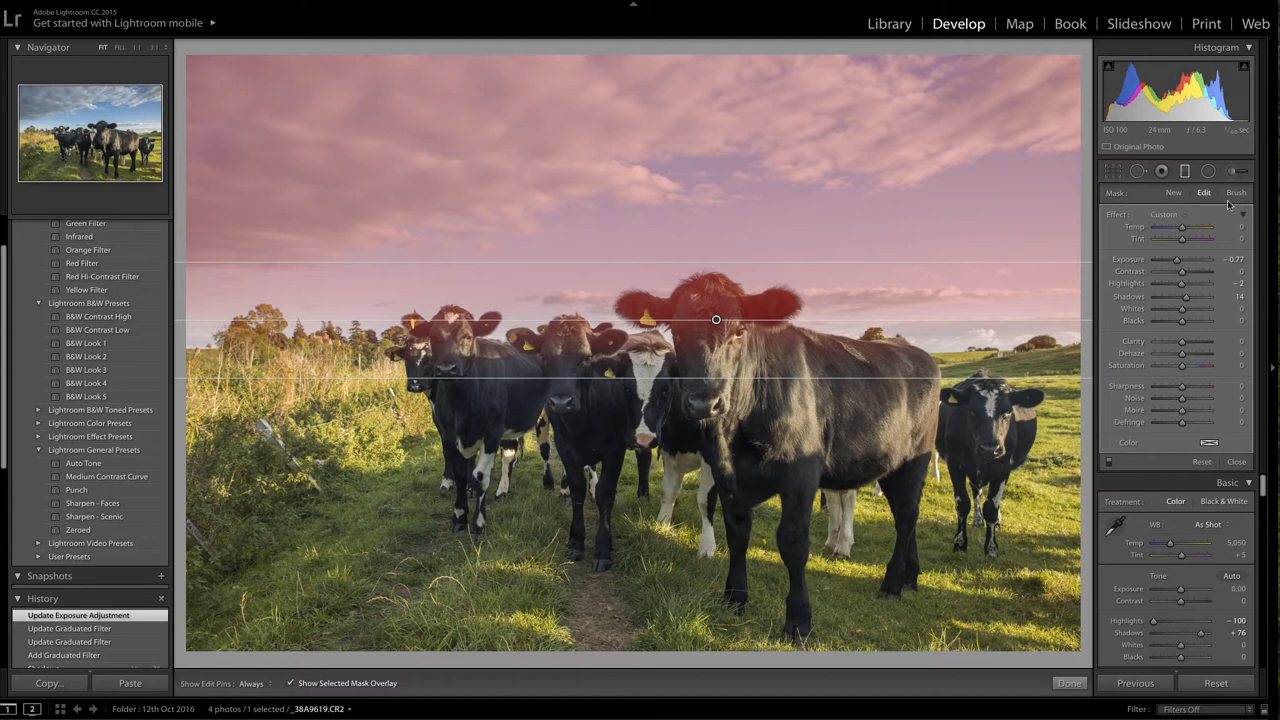
mouse_move(1237, 197)
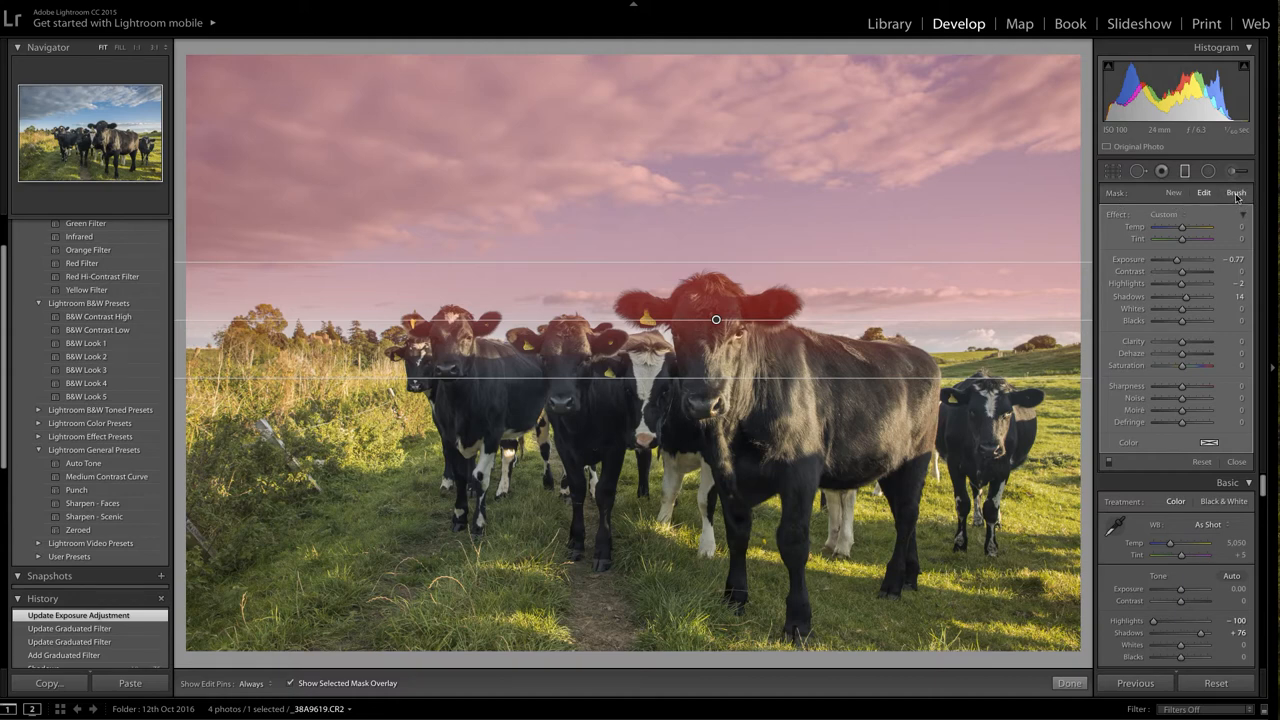
Switch the gradient to brush mode and erase its mask from the front cow's head
left_click(1236, 192)
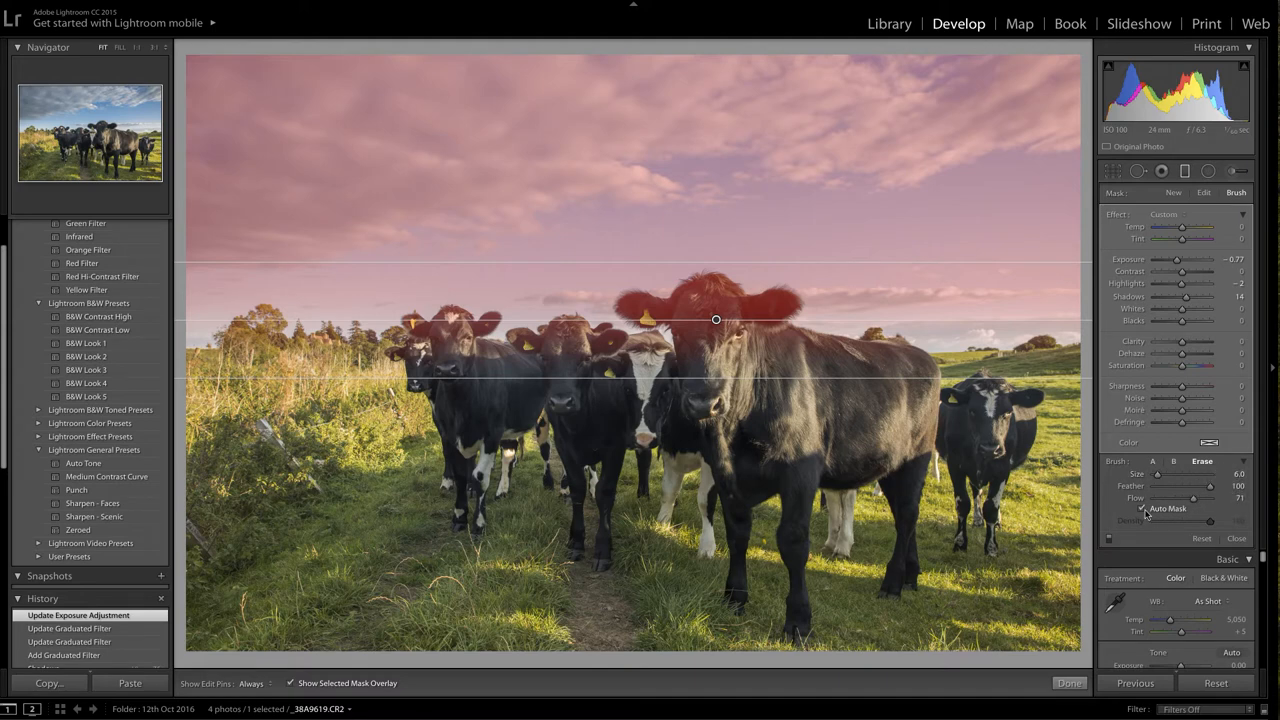
mouse_move(1143, 509)
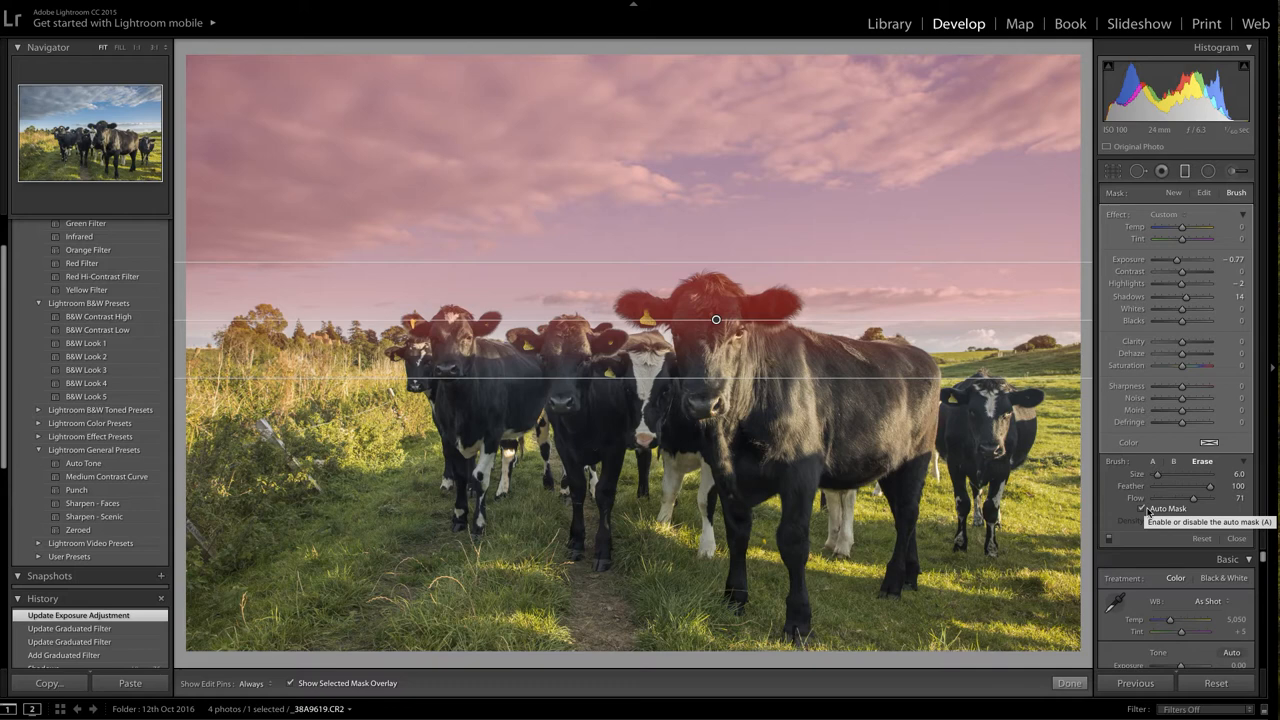
mouse_move(1207, 474)
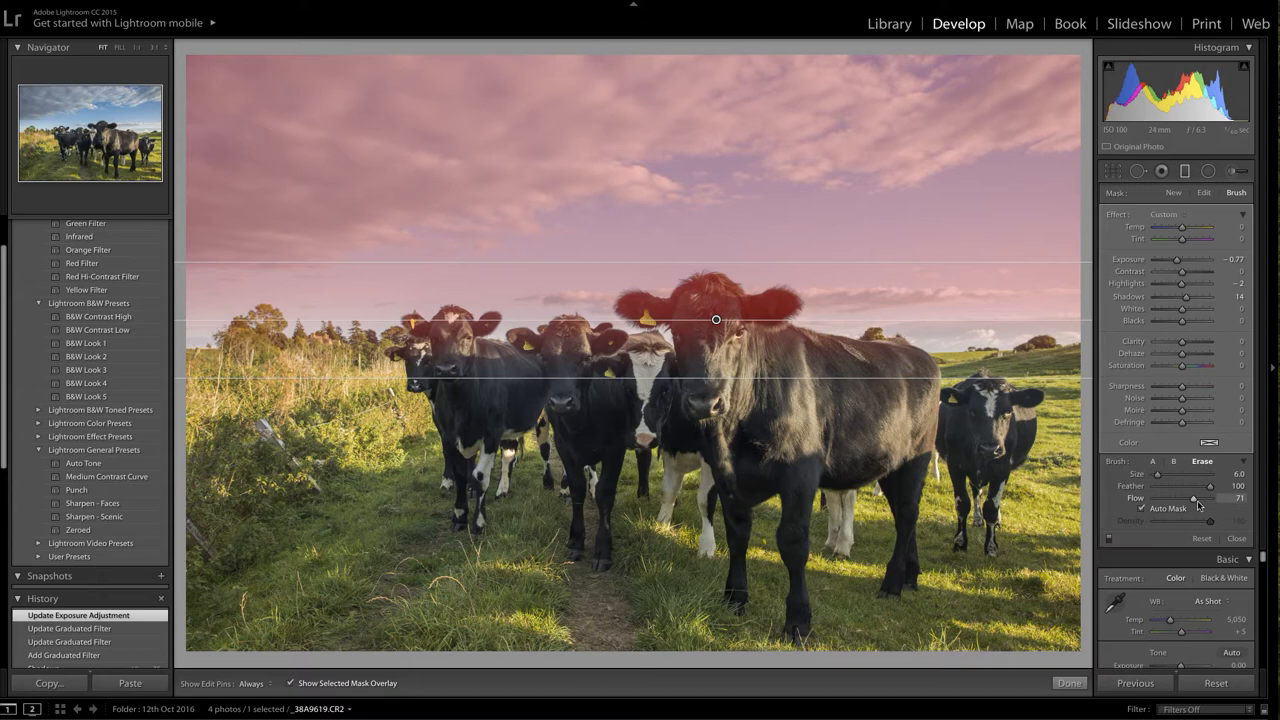
left_click_drag(1195, 498, 1210, 498)
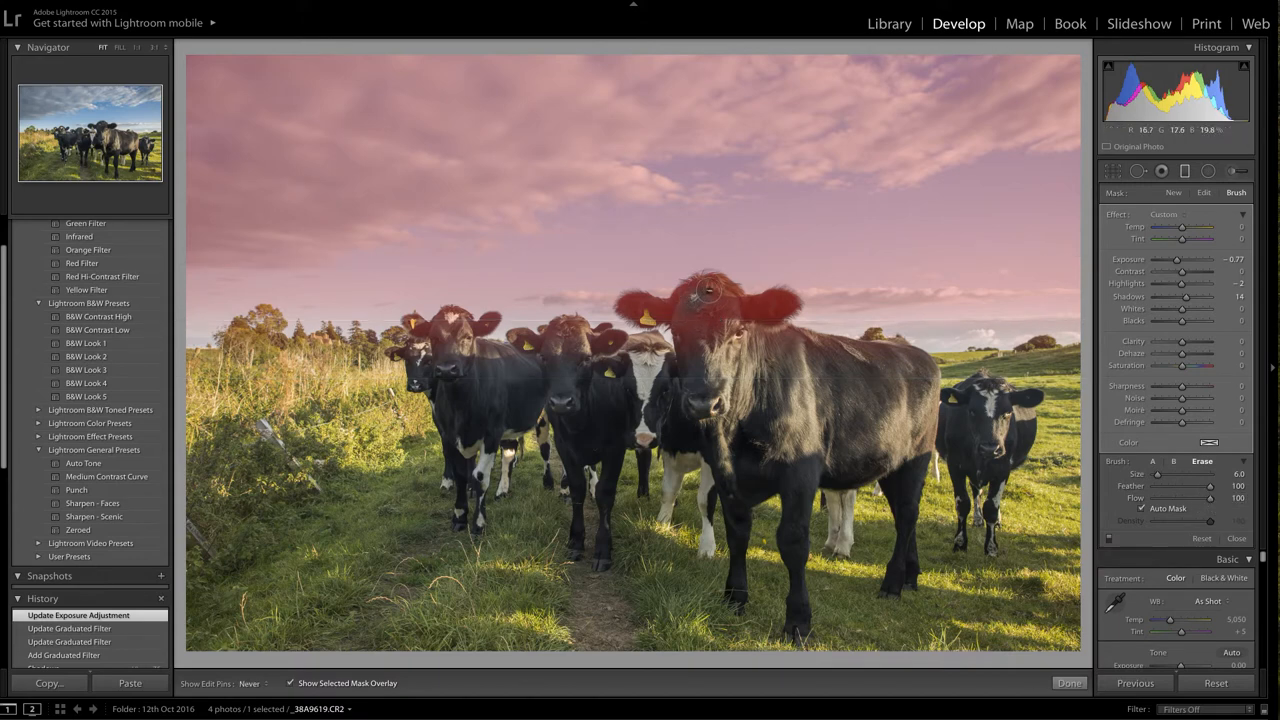
left_click_drag(710, 293, 785, 303)
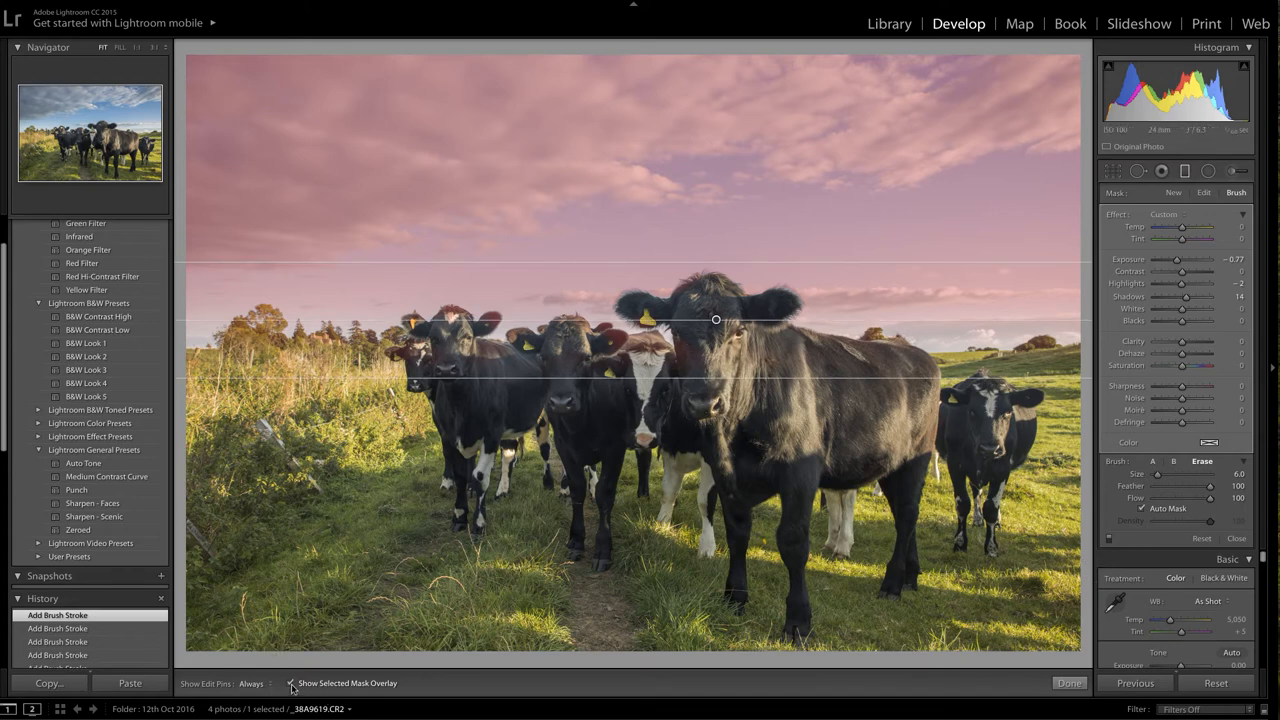
Hide the mask overlay and close the graduated filter with Done
left_click(291, 683)
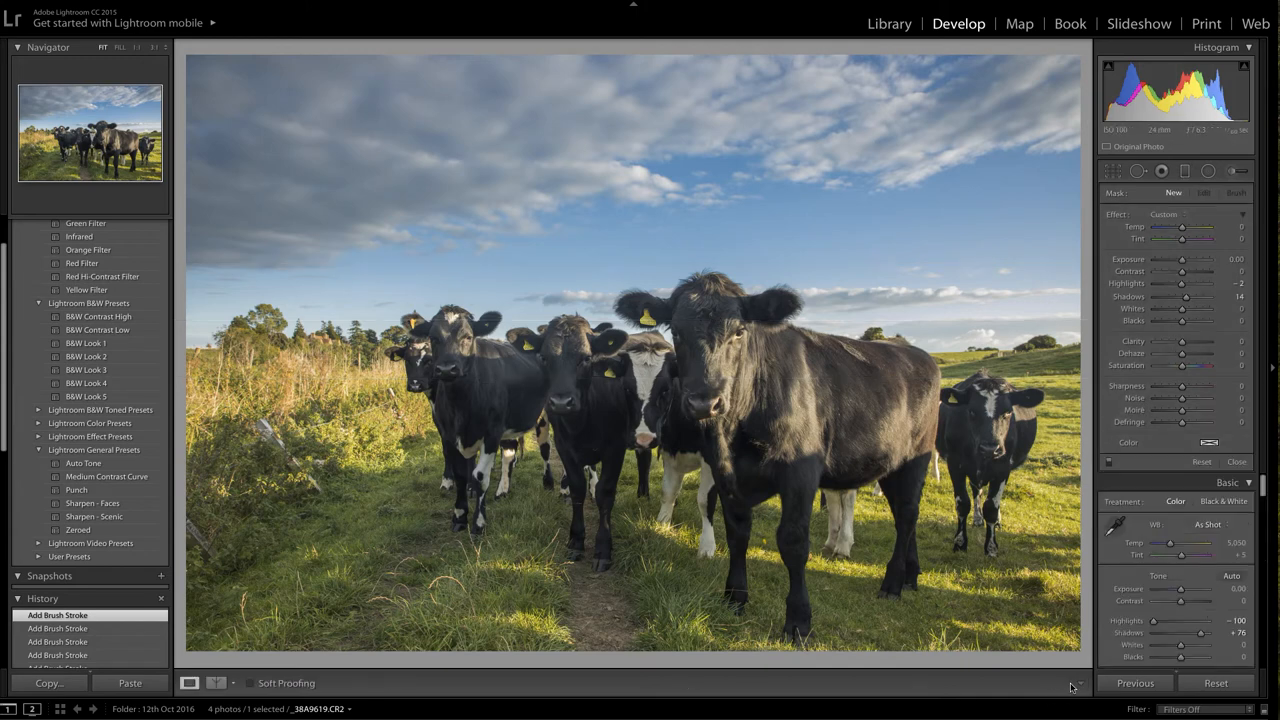
left_click(1237, 461)
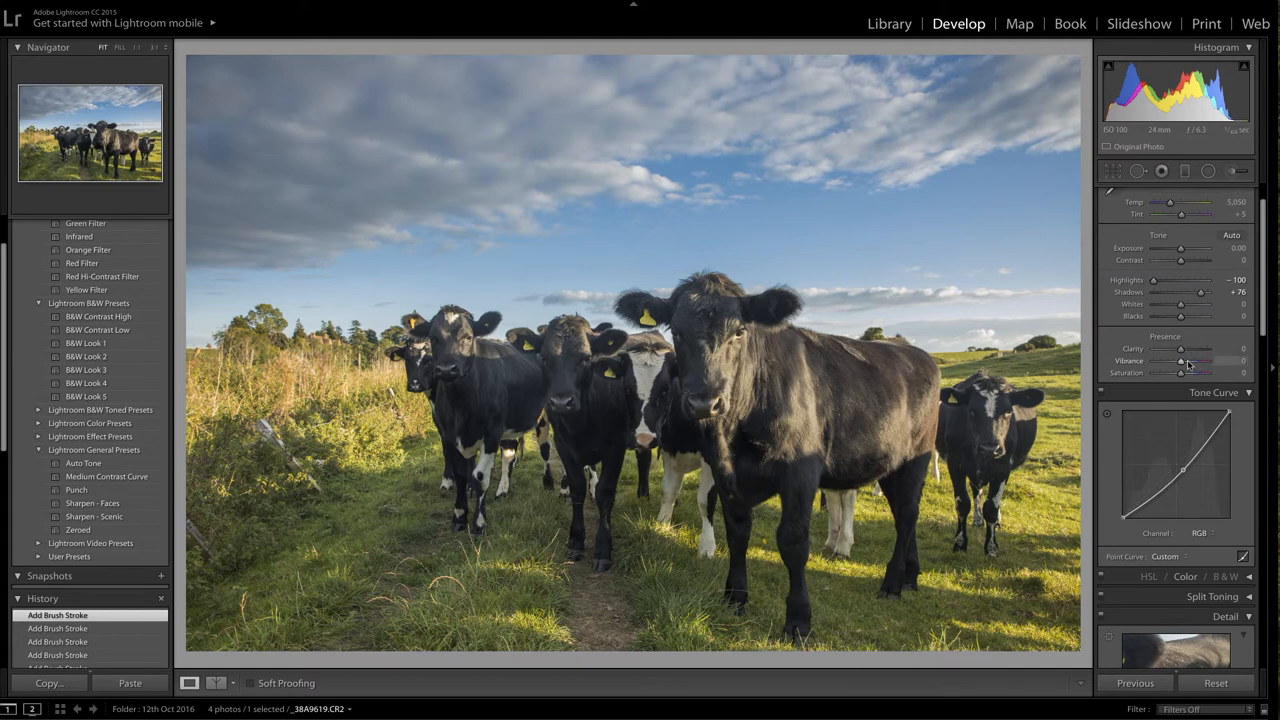
Set Vibrance in the Presence section to +11
left_click_drag(1181, 360, 1192, 360)
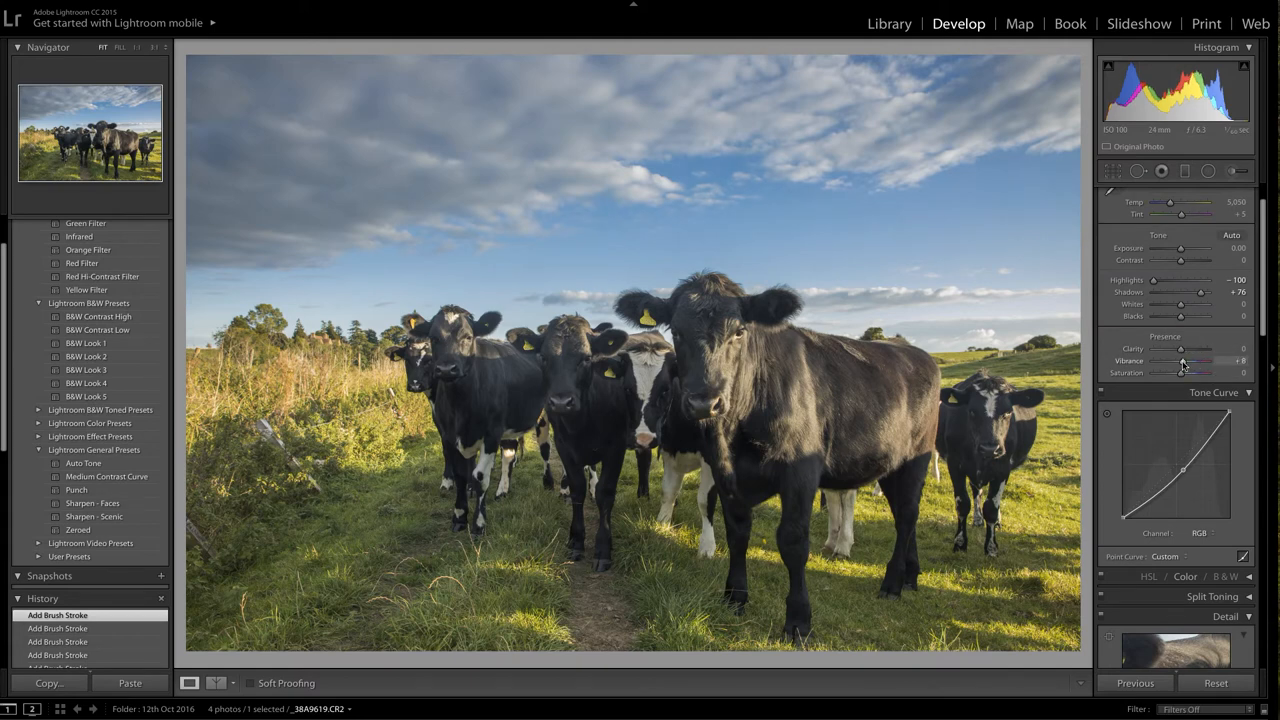
left_click_drag(1183, 360, 1190, 360)
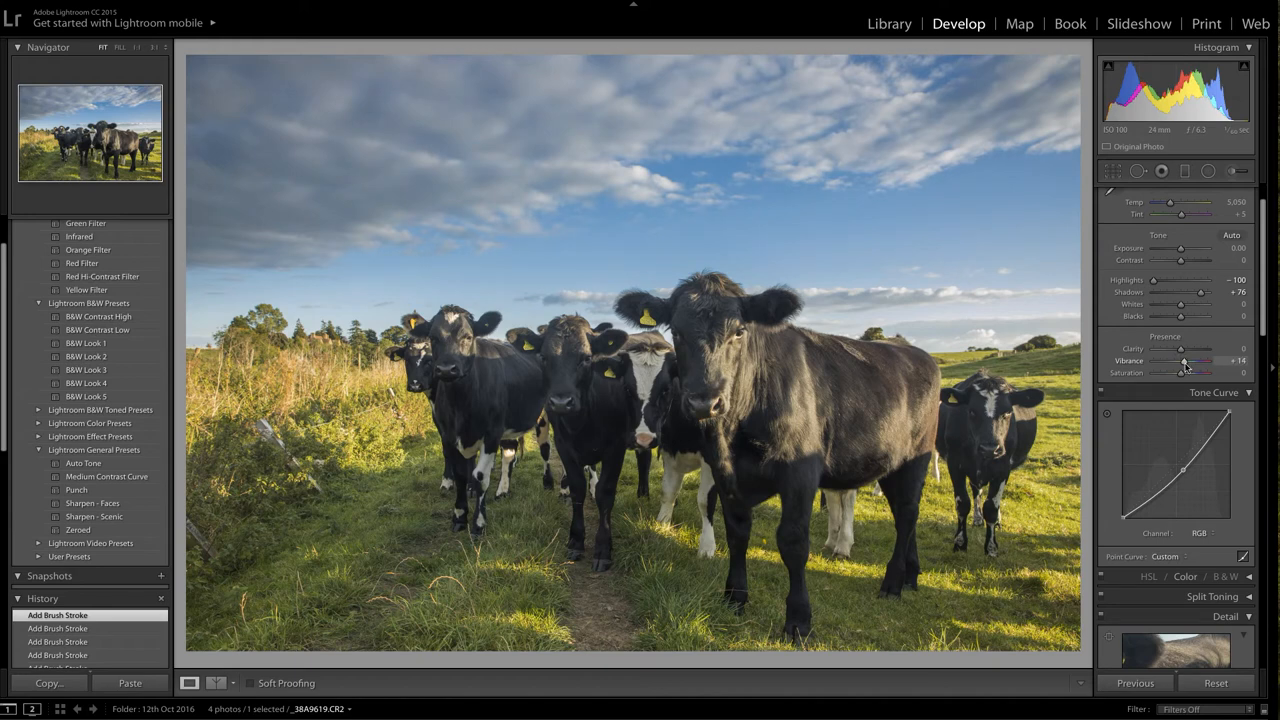
left_click_drag(1185, 361, 1183, 361)
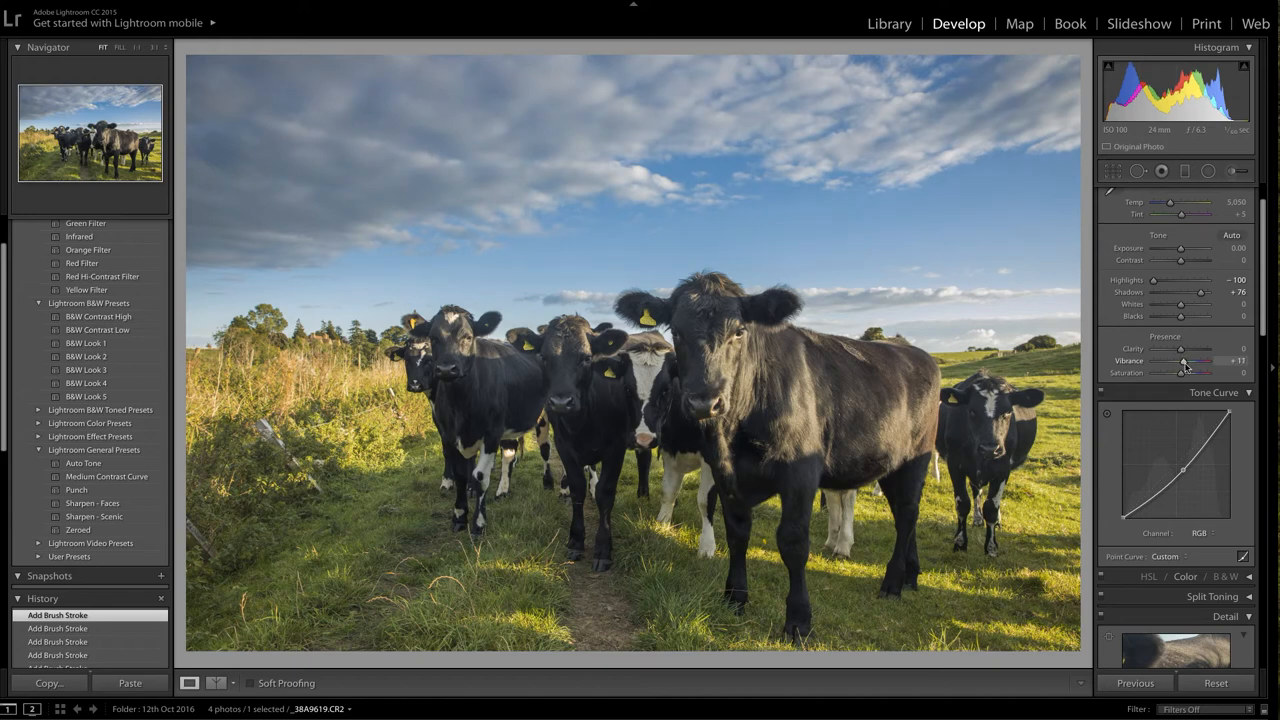
left_click_drag(1182, 360, 1186, 360)
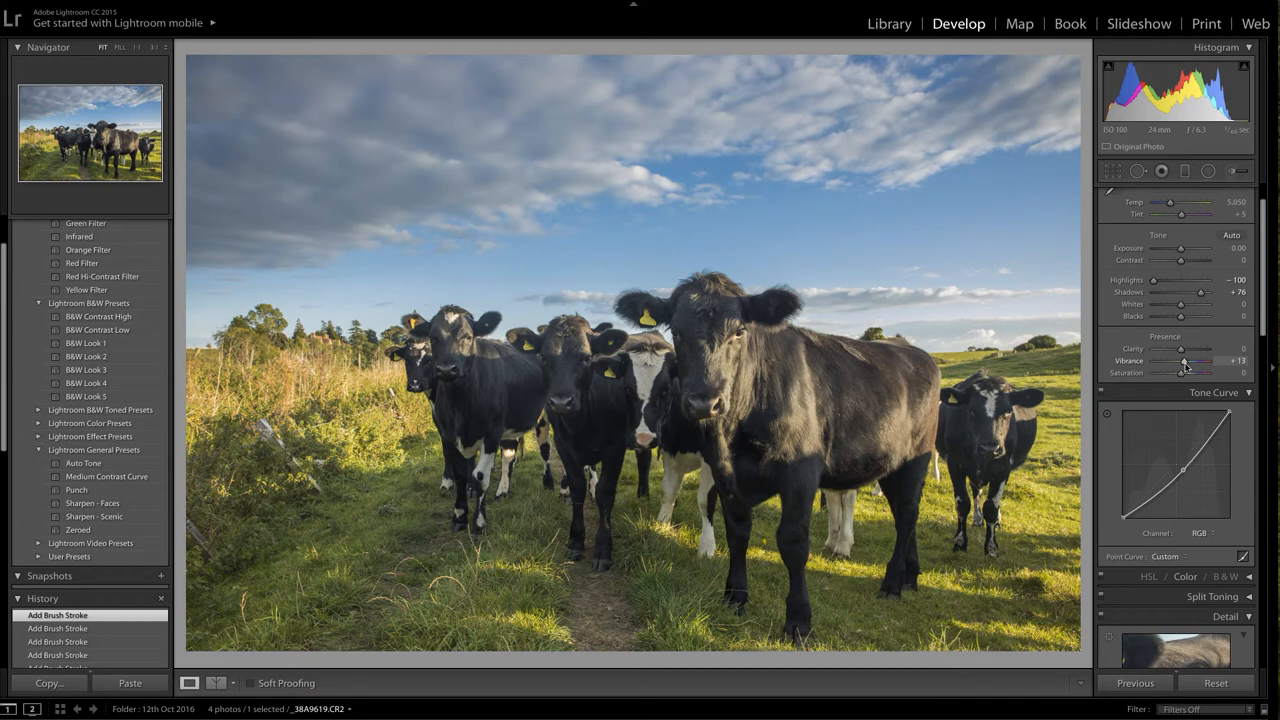
left_click_drag(1188, 360, 1183, 360)
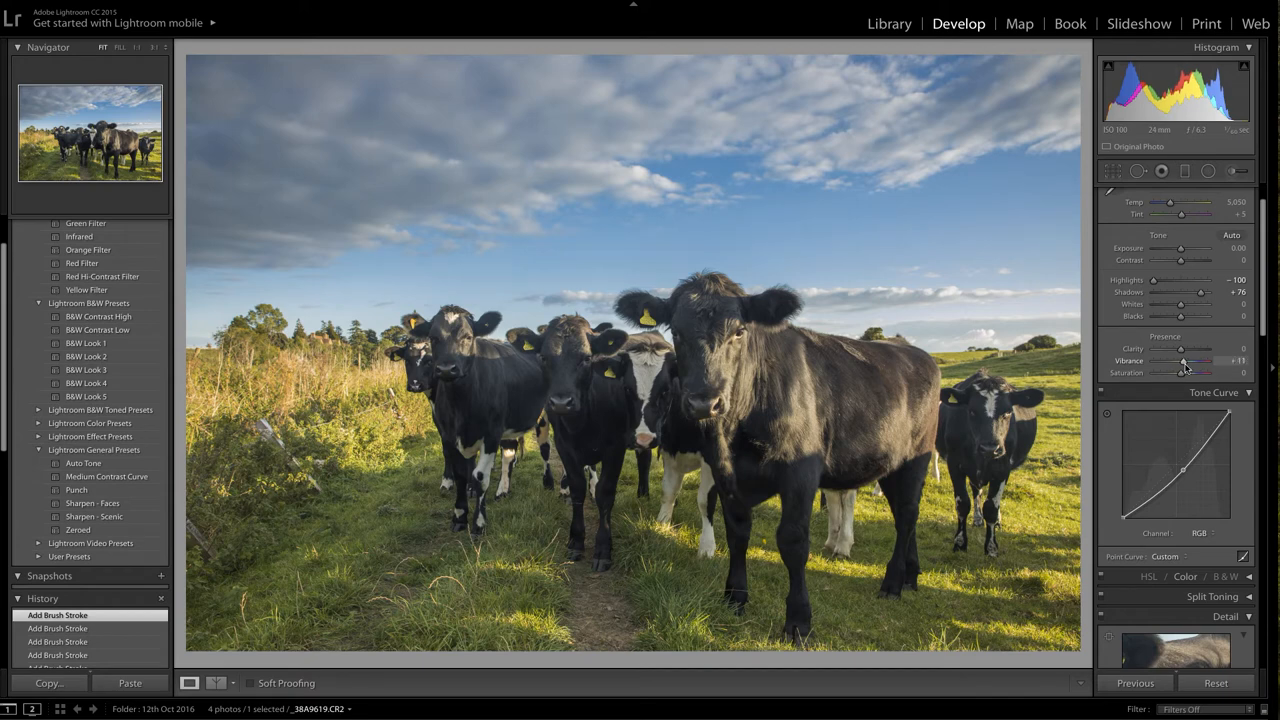
left_click_drag(1180, 360, 1185, 360)
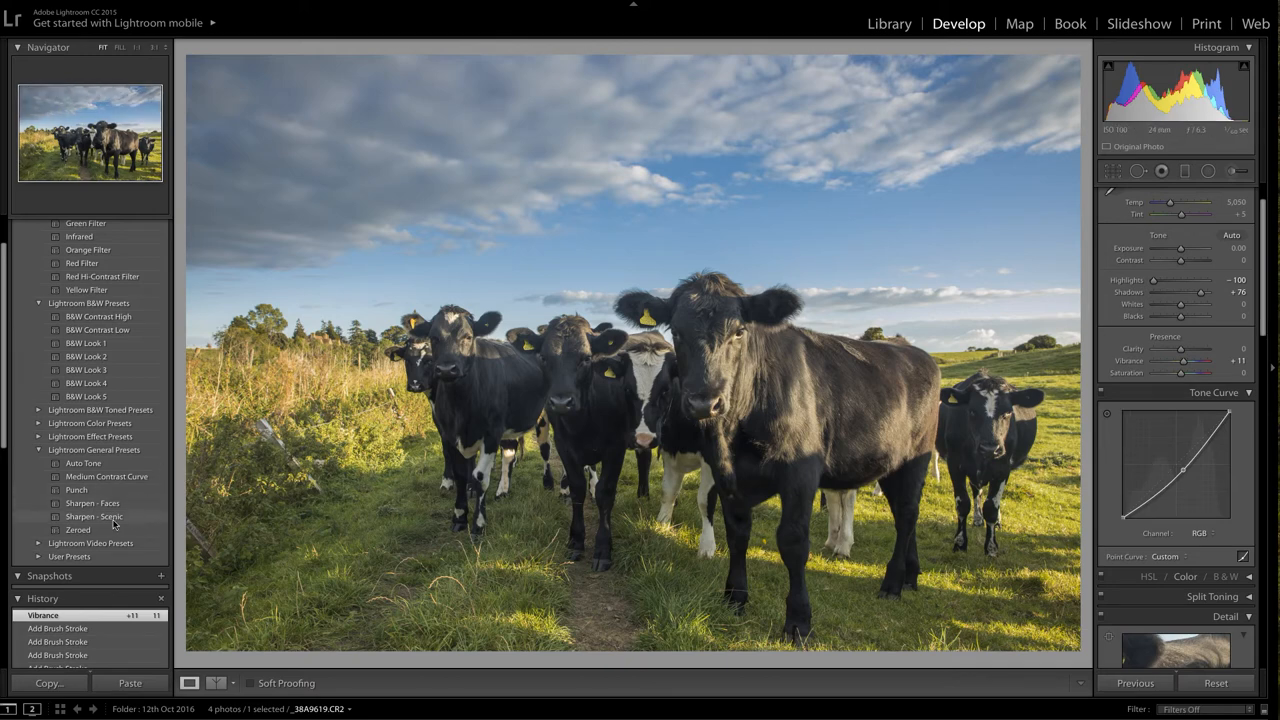
mouse_move(98, 508)
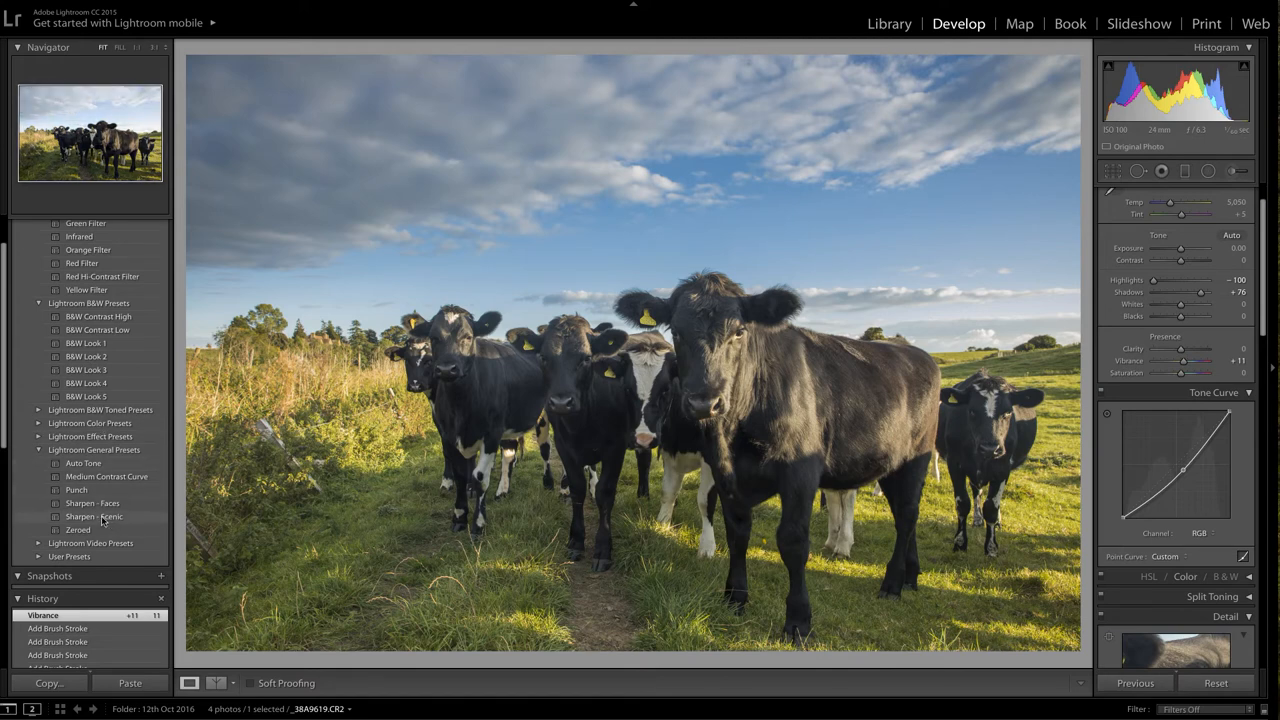
Apply the Sharpen - Scenic preset and set Detail sharpening Masking to 20
left_click(94, 517)
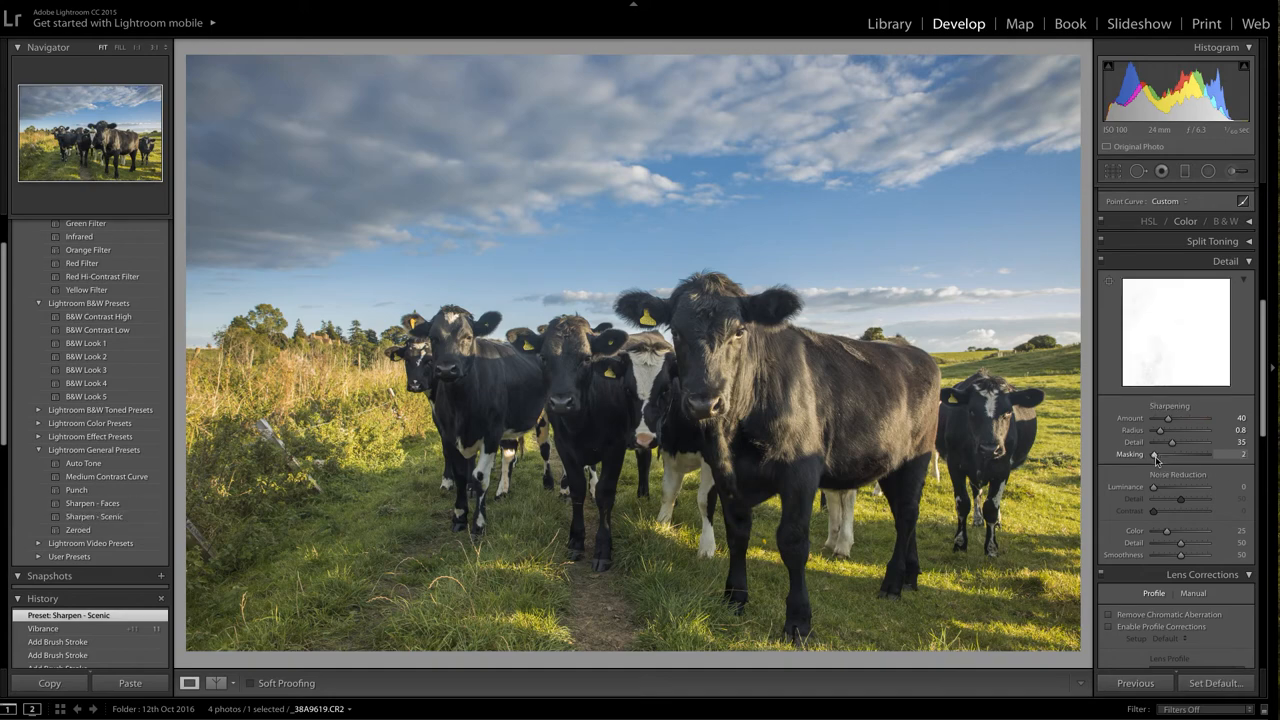
left_click_drag(1168, 454, 1185, 454)
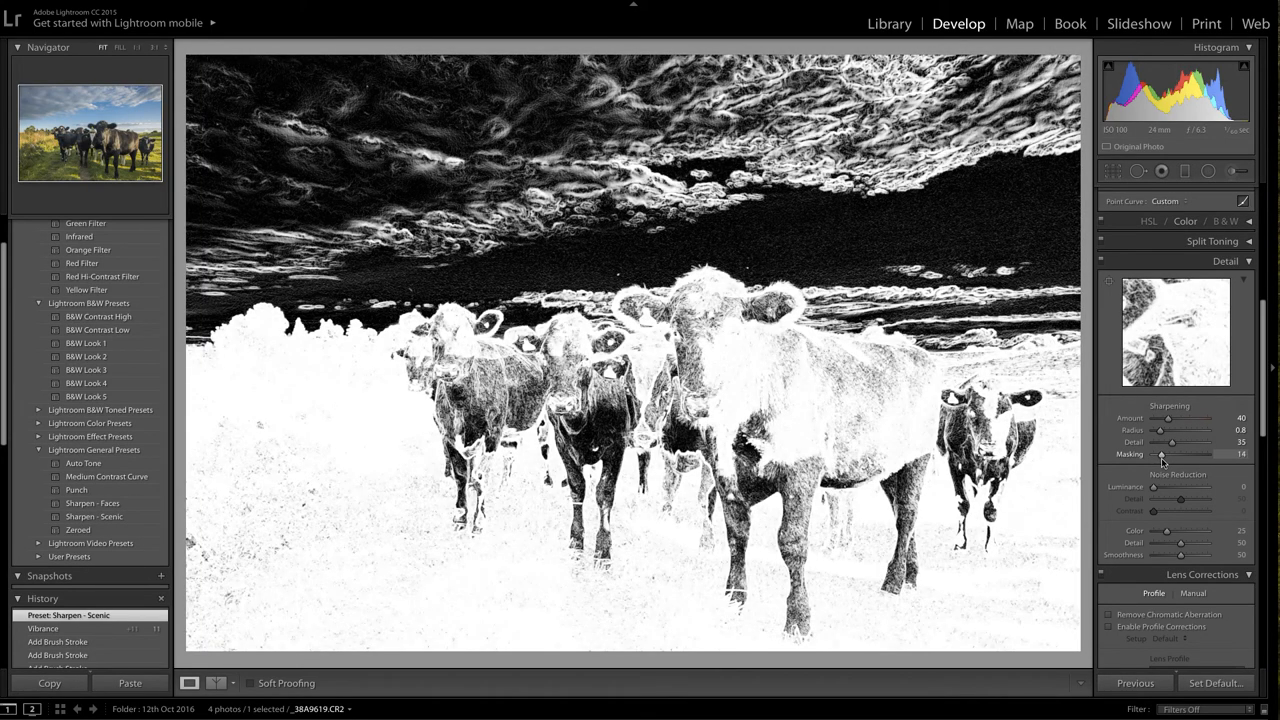
left_click_drag(1162, 463, 1166, 463)
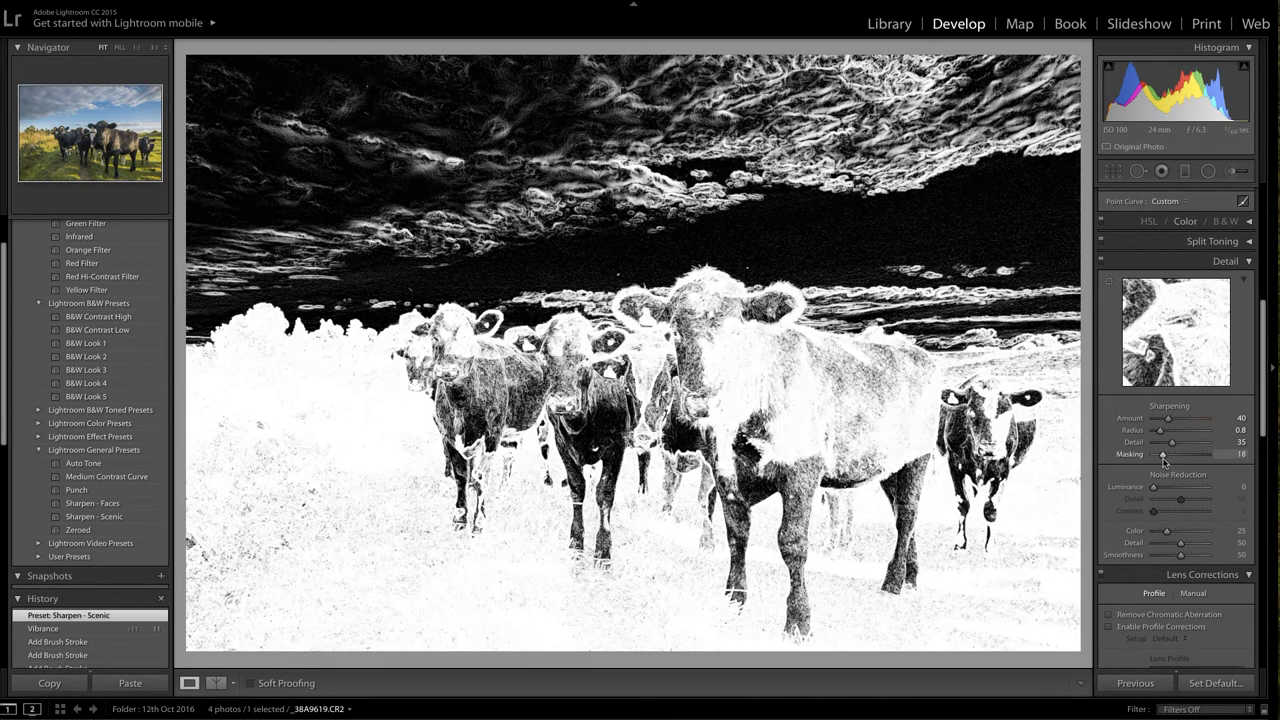
left_click_drag(1165, 454, 1163, 454)
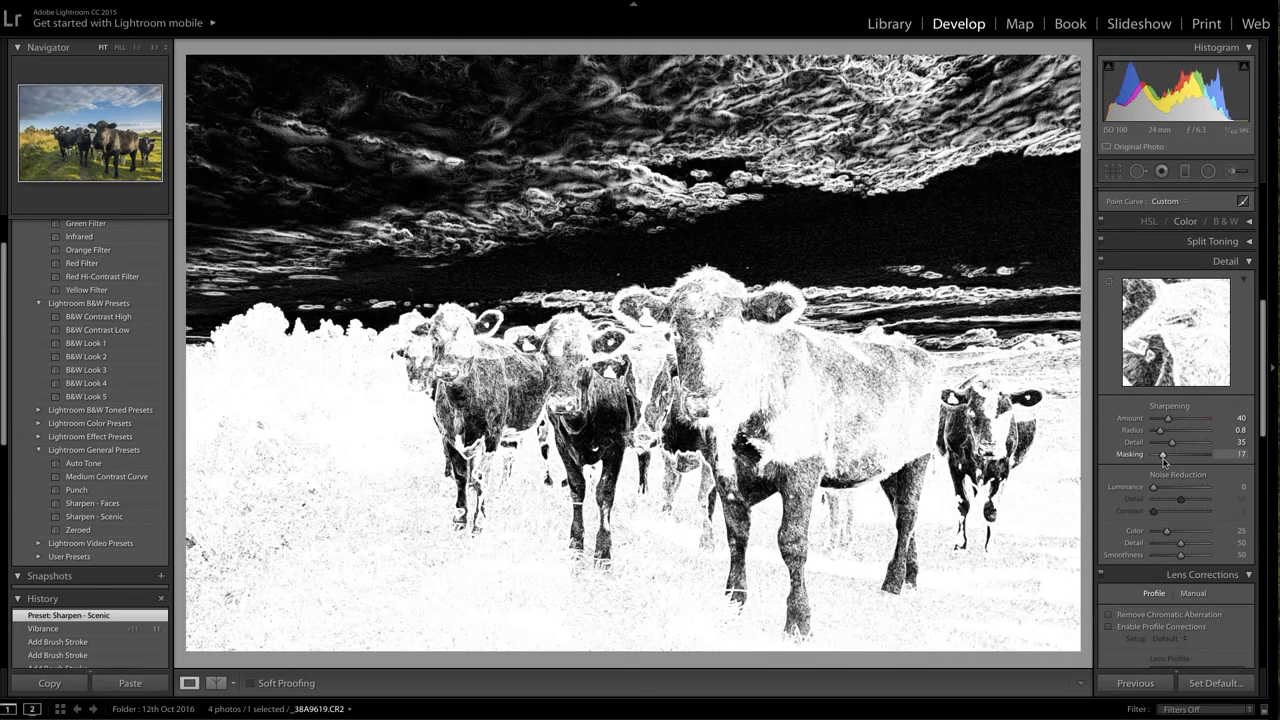
left_click_drag(1165, 454, 1180, 454)
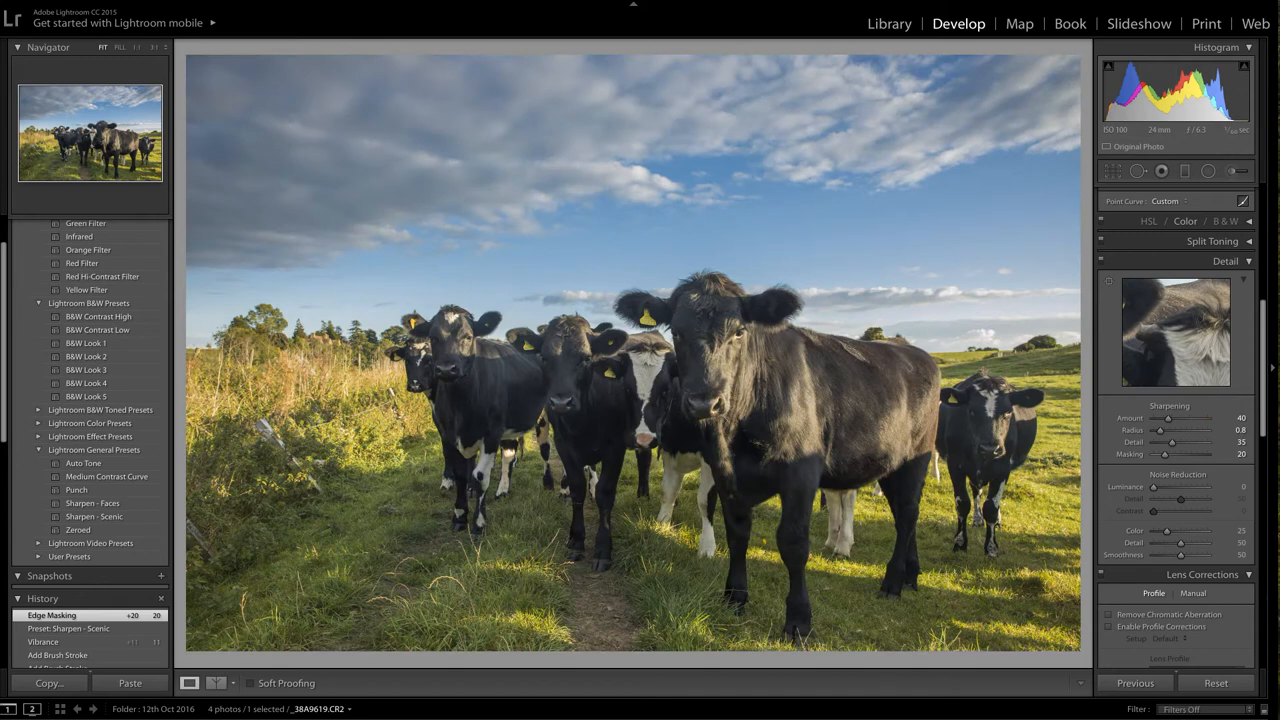
mouse_move(1266, 361)
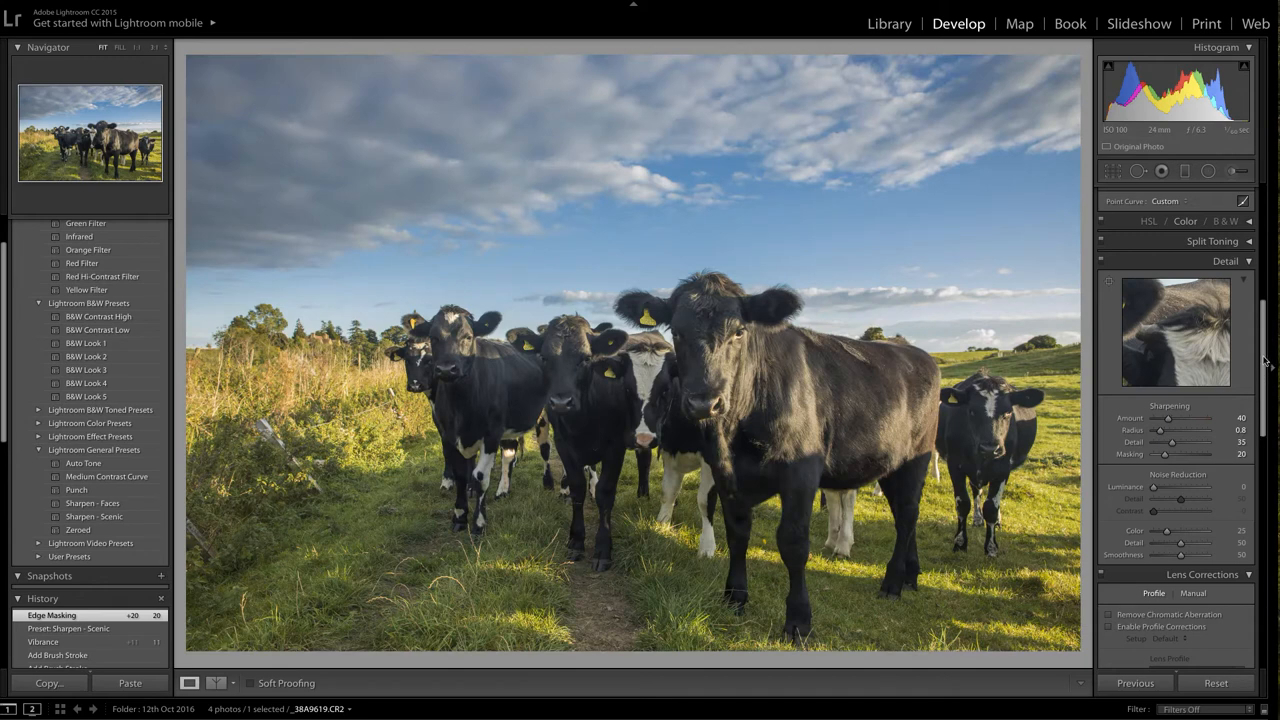
scroll("down", 3)
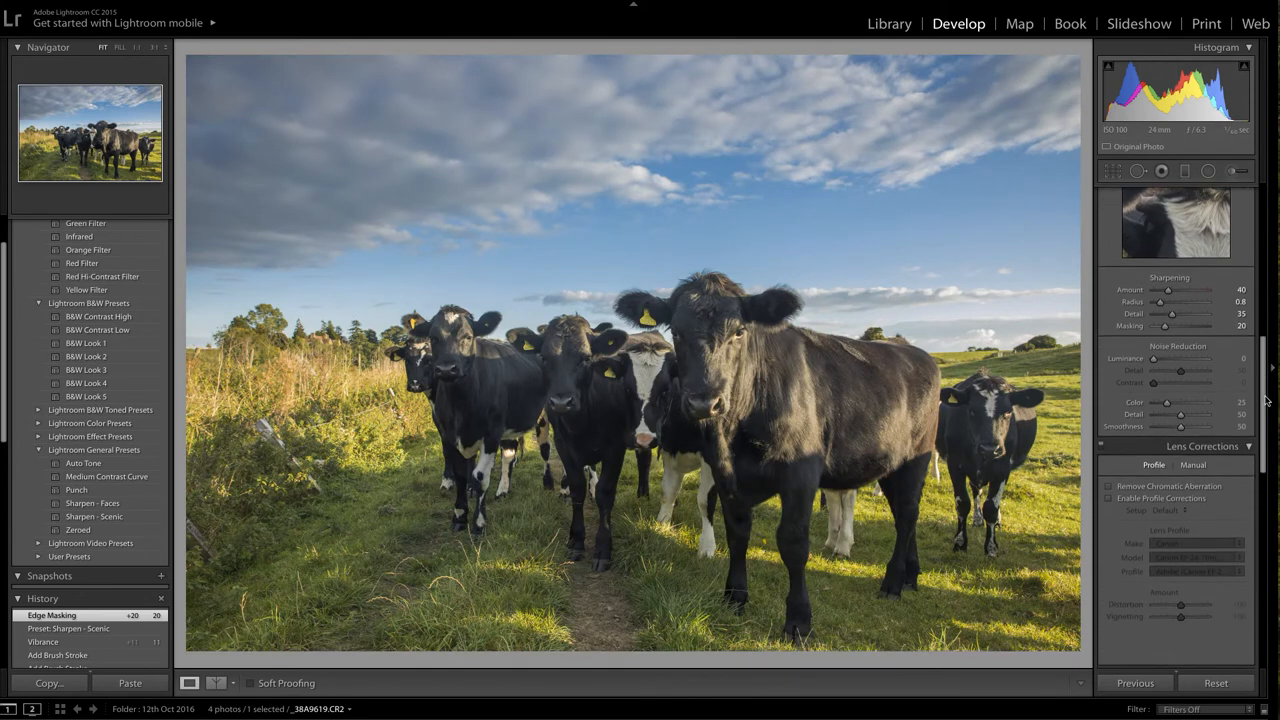
scroll("down", 3)
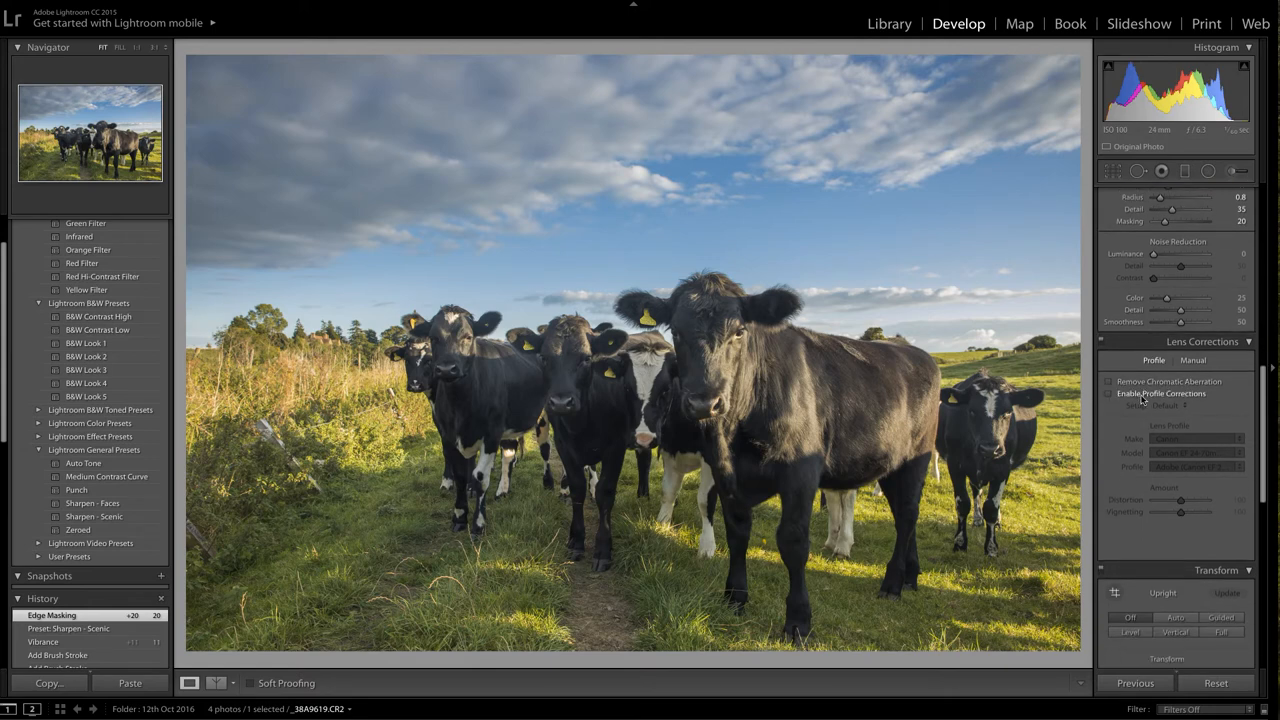
left_click(1108, 393)
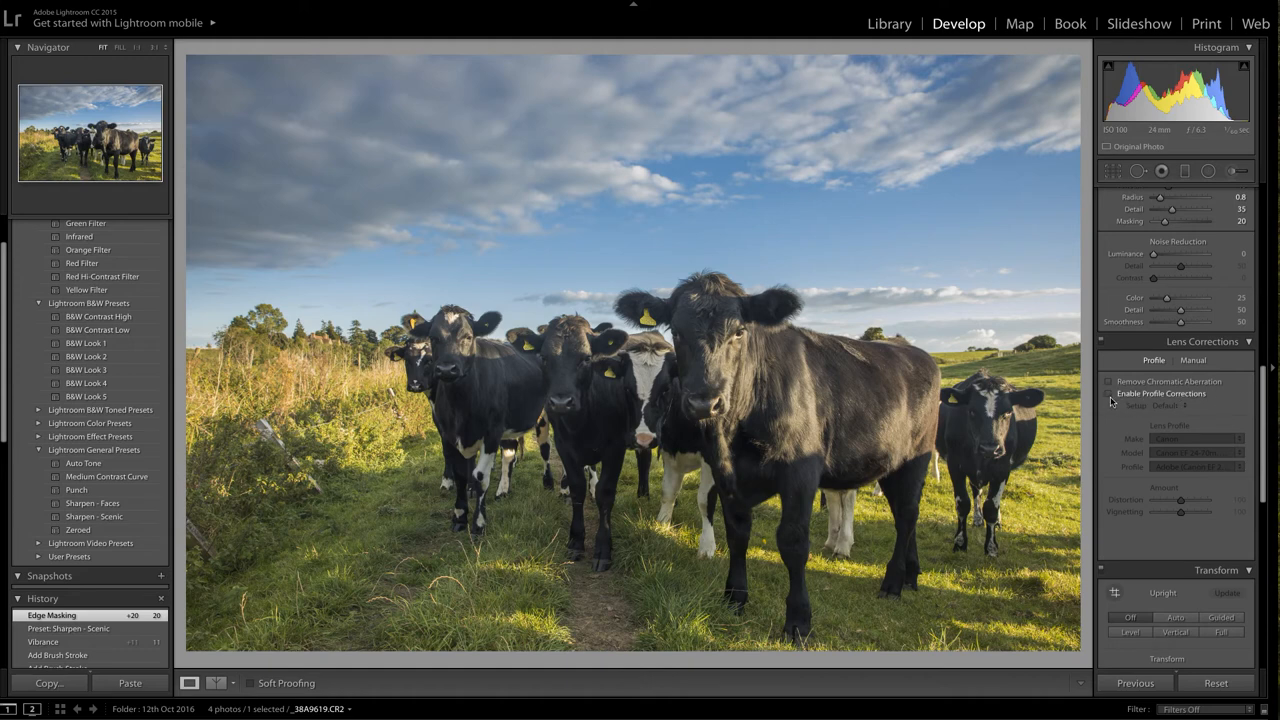
mouse_move(1108, 400)
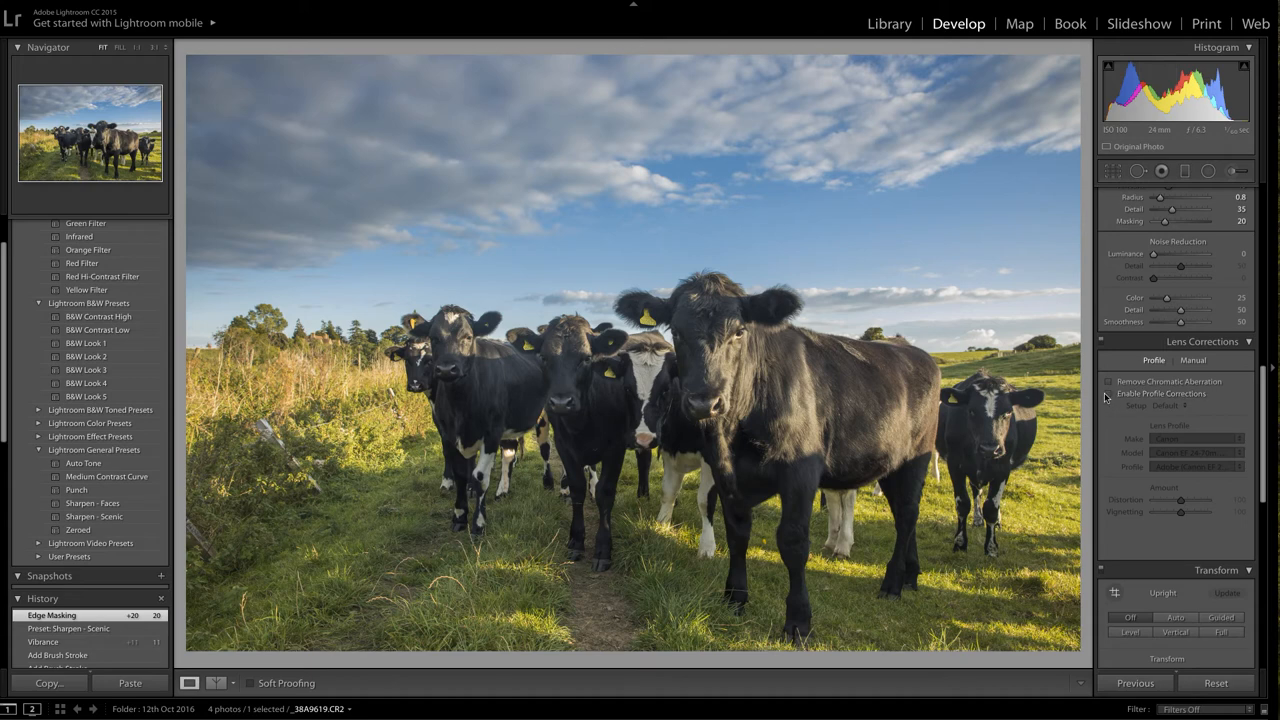
left_click(1108, 393)
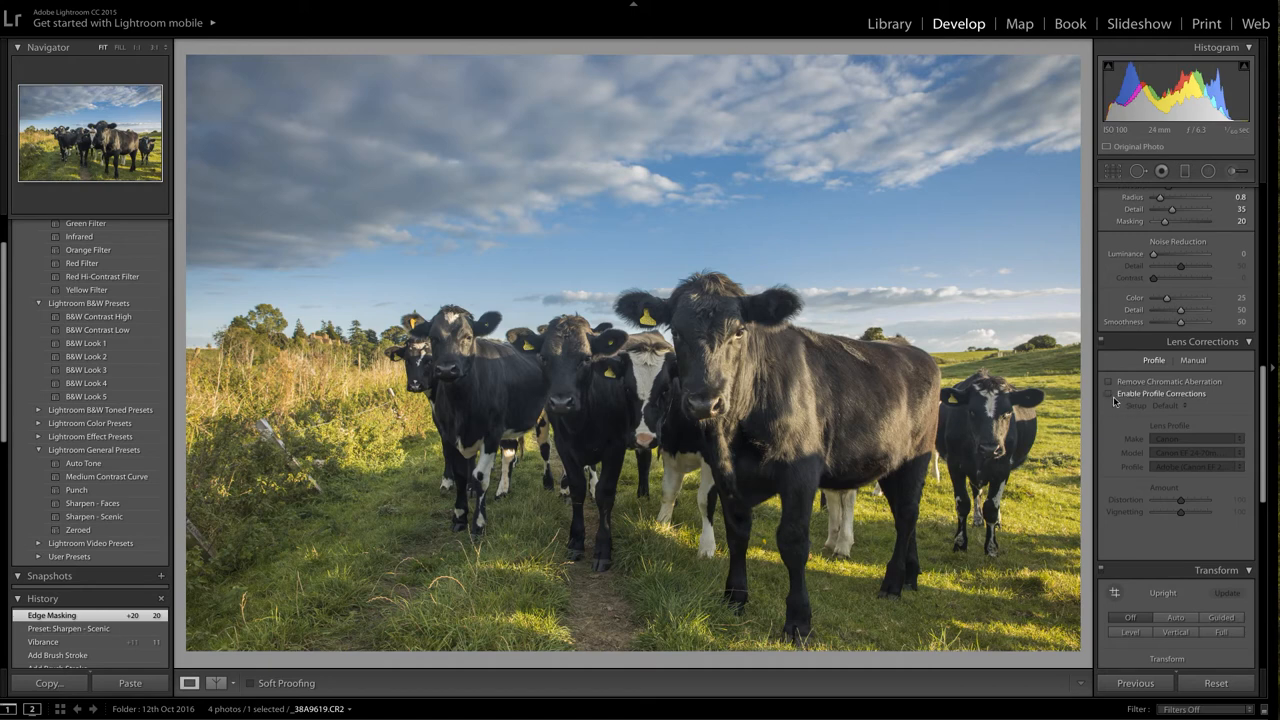
left_click(1108, 393)
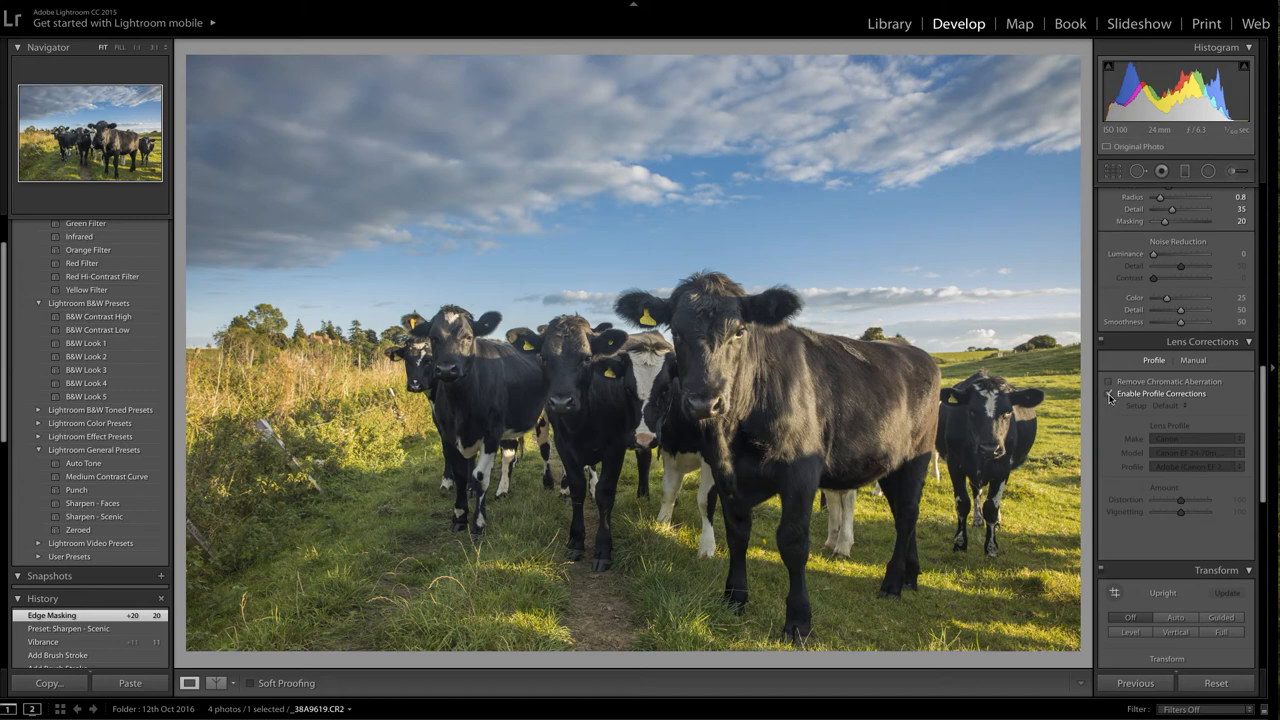
Toggle Enable Profile Corrections repeatedly to compare, leaving it unchecked
left_click(1108, 393)
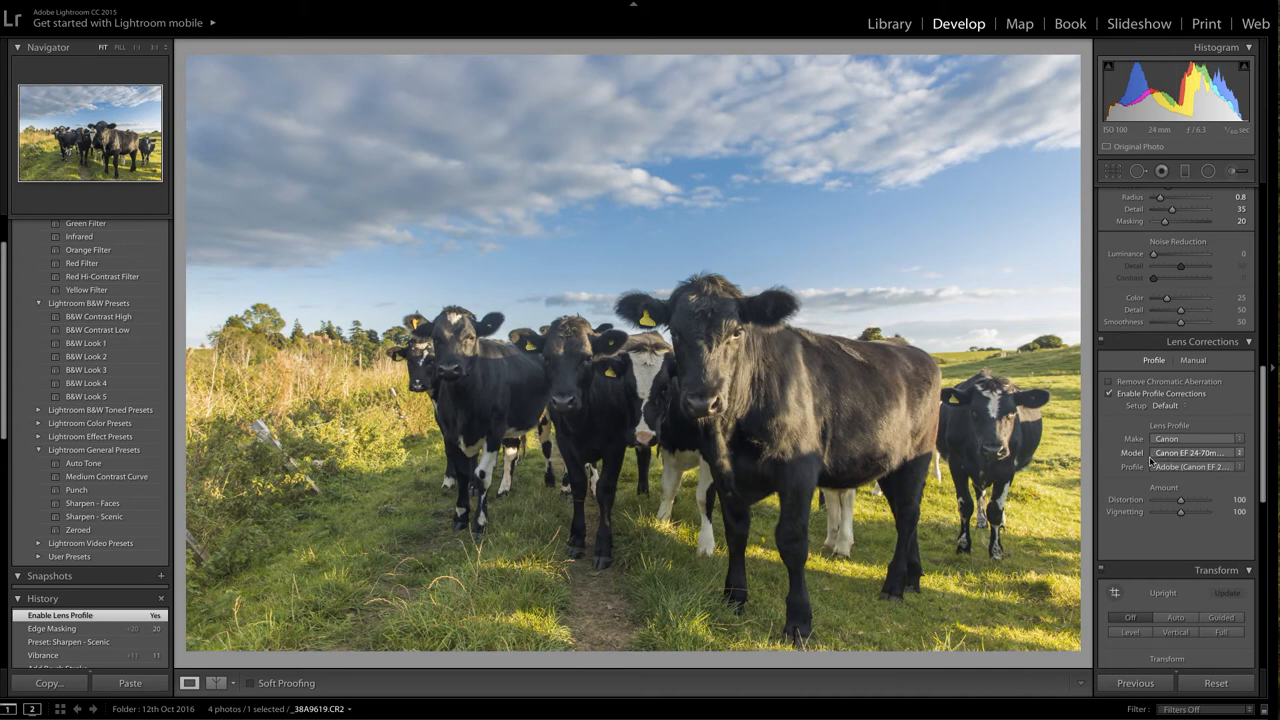
mouse_move(1205, 460)
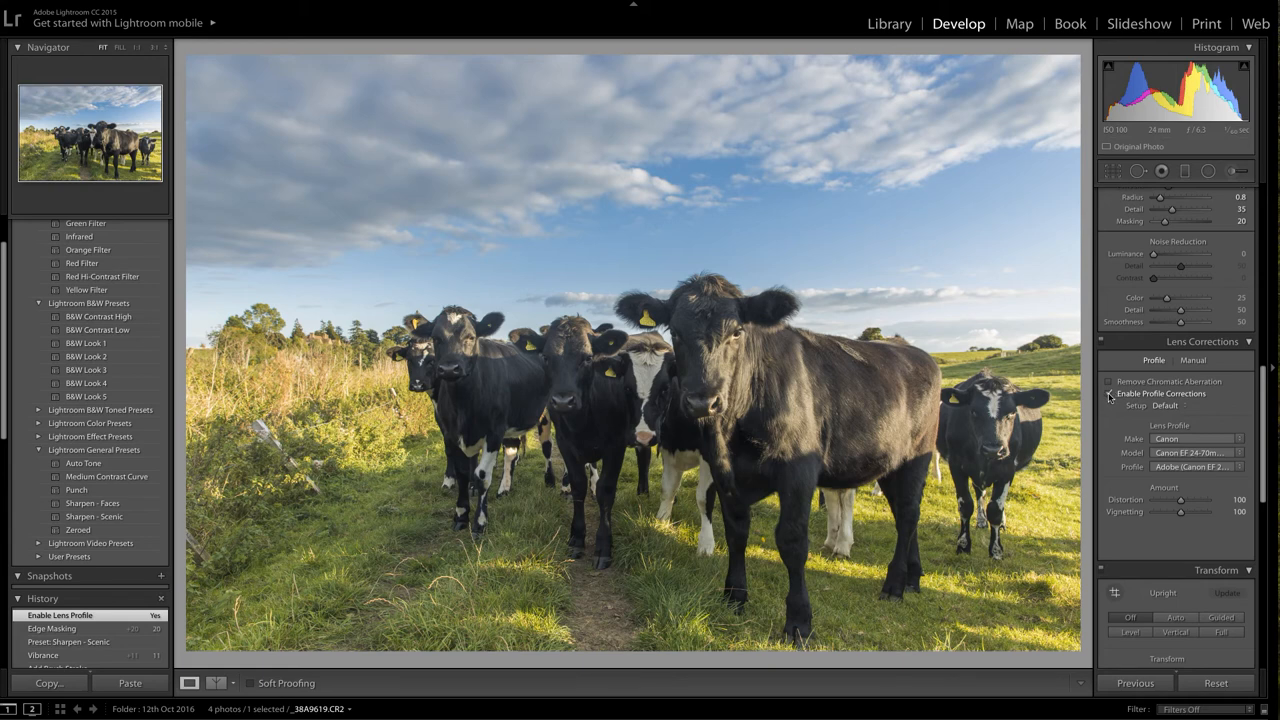
left_click(1108, 393)
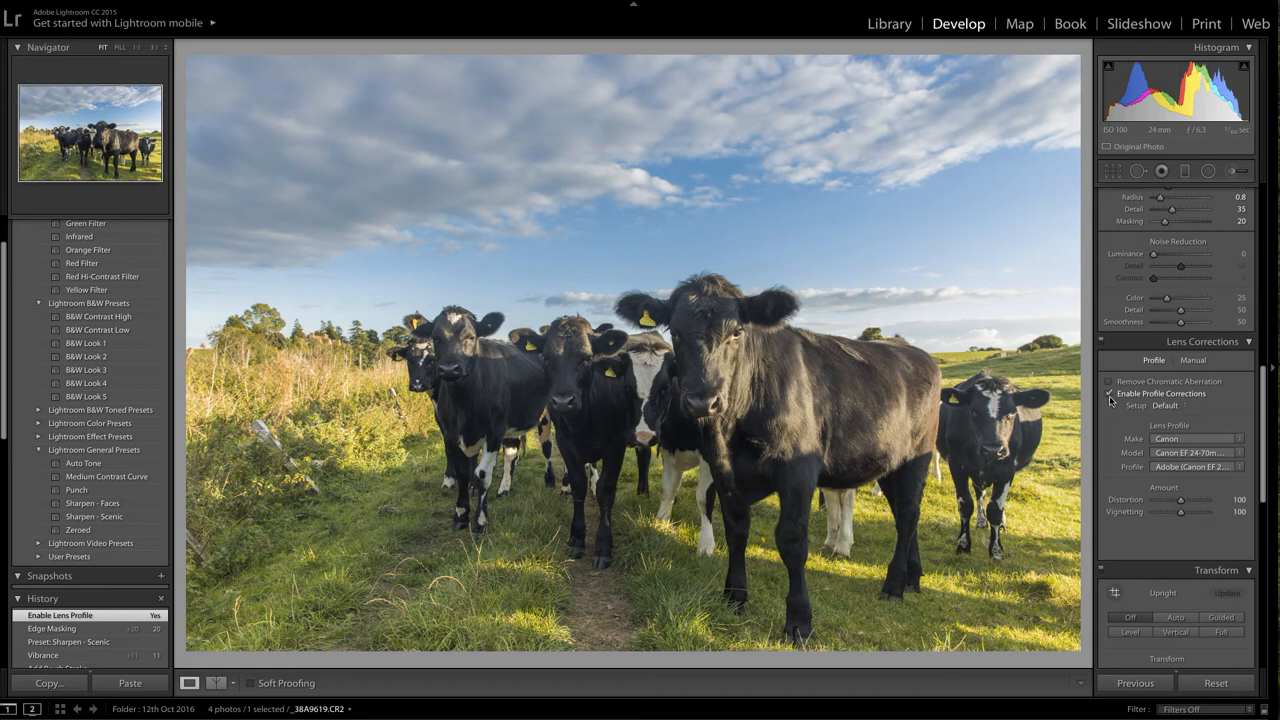
left_click(1109, 393)
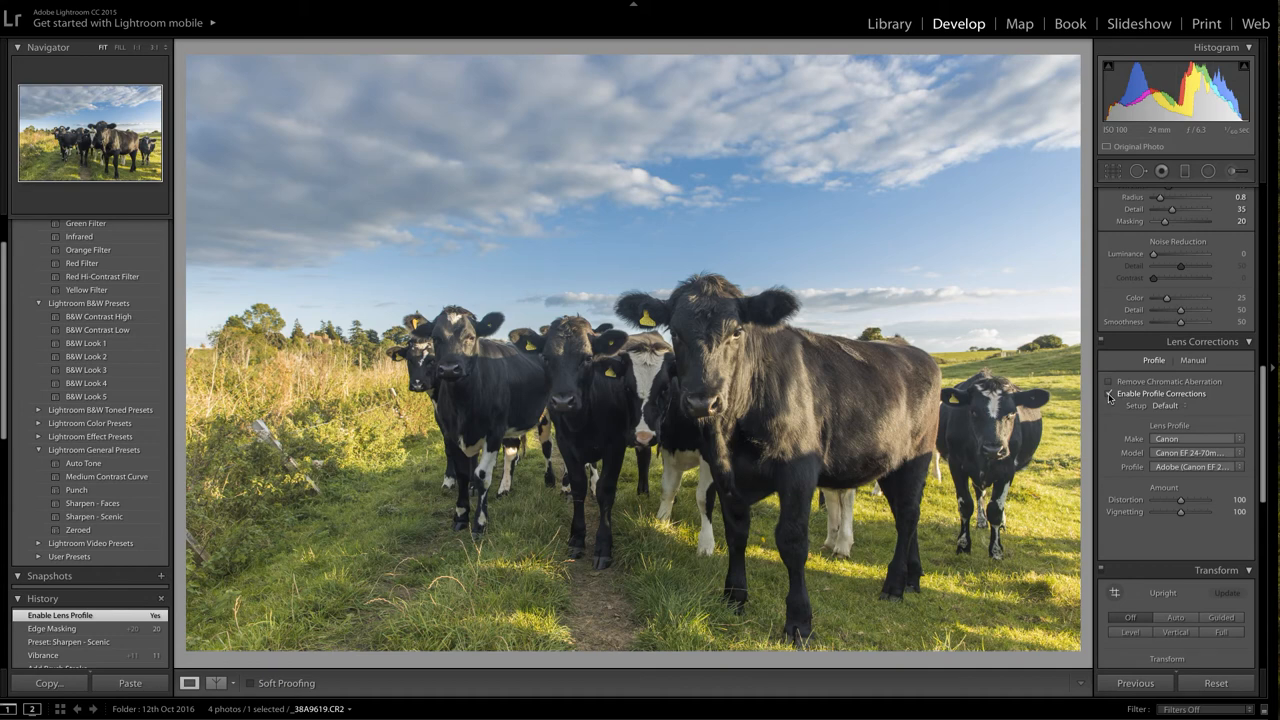
left_click(1108, 393)
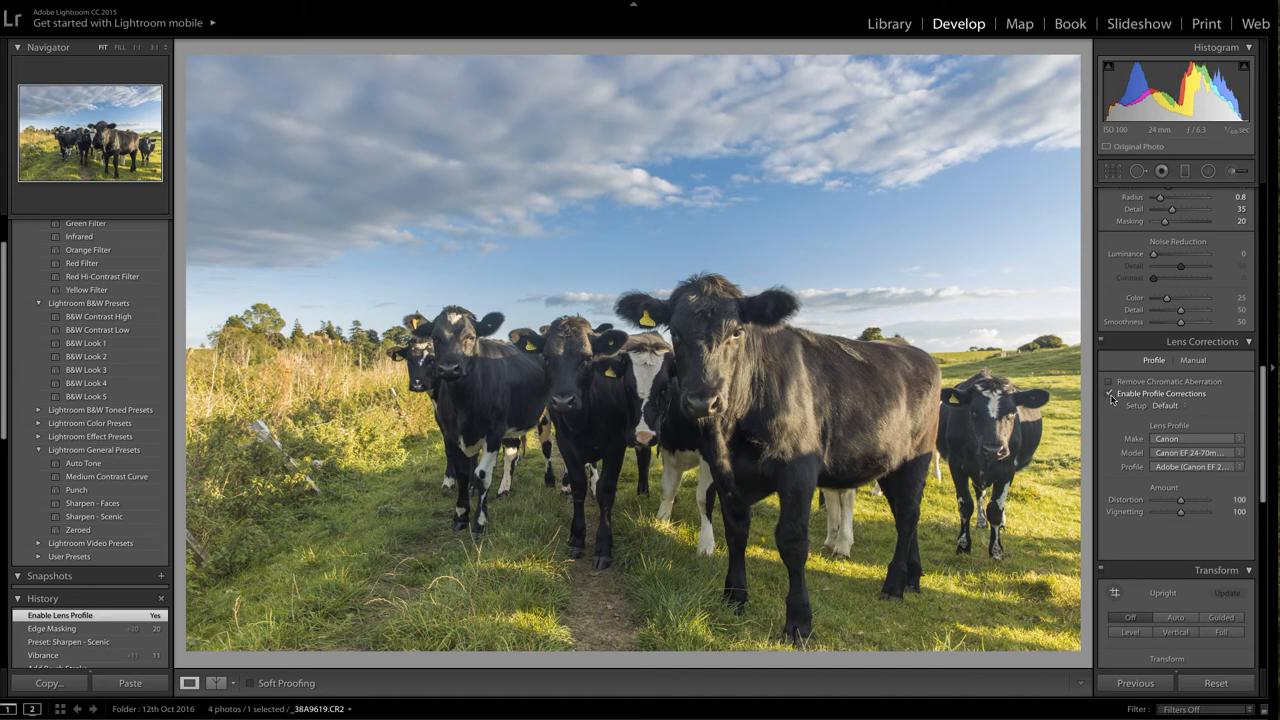
mouse_move(1110, 398)
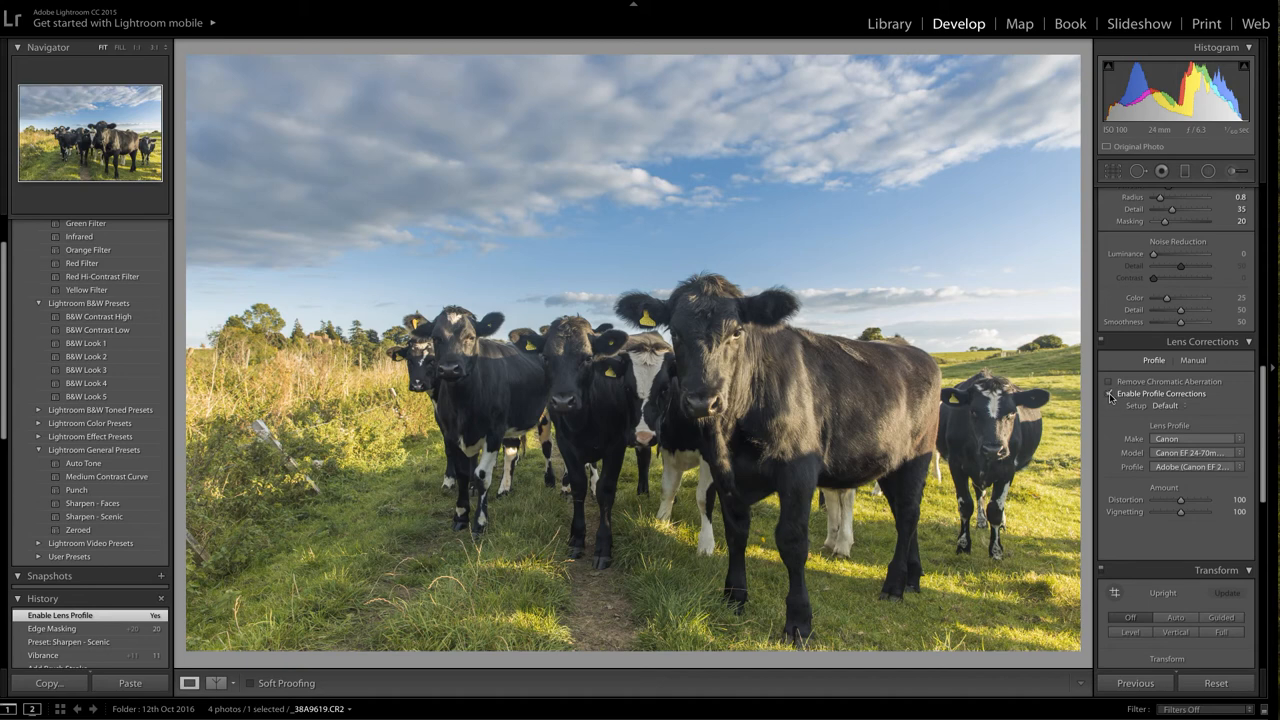
left_click(1108, 393)
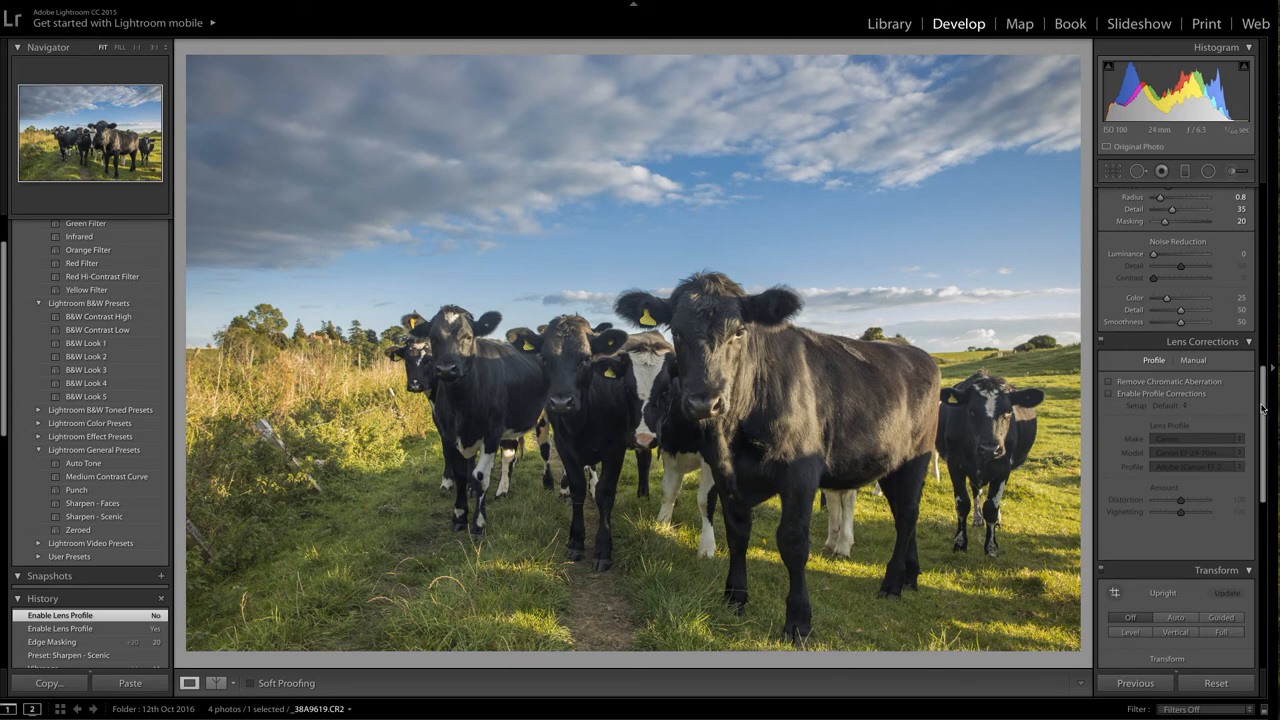
Display the cow photo in the Left/Right Before/After view against its flat original
scroll("down", 3)
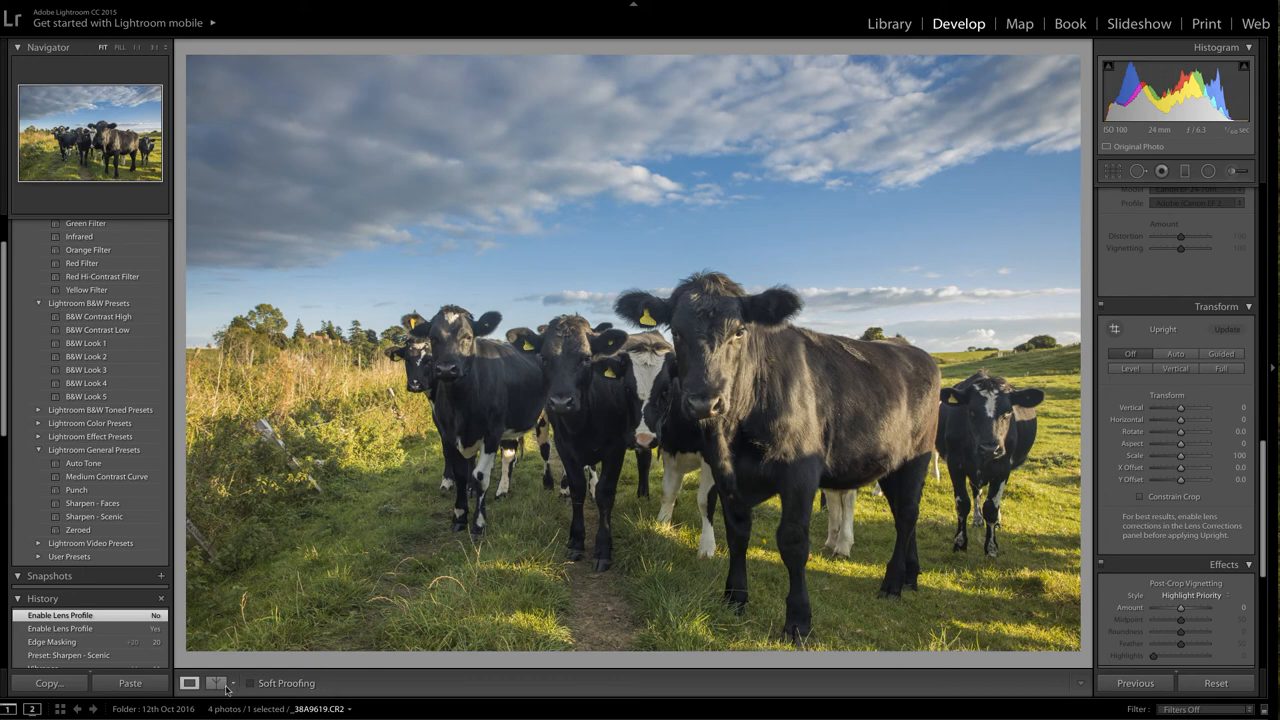
left_click(216, 683)
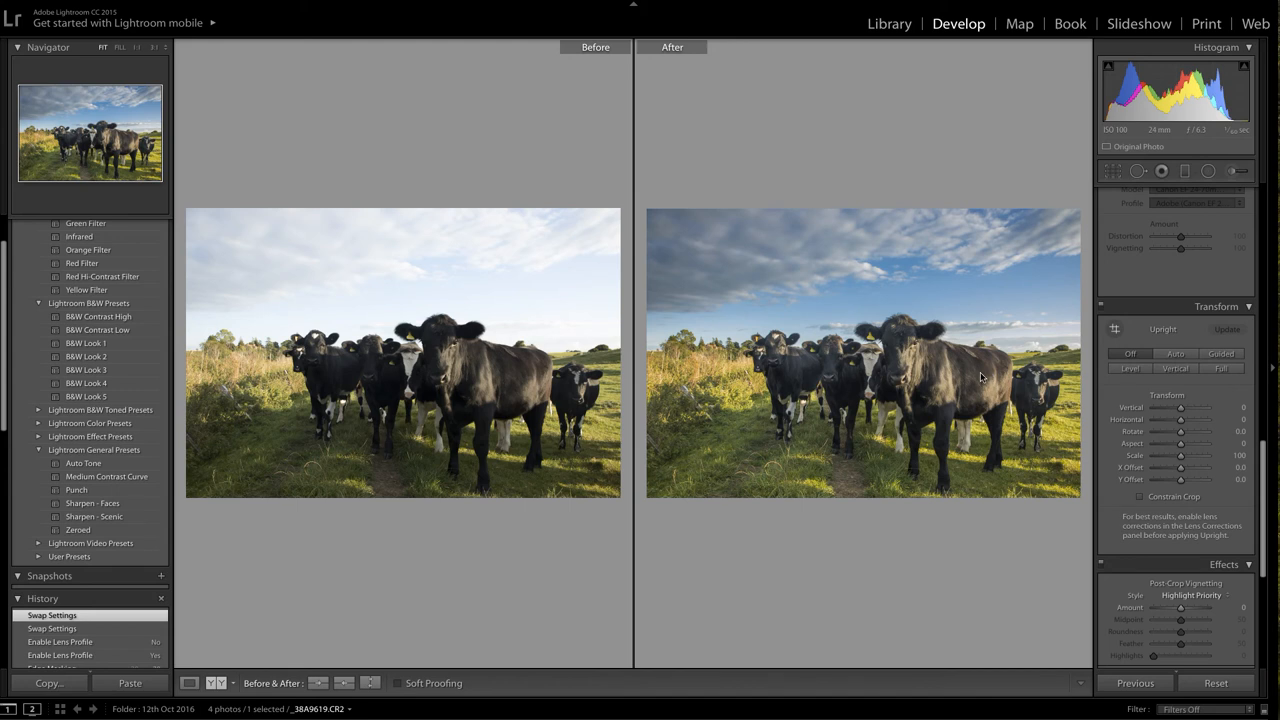
mouse_move(778, 390)
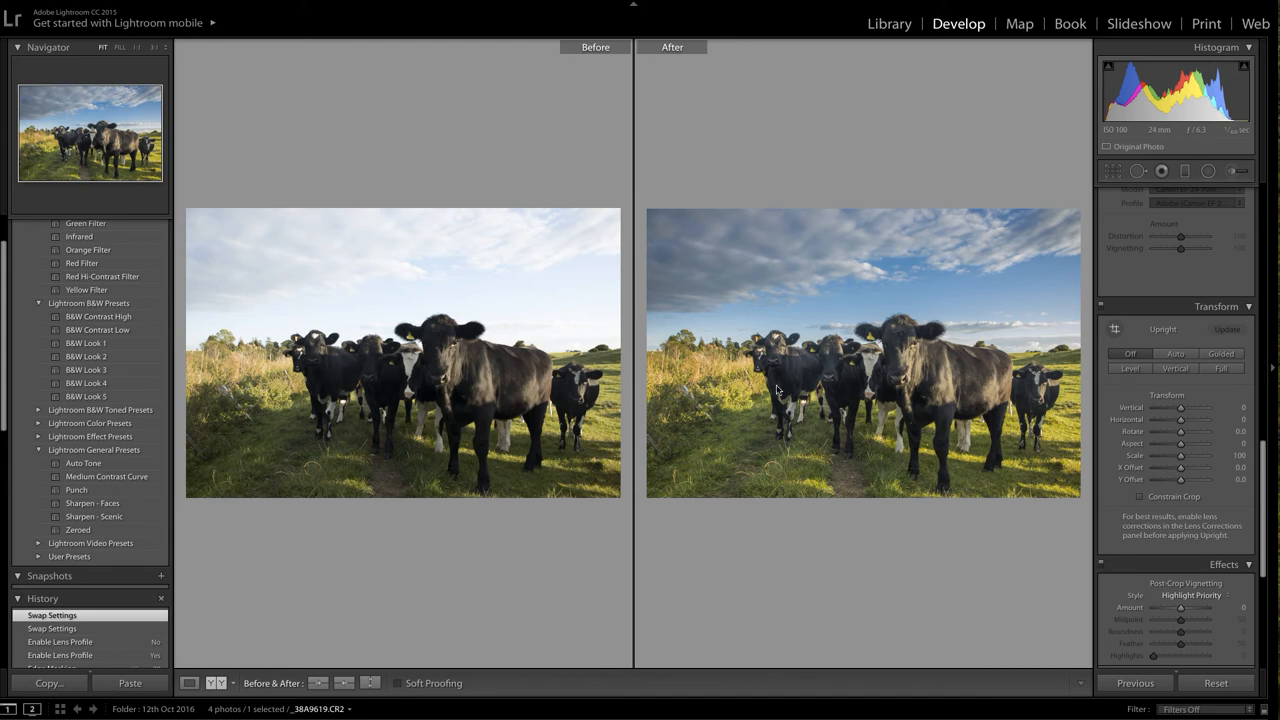
mouse_move(867, 390)
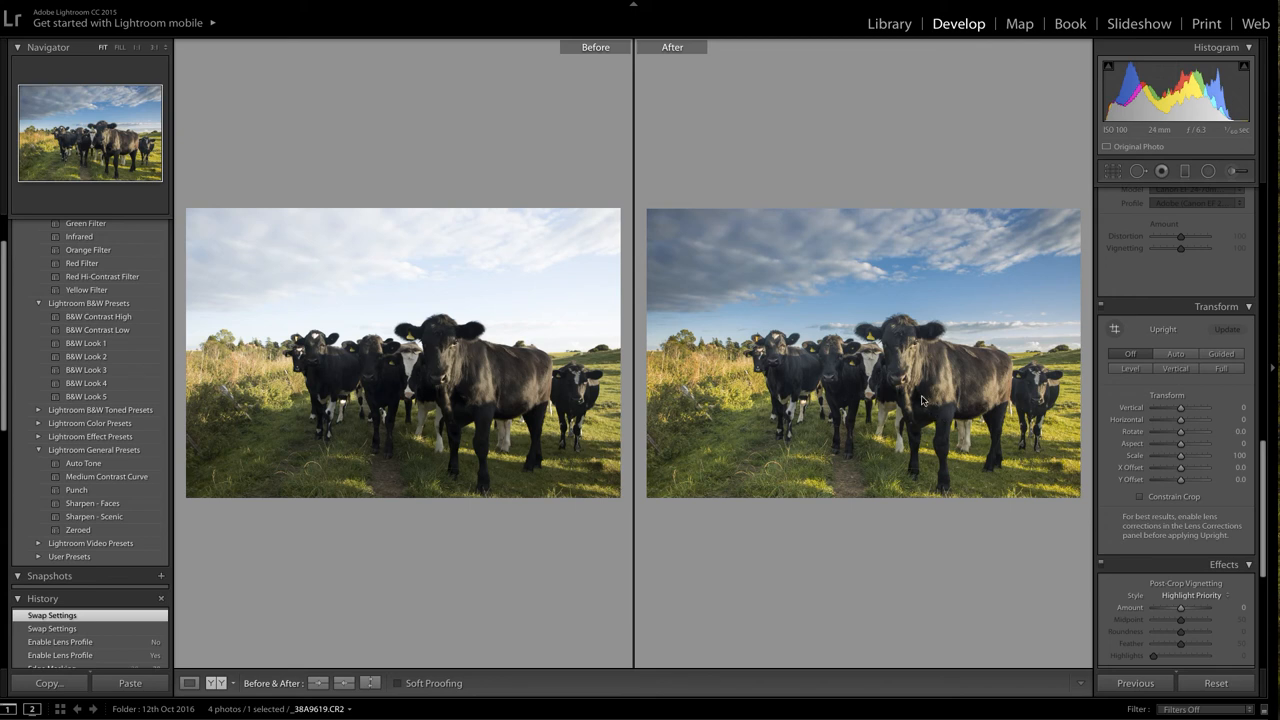
mouse_move(957, 421)
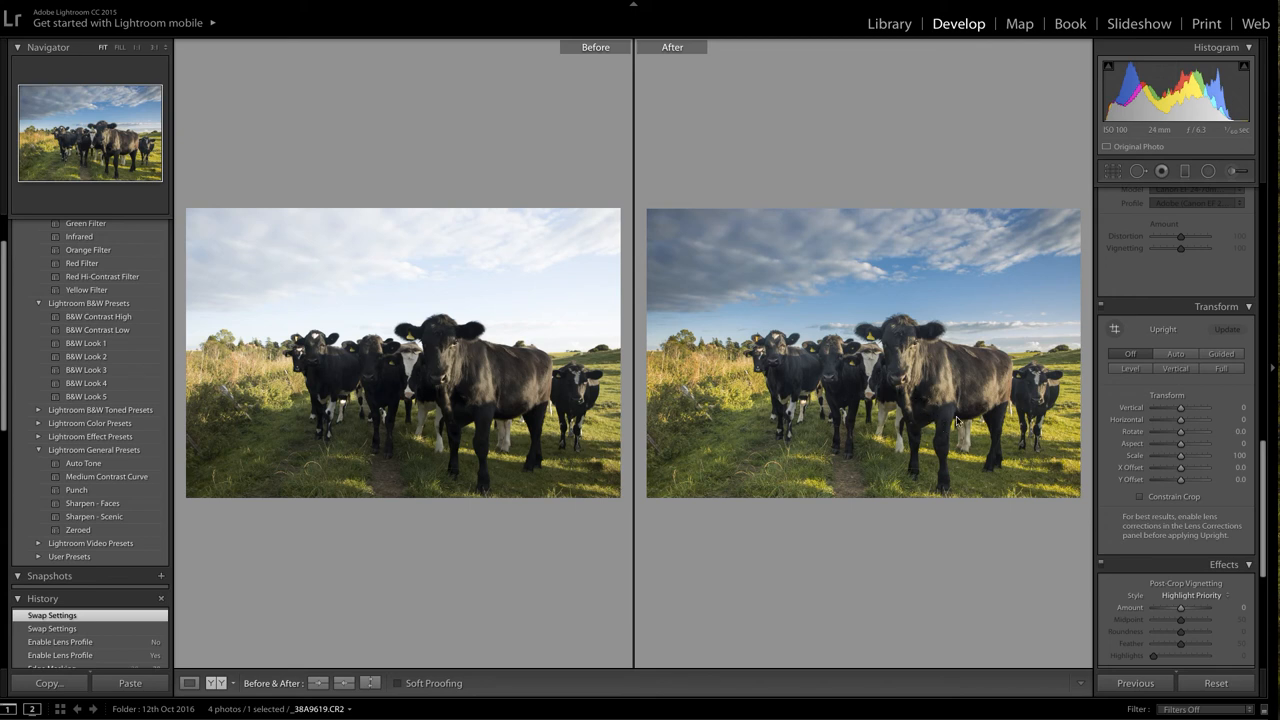
mouse_move(930, 403)
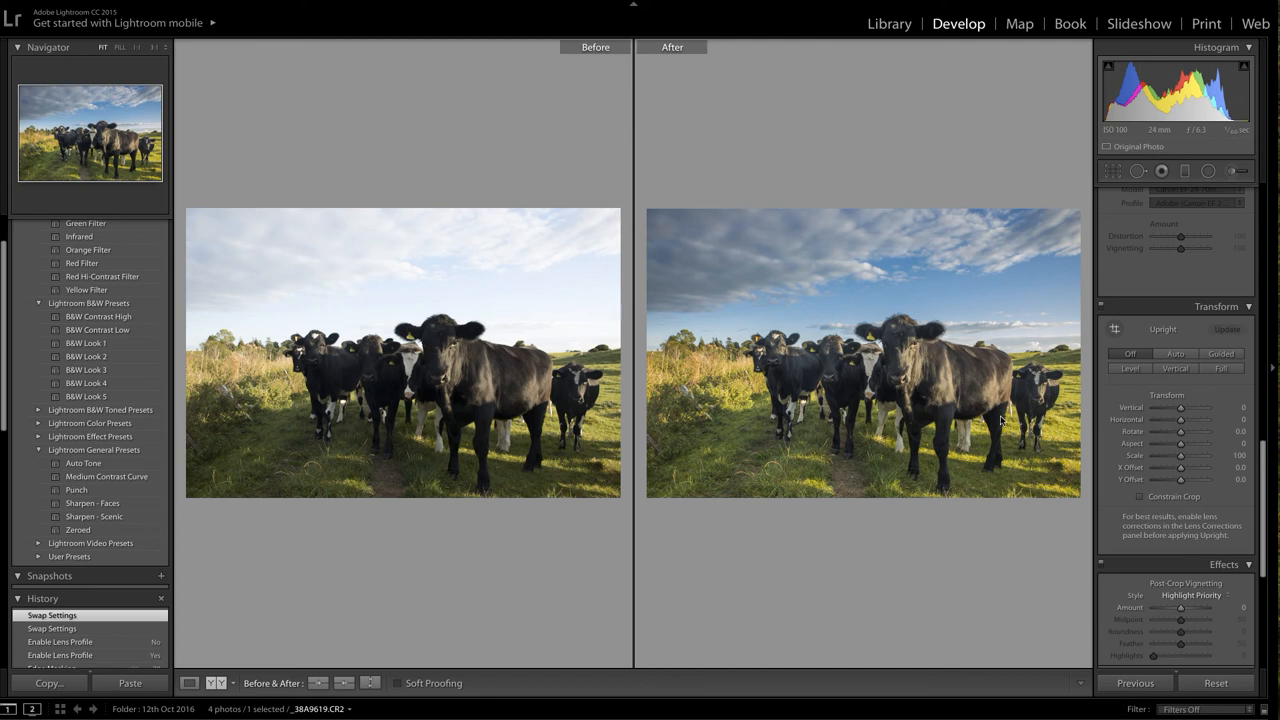
mouse_move(978, 425)
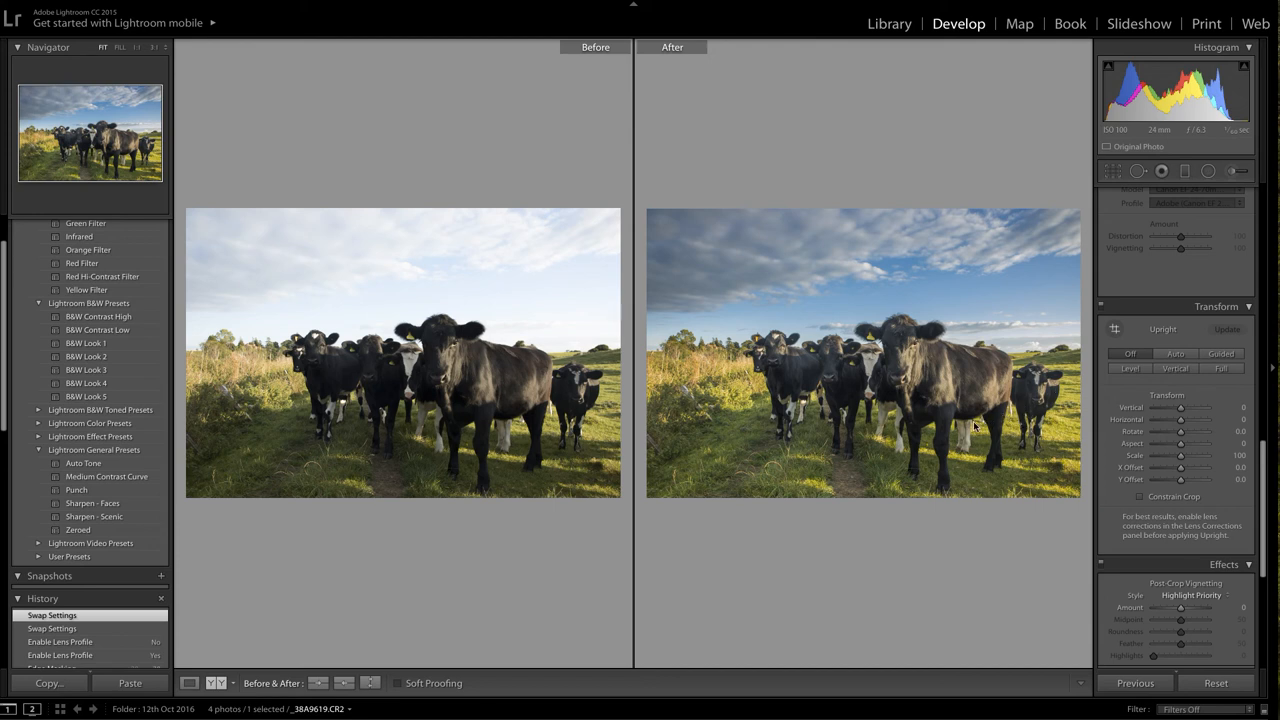
mouse_move(965, 385)
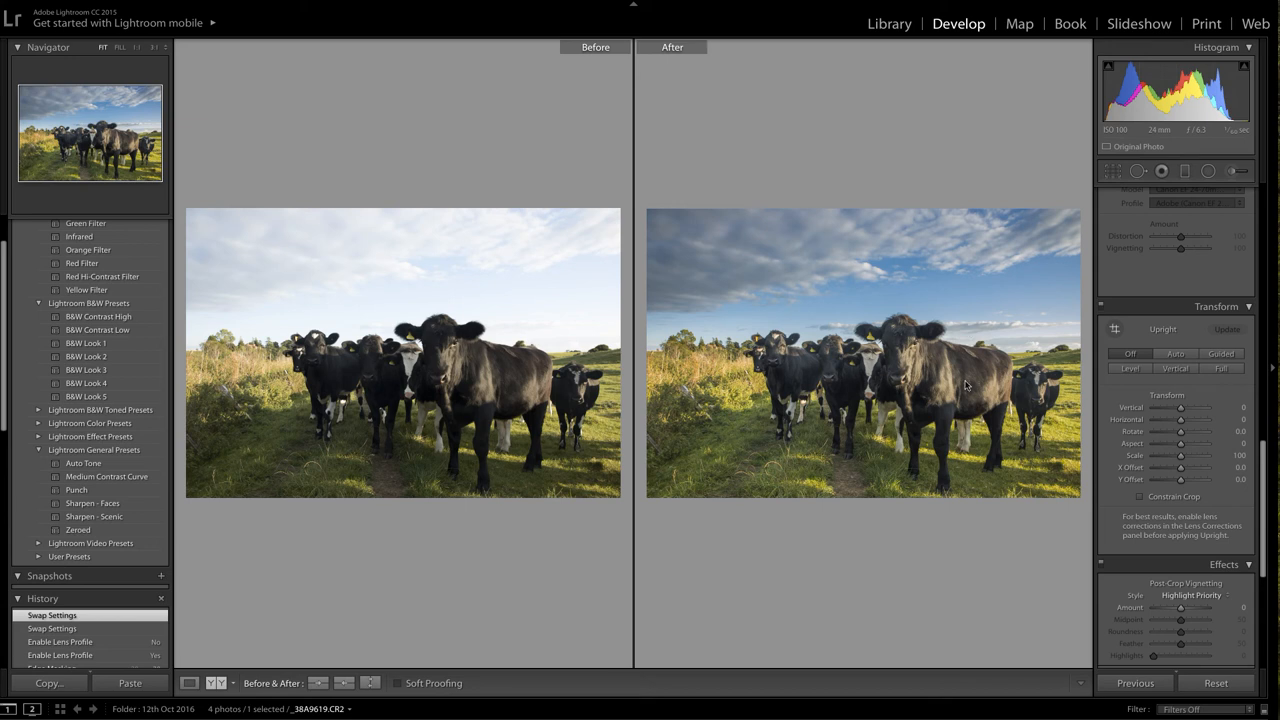
mouse_move(923, 414)
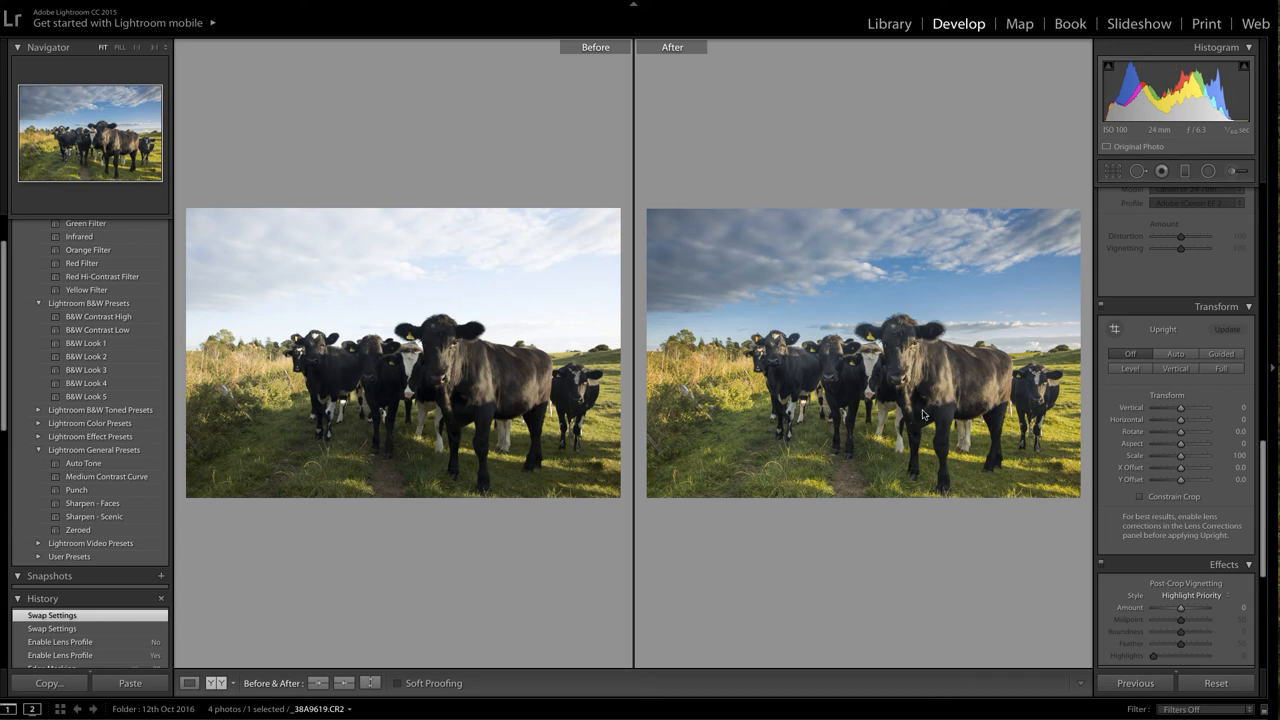
mouse_move(932, 403)
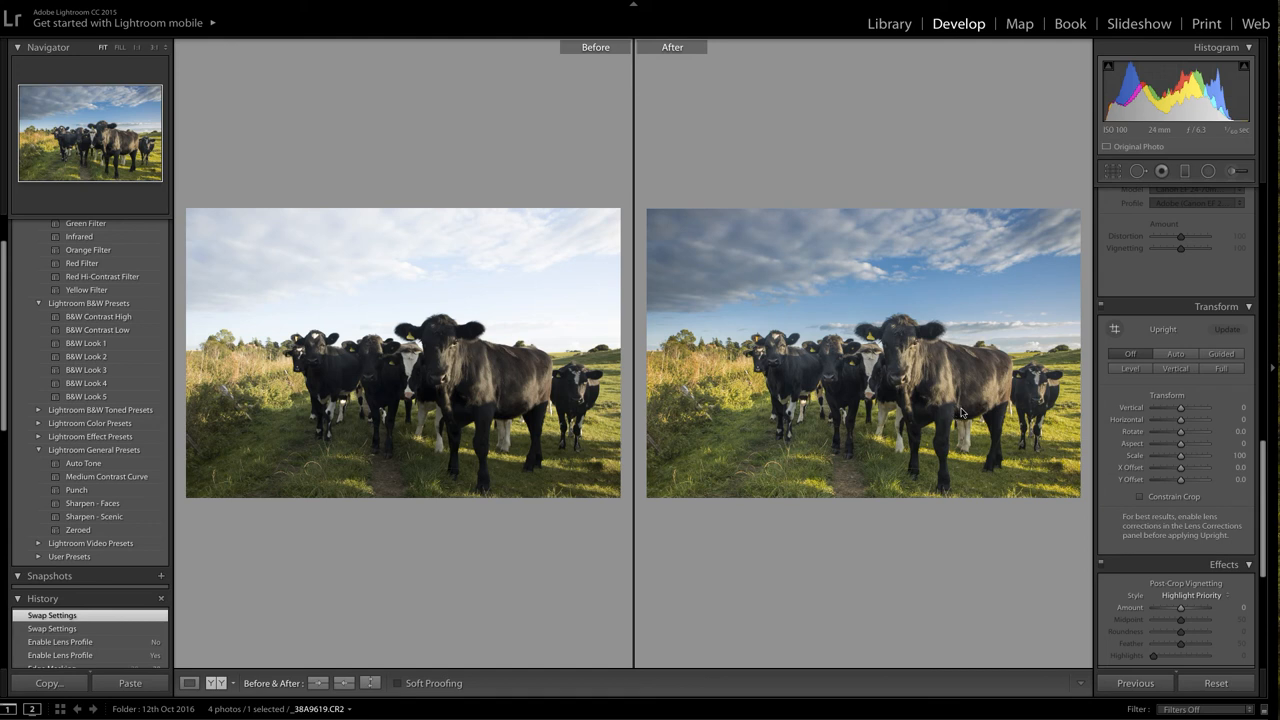
mouse_move(614, 442)
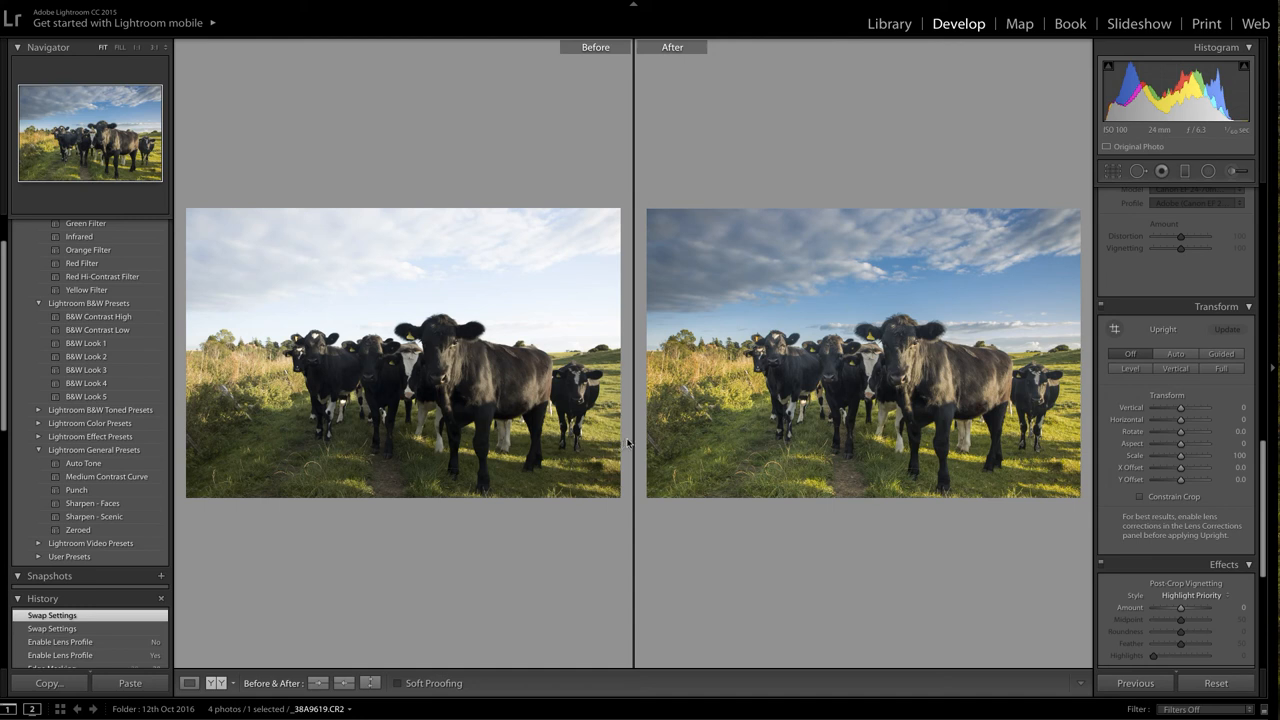
mouse_move(1055, 363)
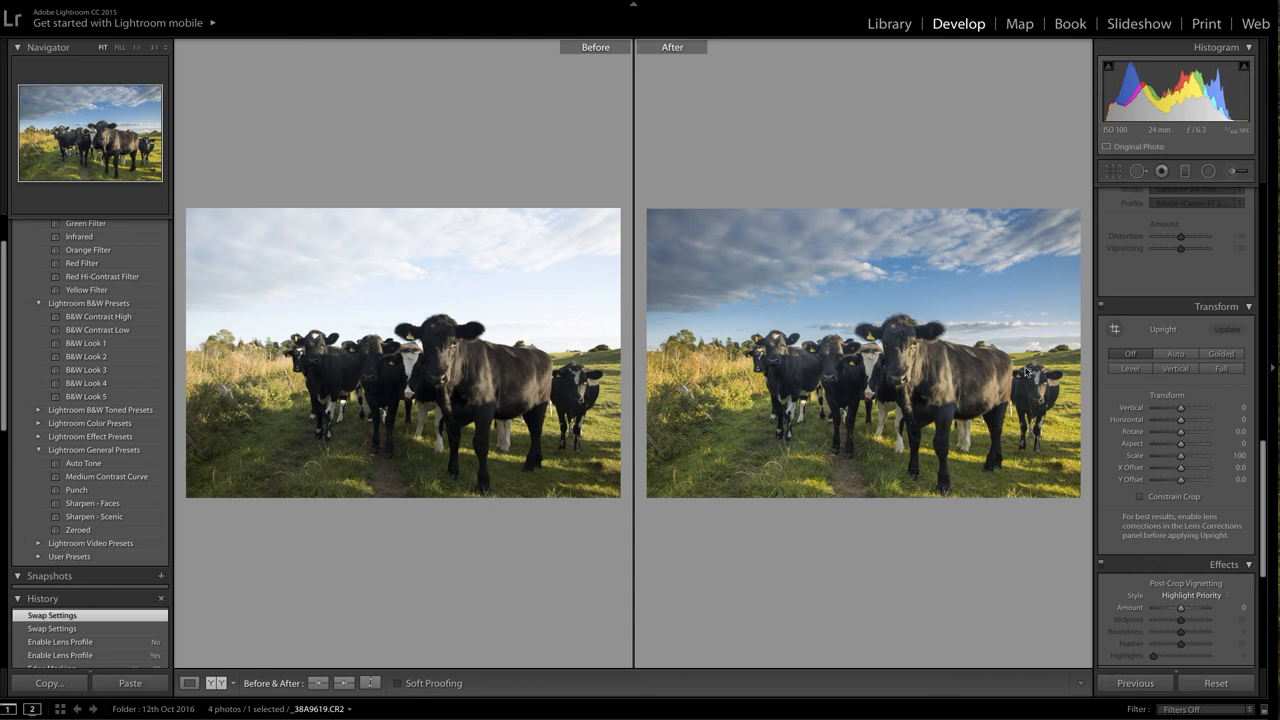
mouse_move(1037, 362)
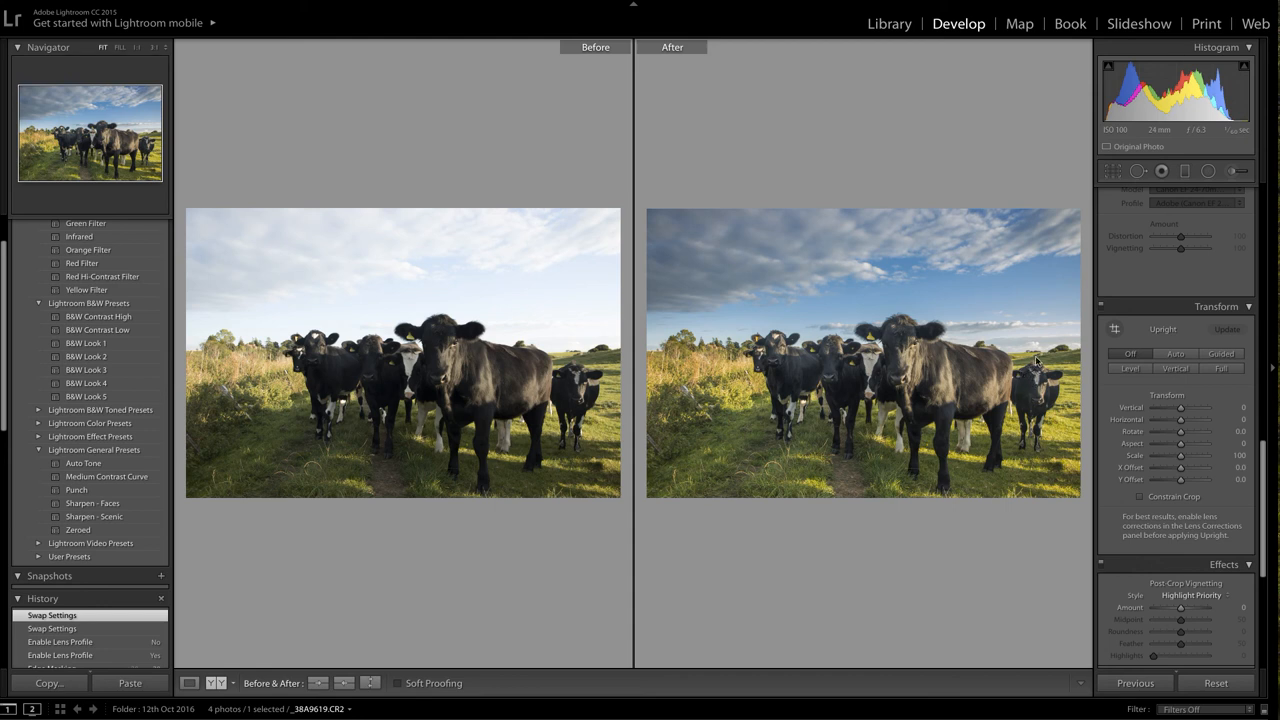
mouse_move(991, 368)
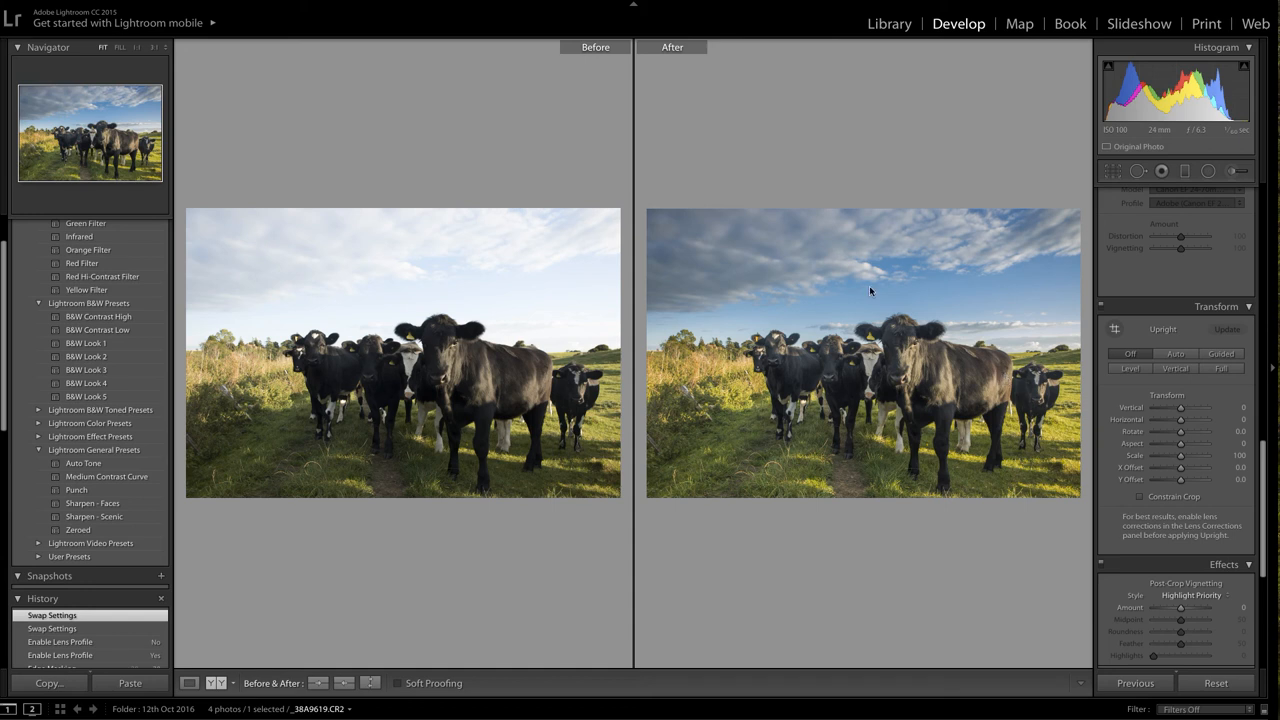
mouse_move(928, 379)
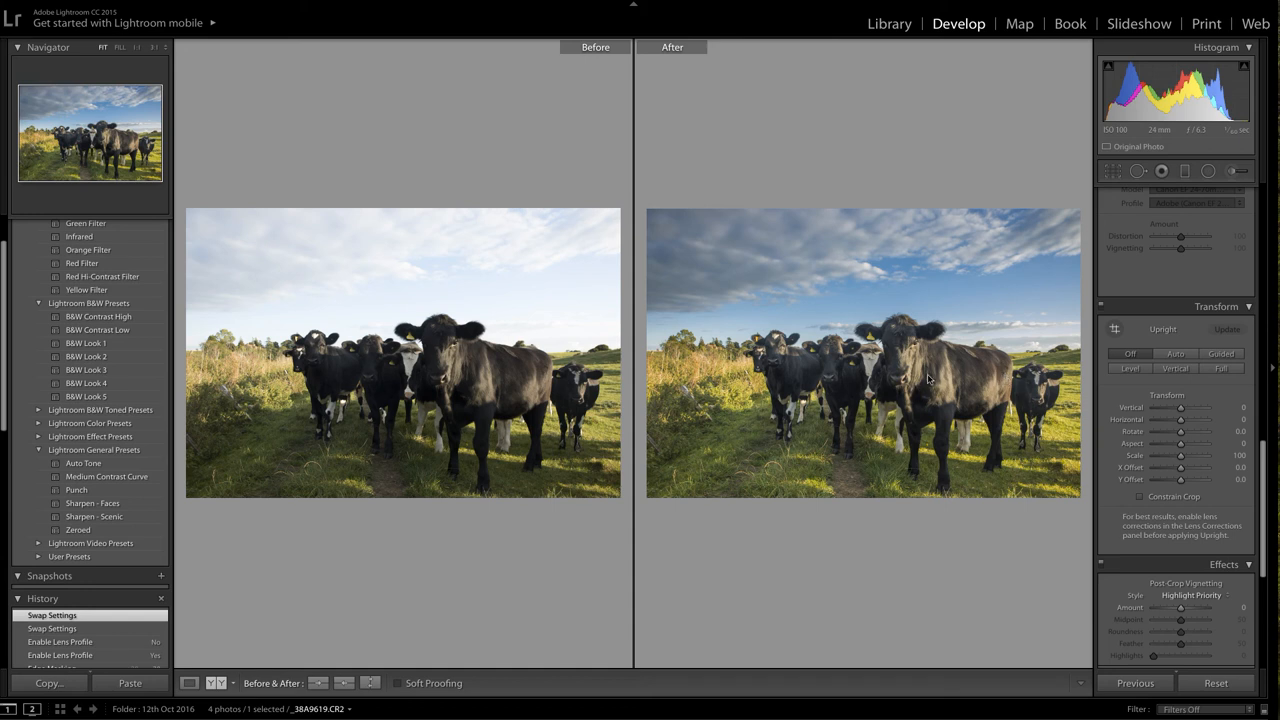
mouse_move(966, 413)
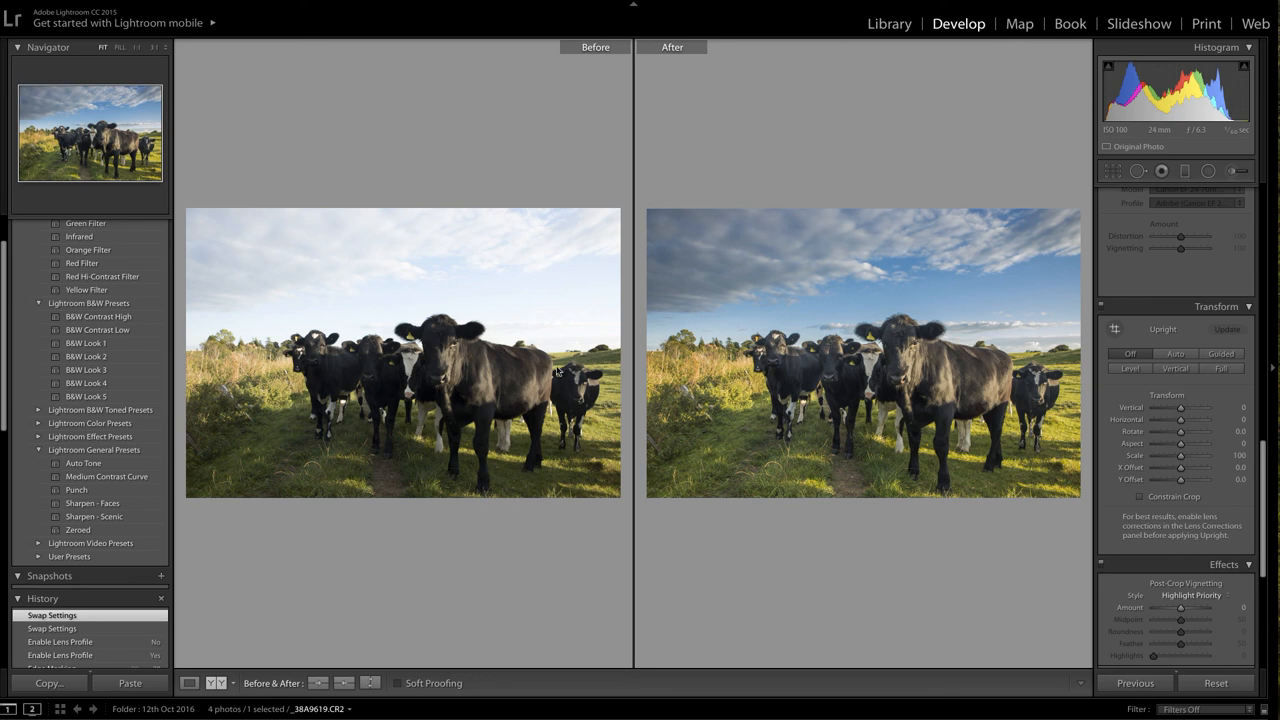
mouse_move(597, 373)
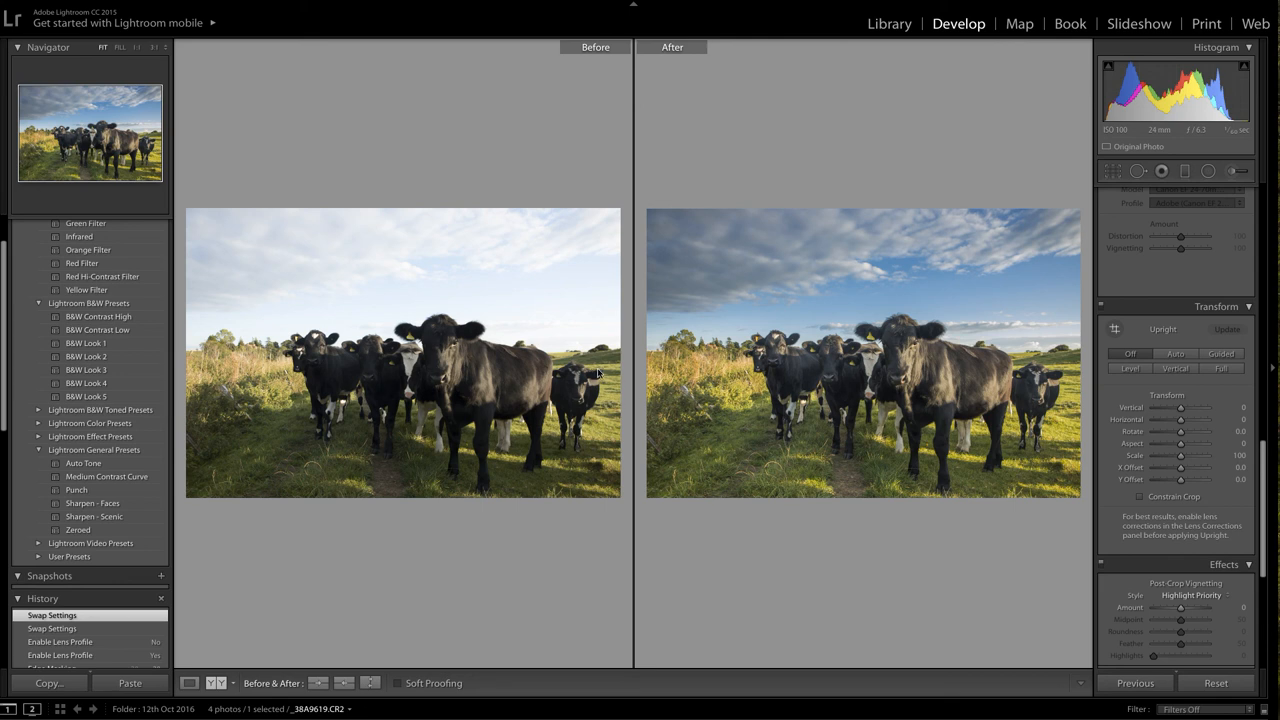
mouse_move(251, 344)
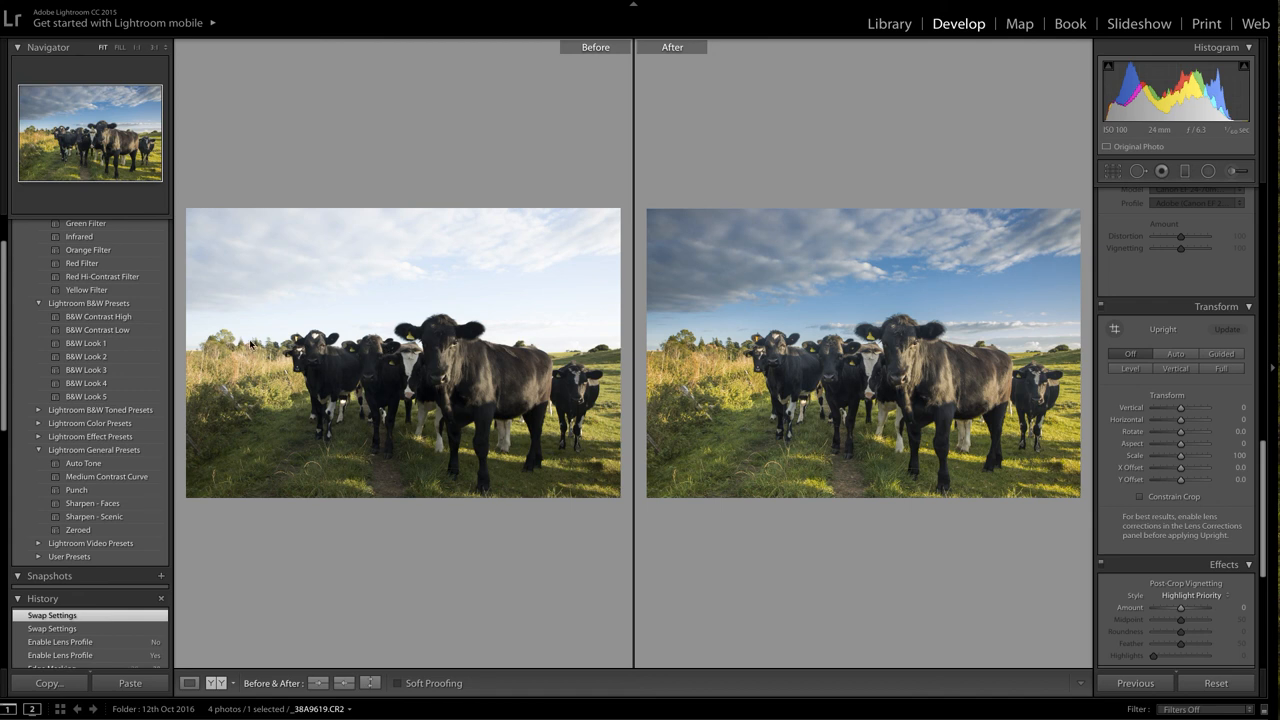
mouse_move(289, 357)
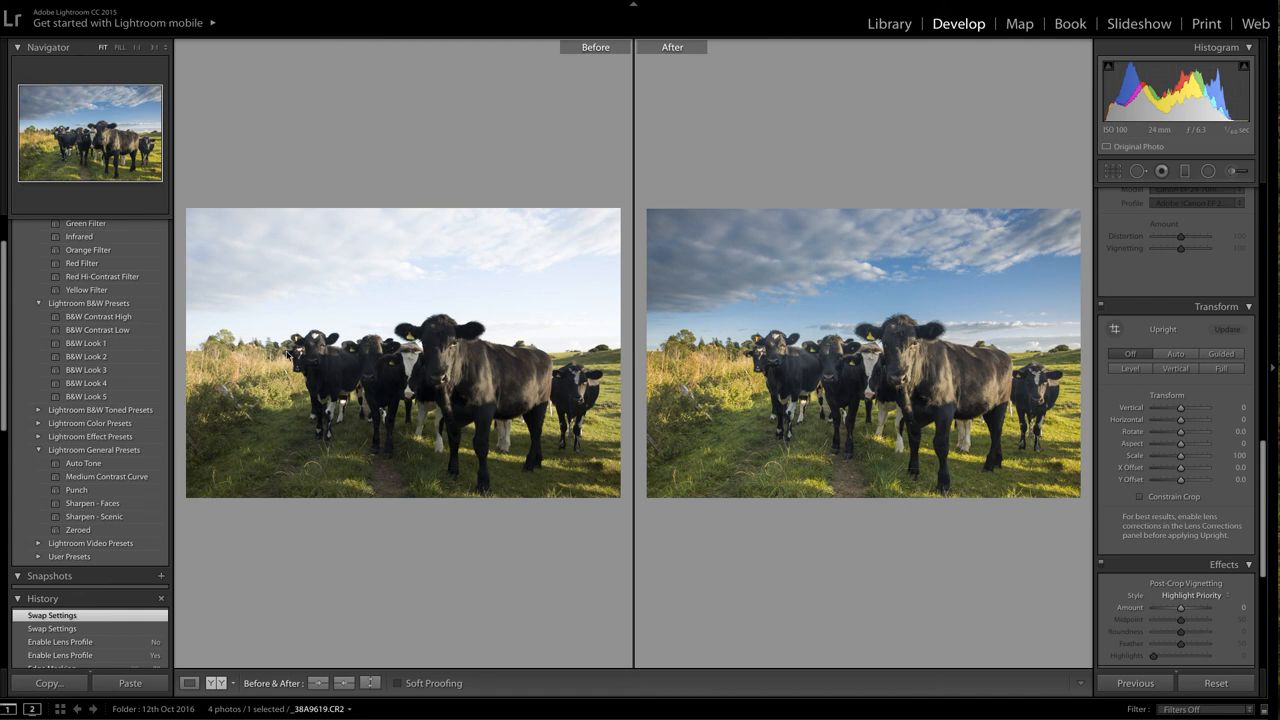
mouse_move(1008, 430)
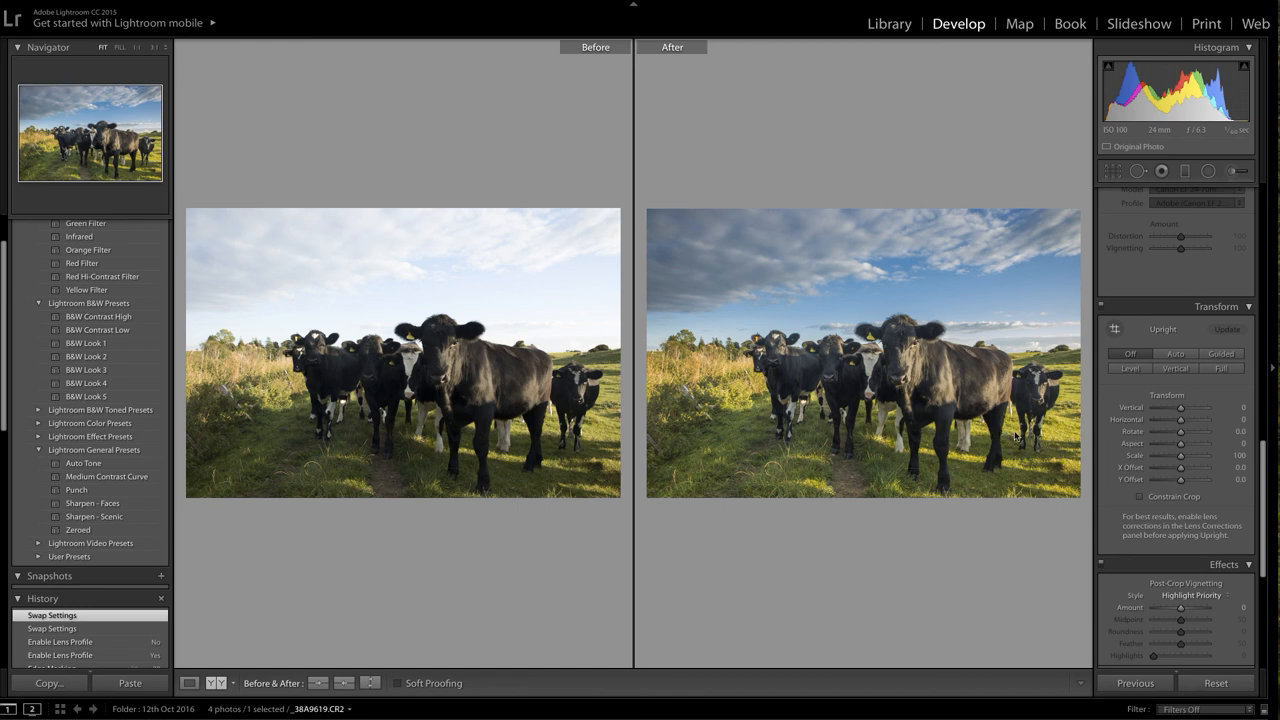
mouse_move(983, 427)
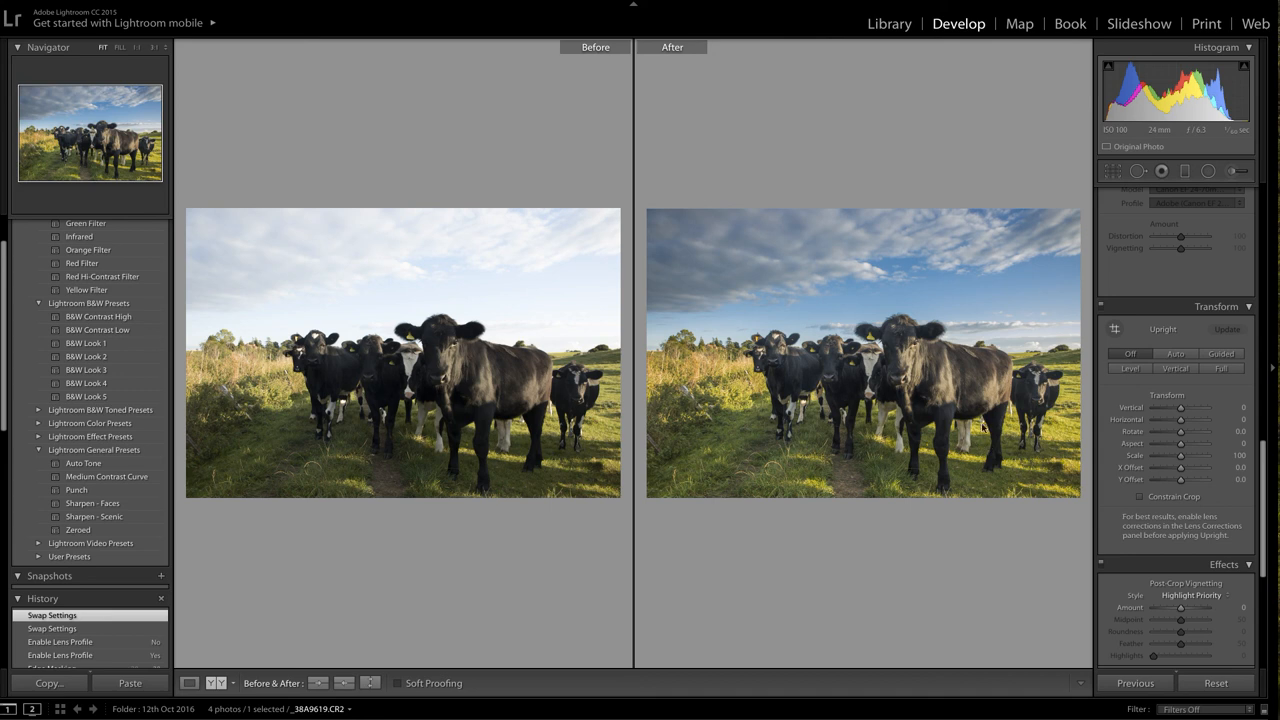
mouse_move(973, 380)
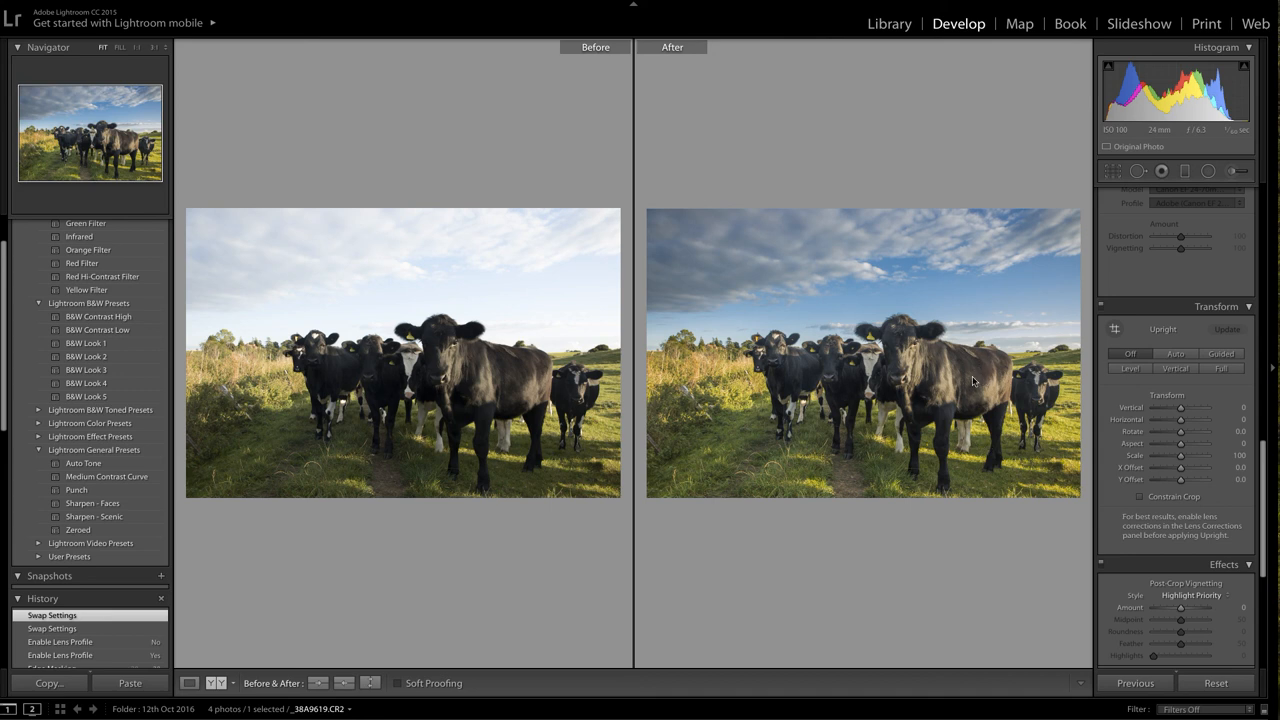
mouse_move(973, 386)
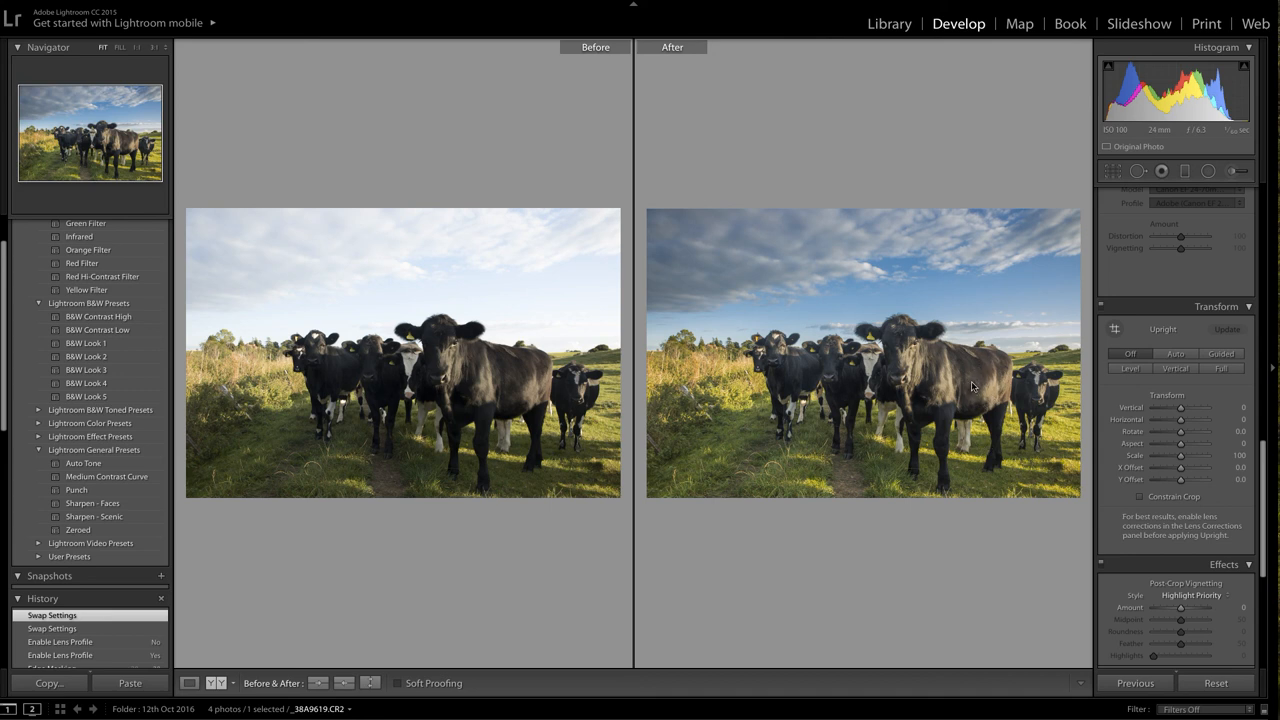
mouse_move(968, 400)
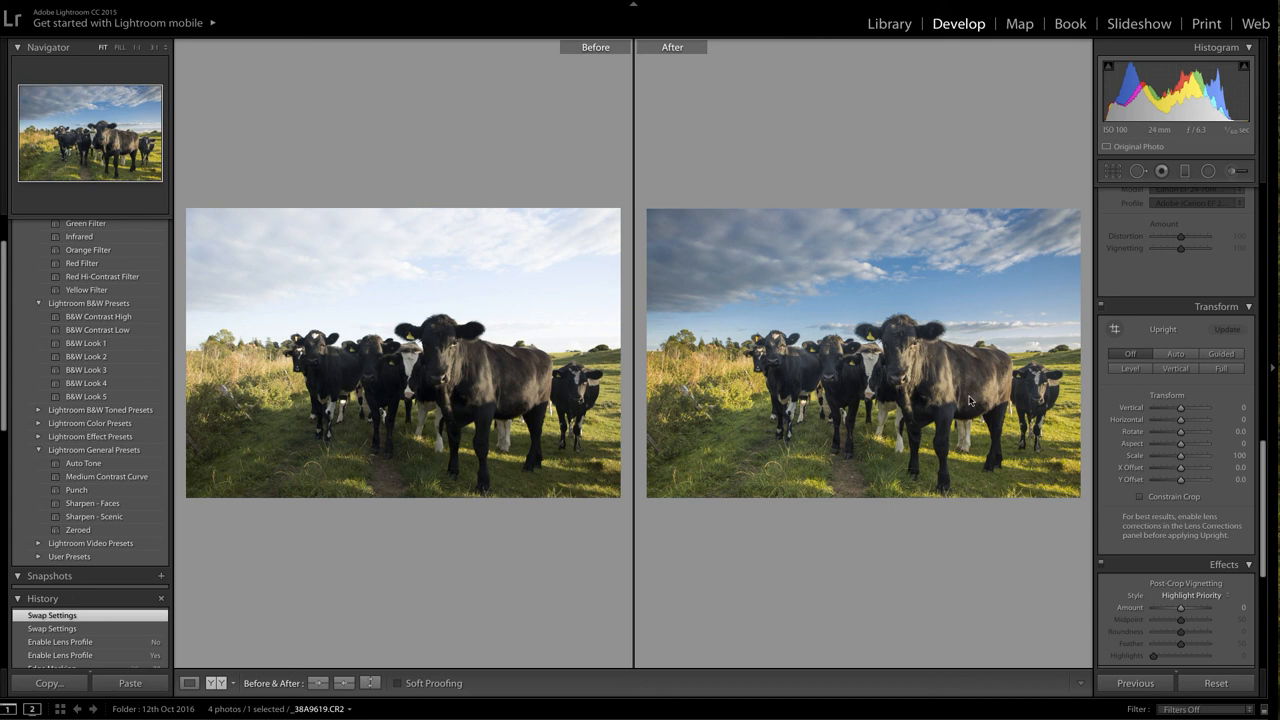
mouse_move(905, 380)
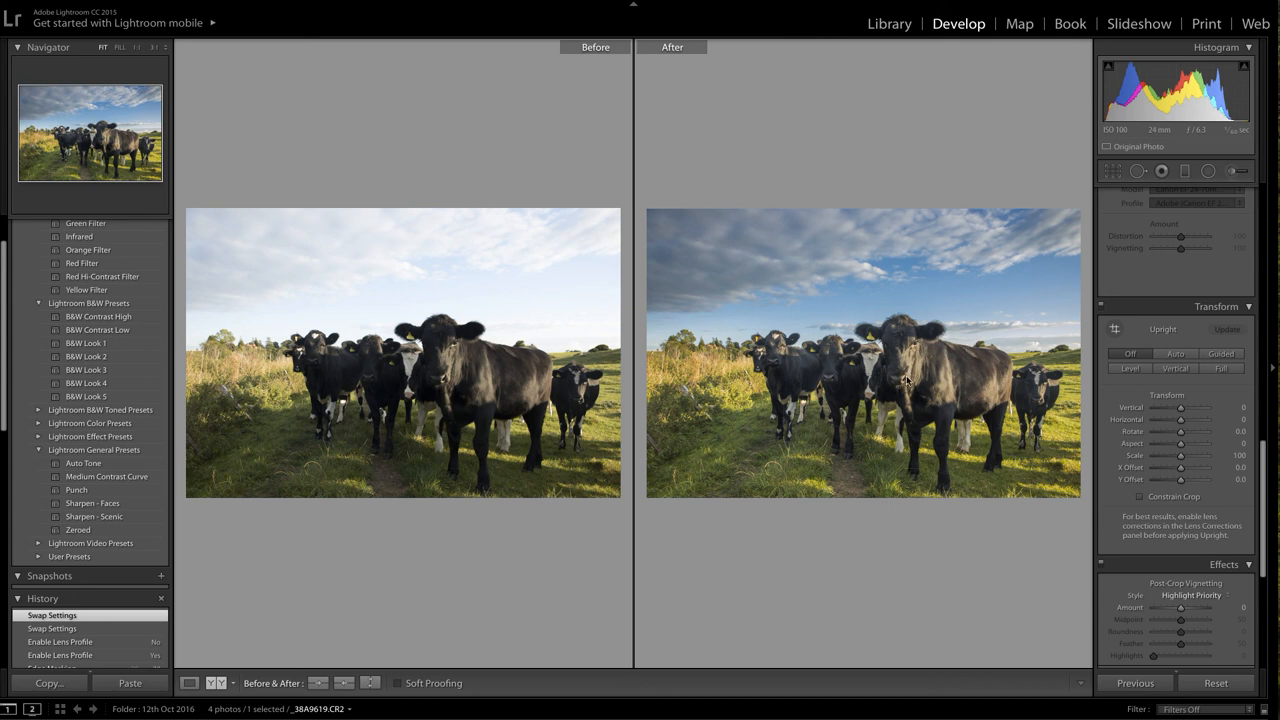
mouse_move(970, 385)
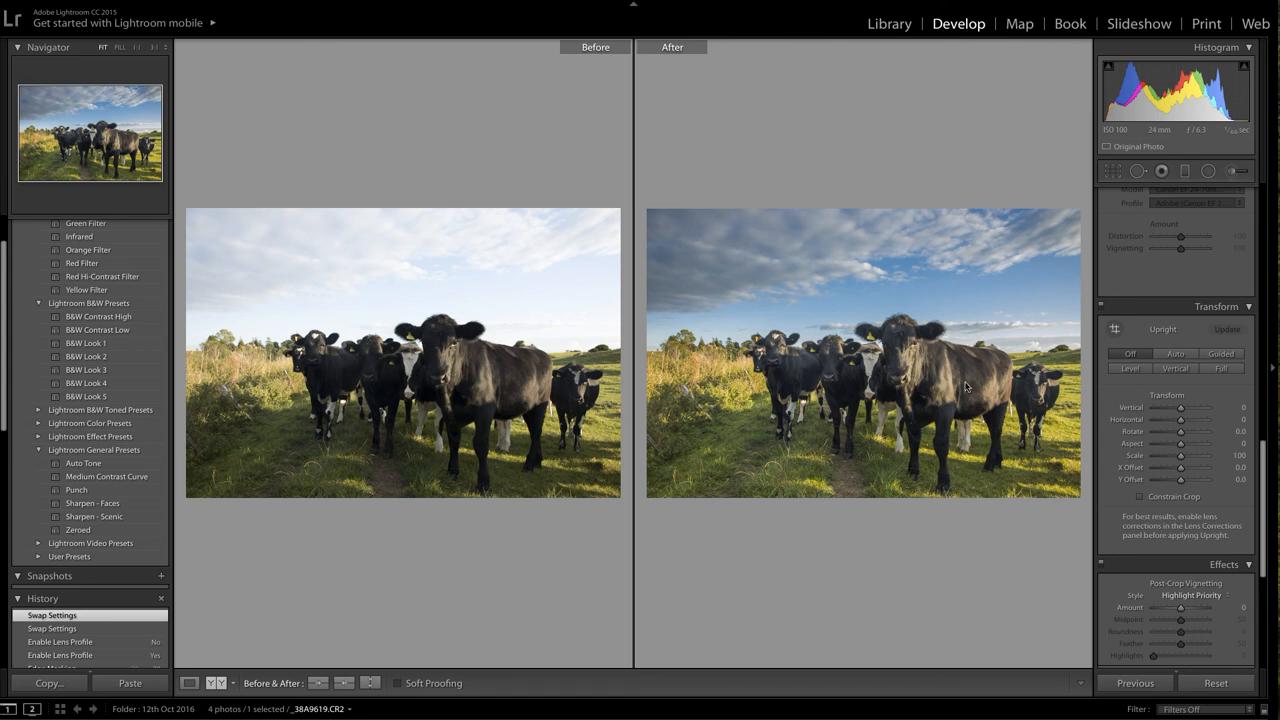
mouse_move(955, 391)
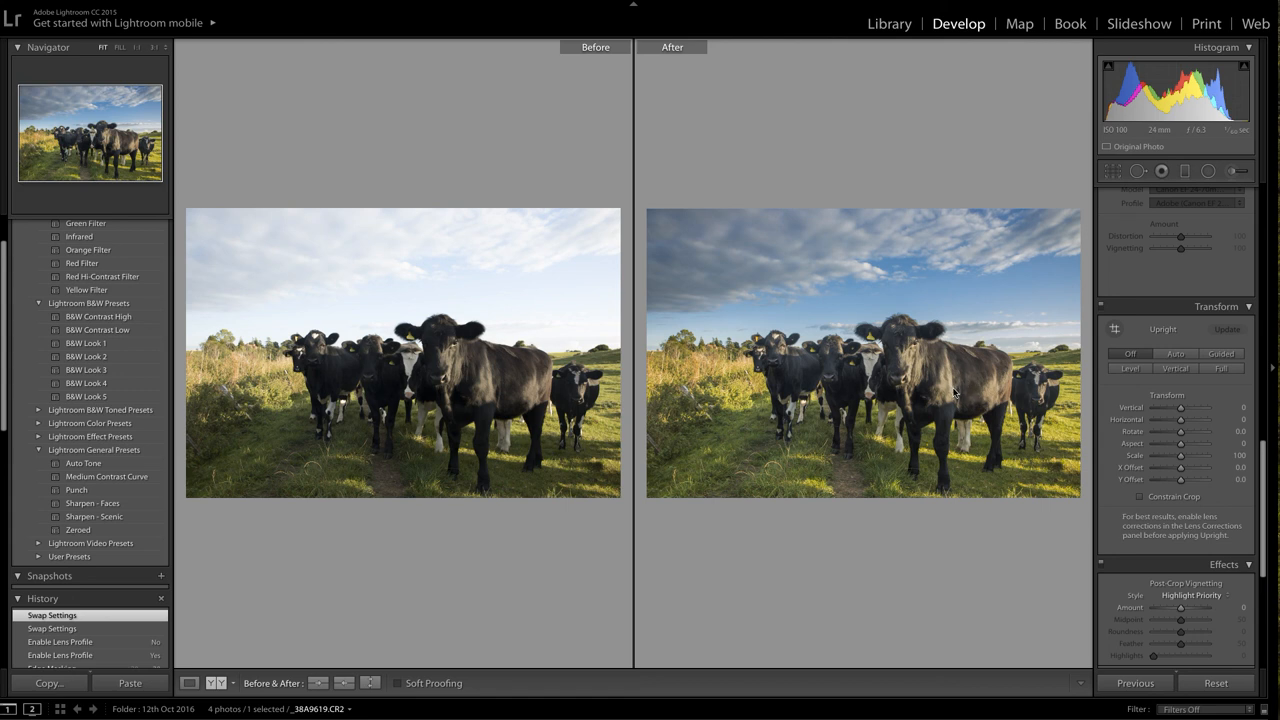